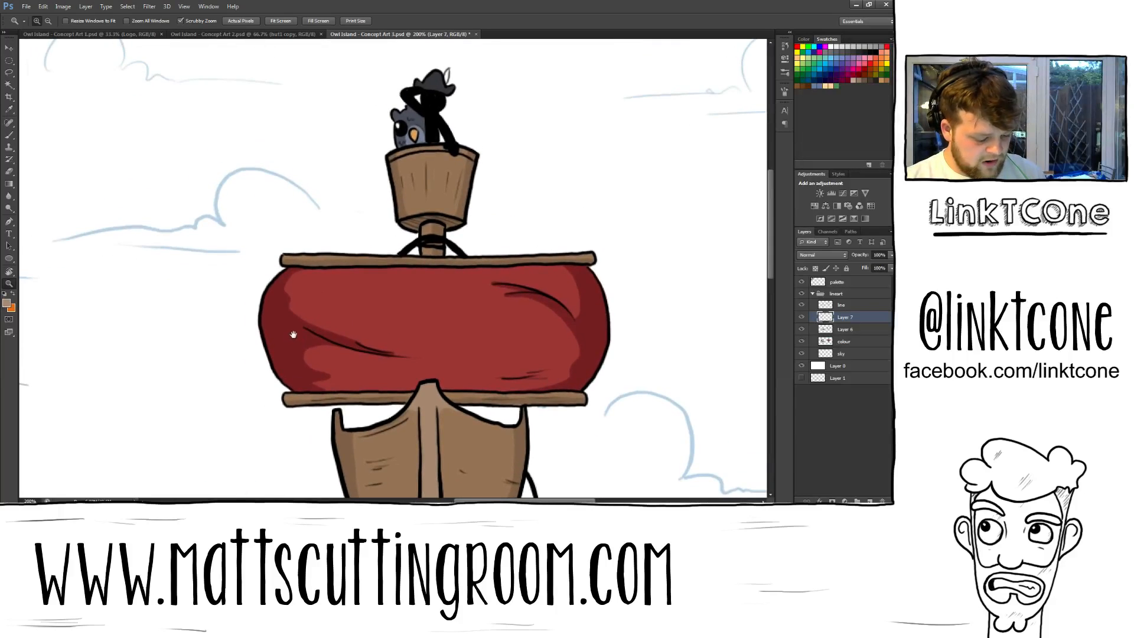
Paint darker brown wood-grain streaks across the front airship's hull planks on Layer 6.
left_click(10, 109)
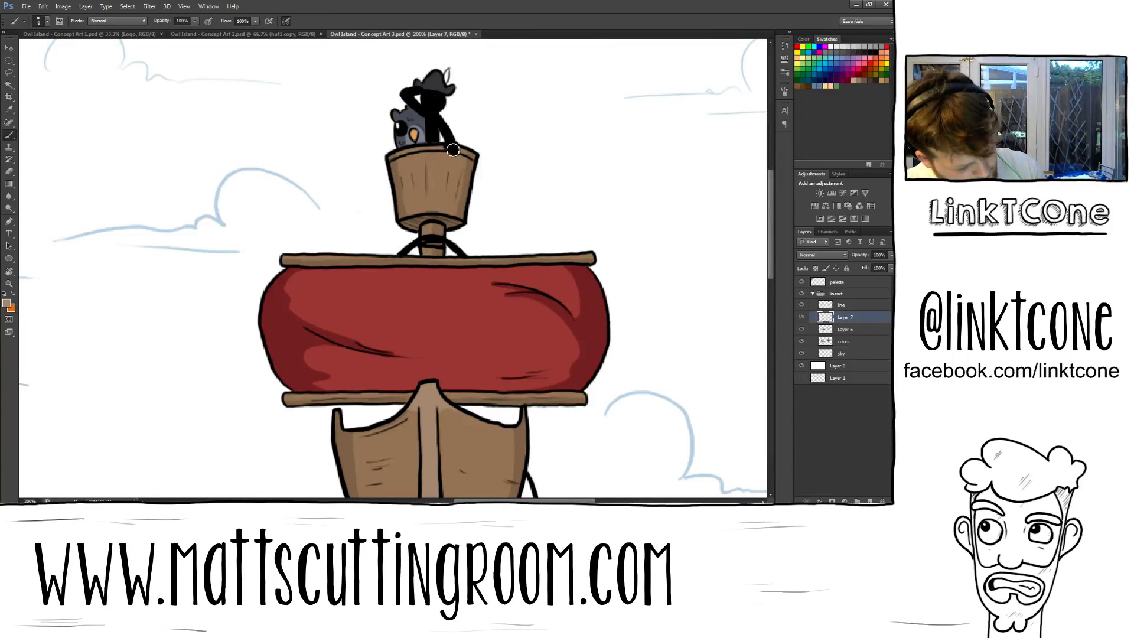
mouse_move(439, 145)
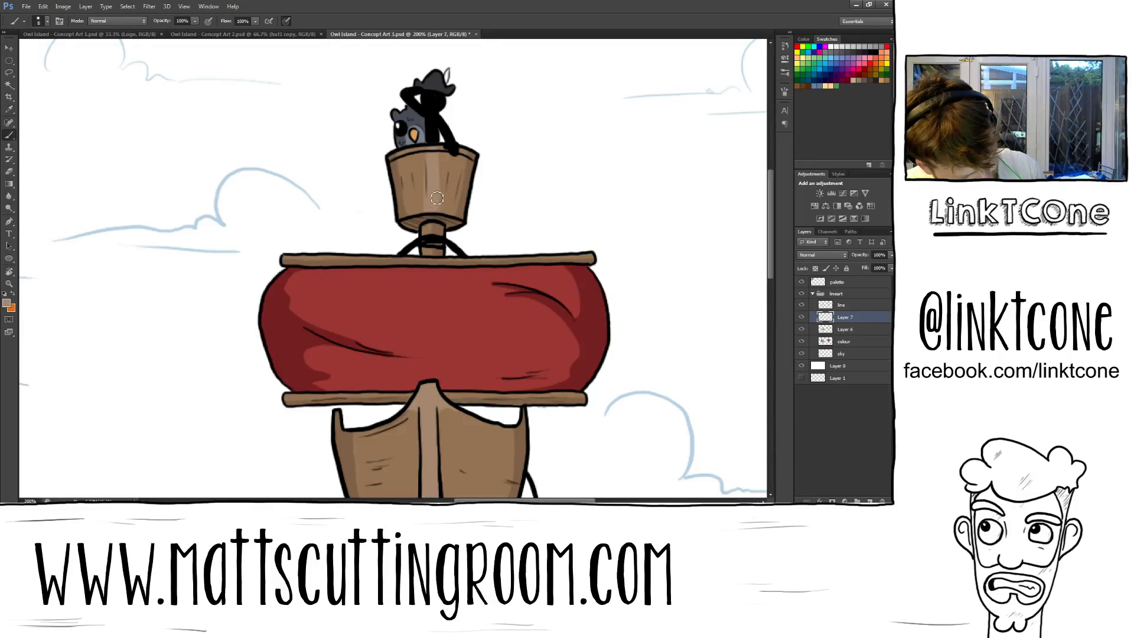
mouse_move(425, 150)
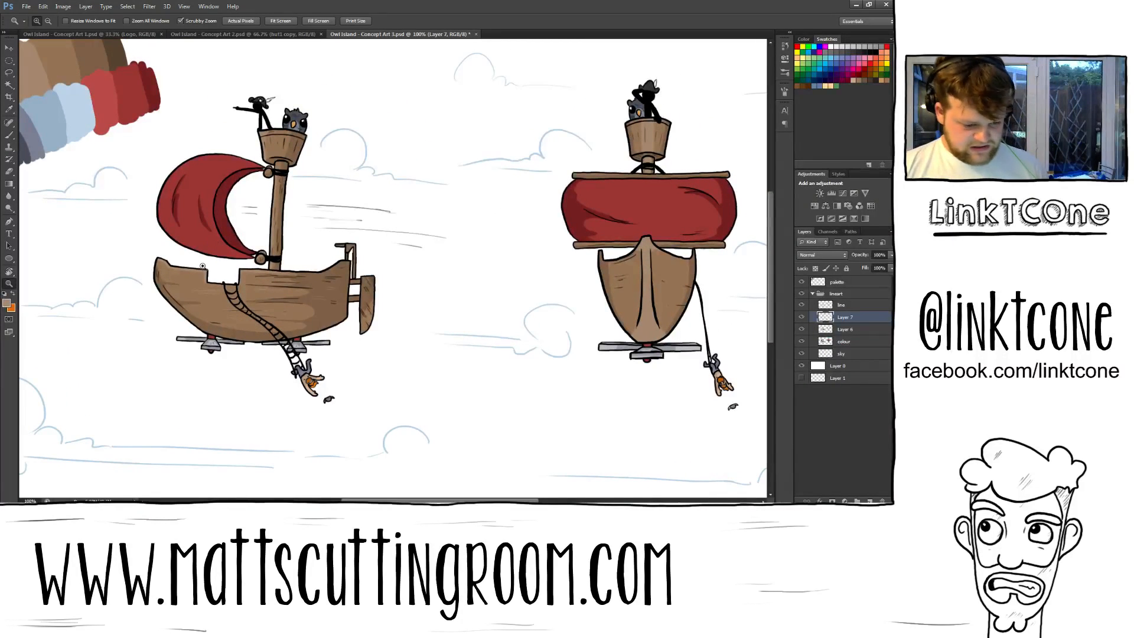
mouse_move(184, 315)
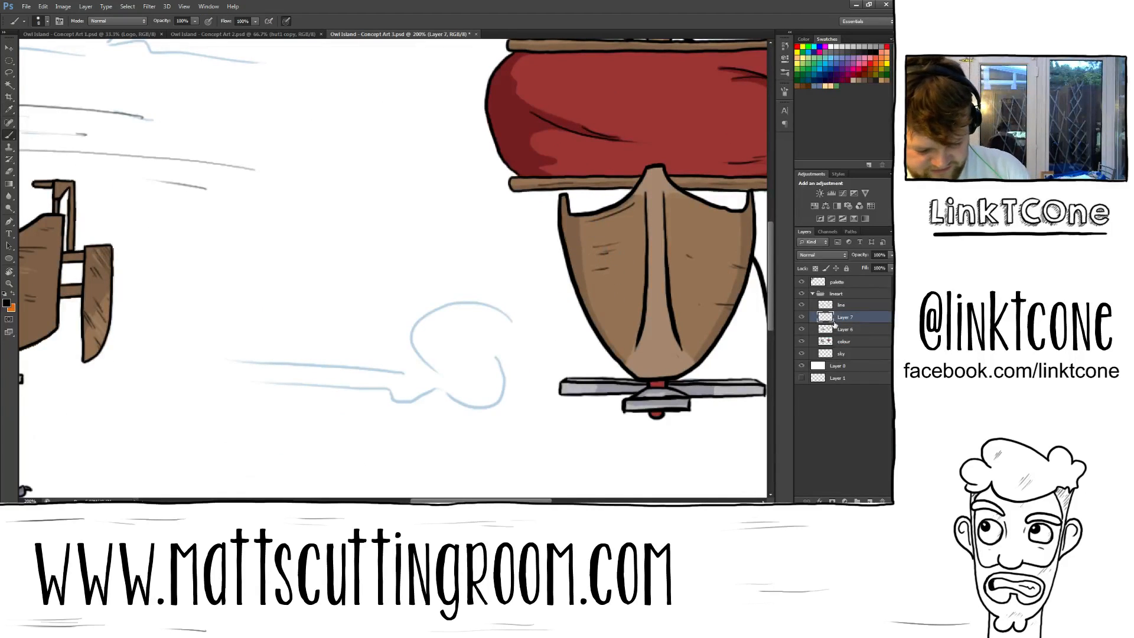
left_click(841, 305)
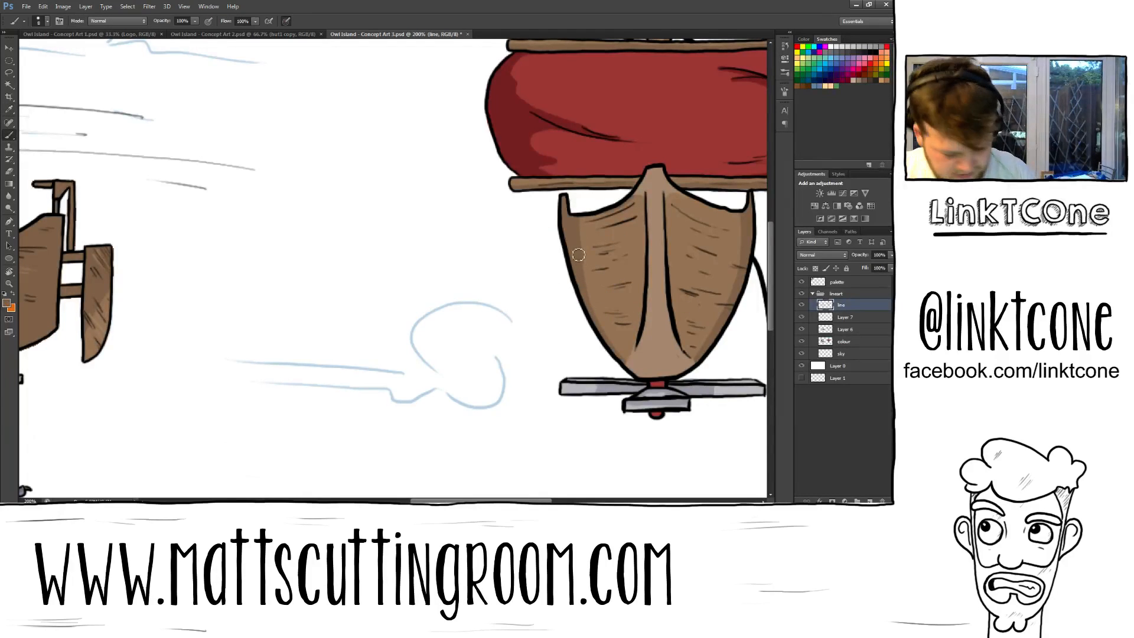
left_click(845, 316)
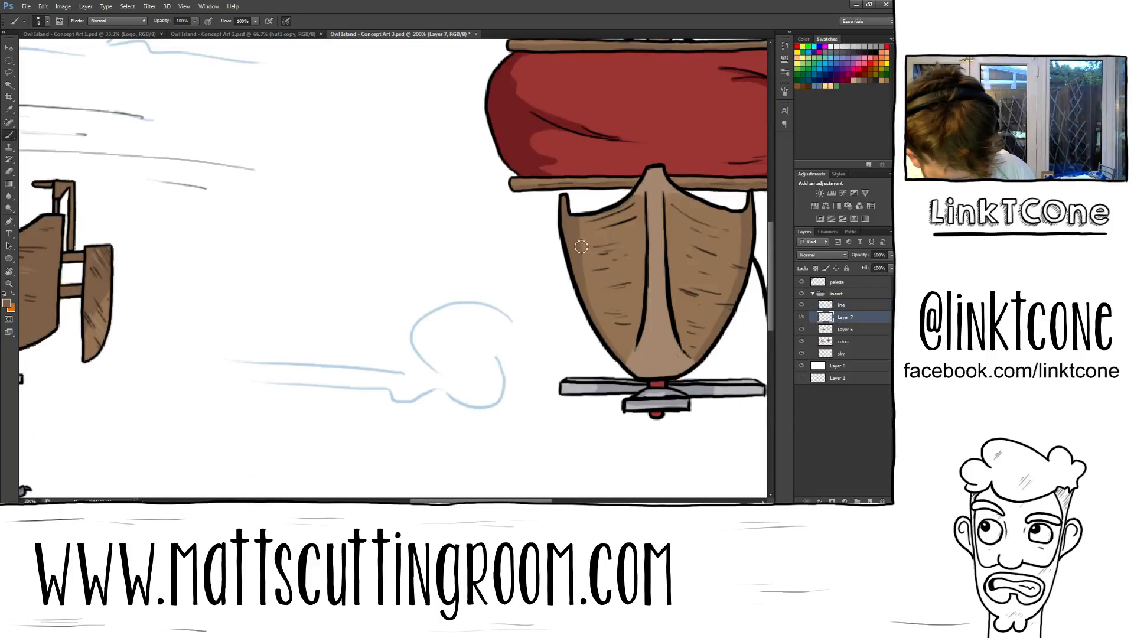
left_click(845, 330)
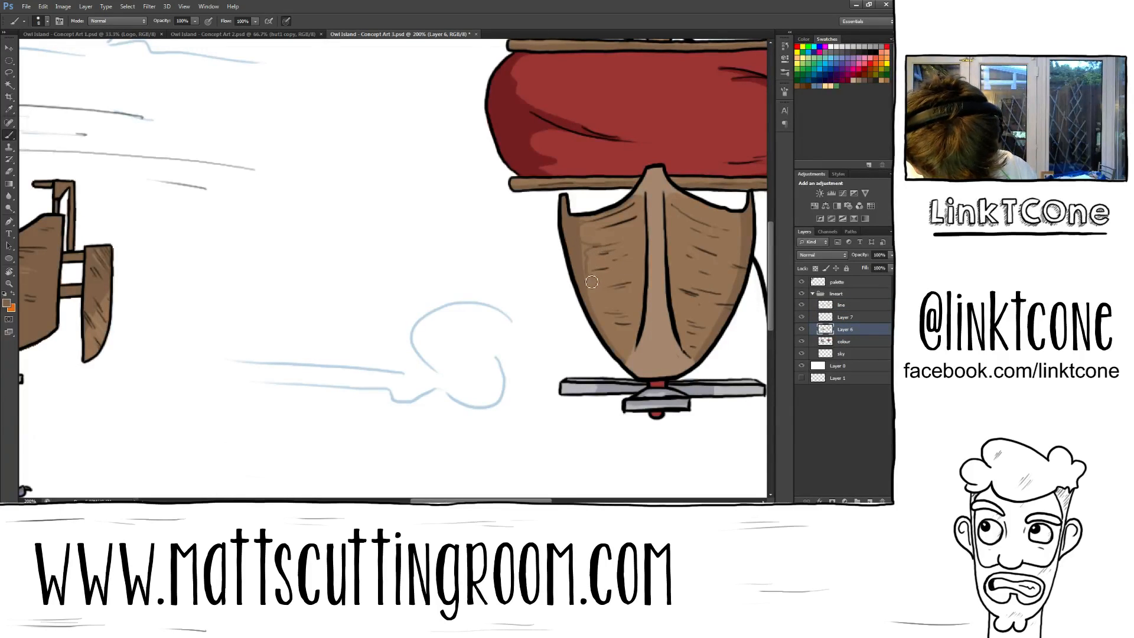
left_click_drag(590, 281, 615, 343)
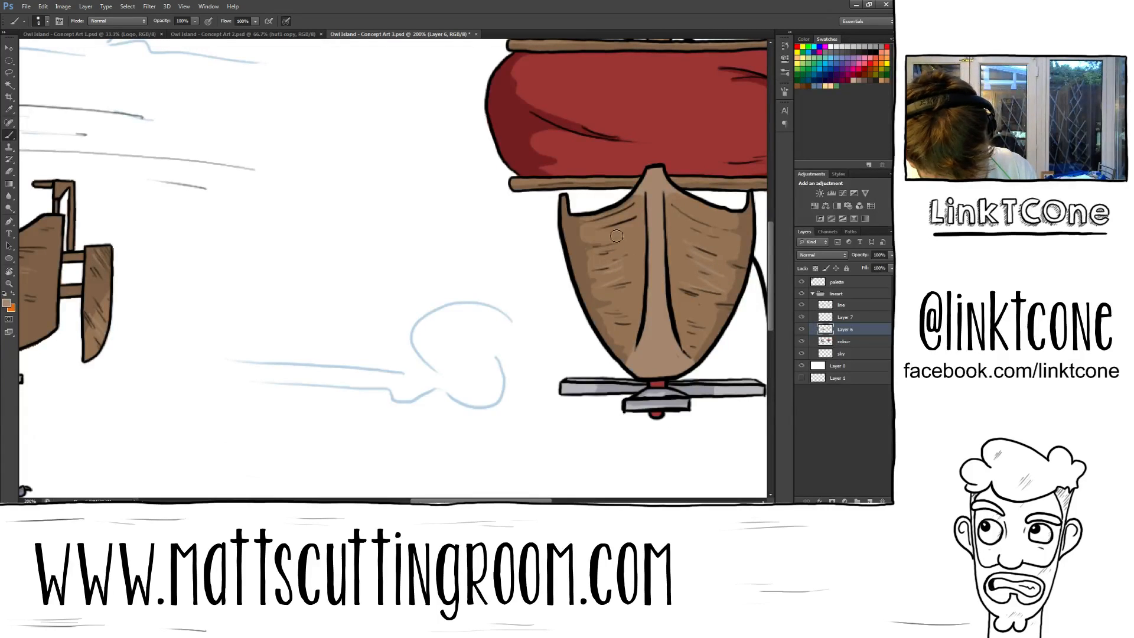
mouse_move(639, 338)
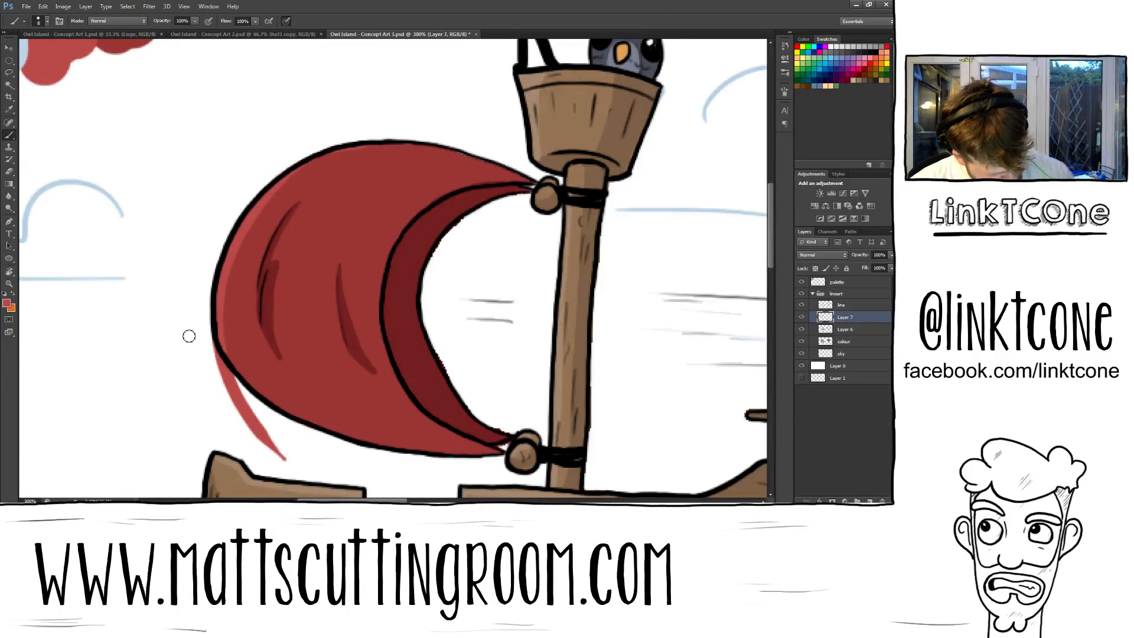
Shade the red sail with a darker streak and return to the colour layer.
left_click_drag(189, 334, 225, 389)
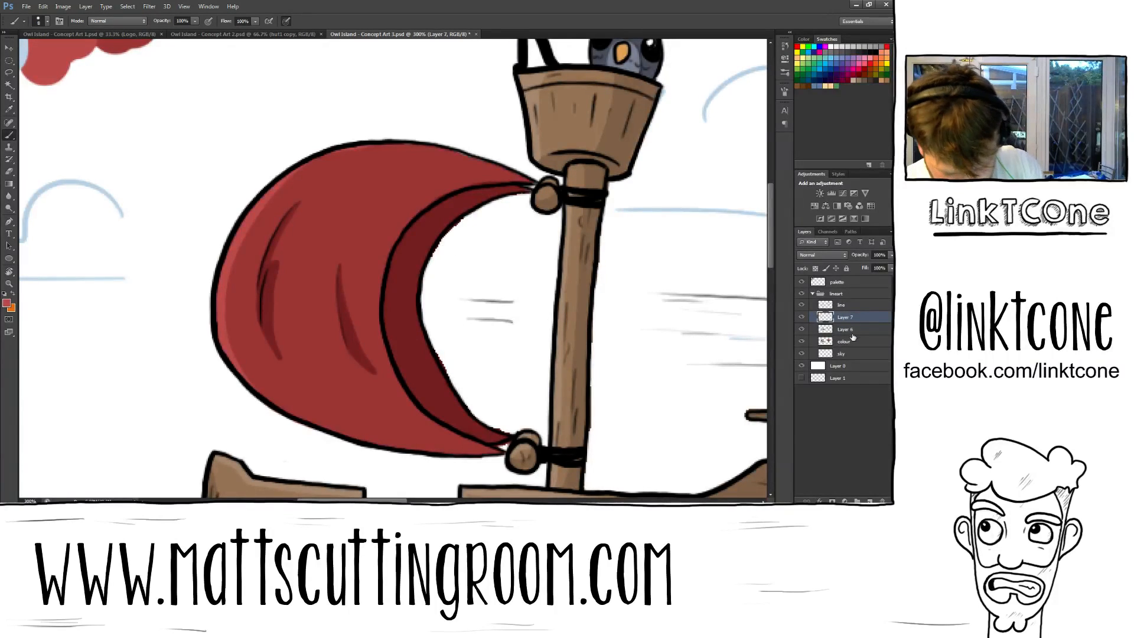
left_click(845, 329)
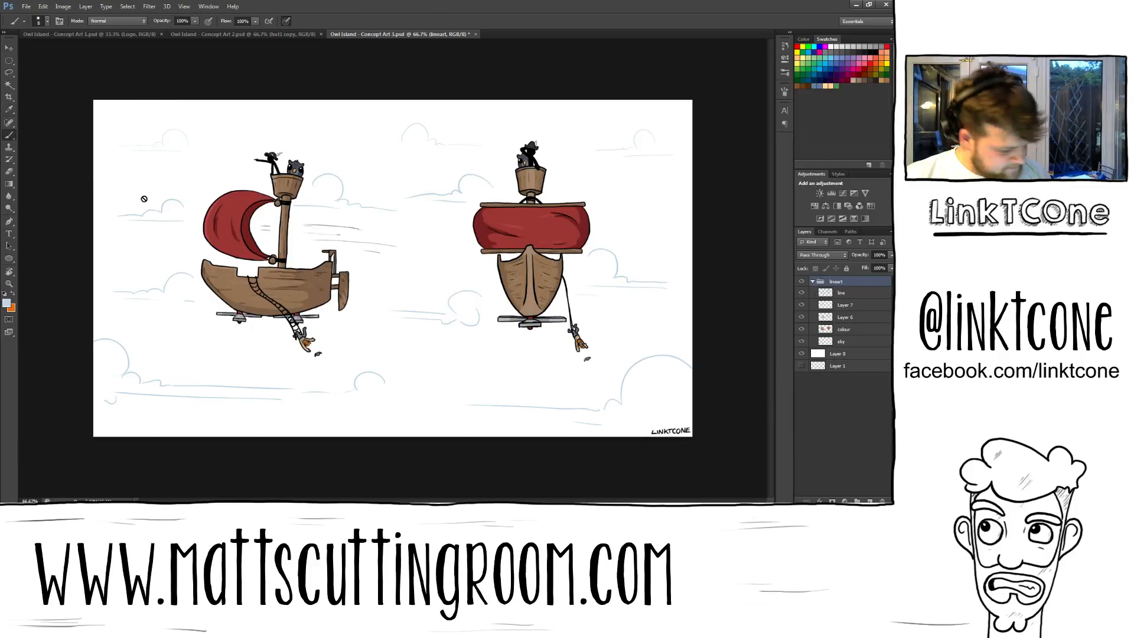
Add an empty layer, hide the white background and airship group, and move it below the sky layers.
left_click(844, 305)
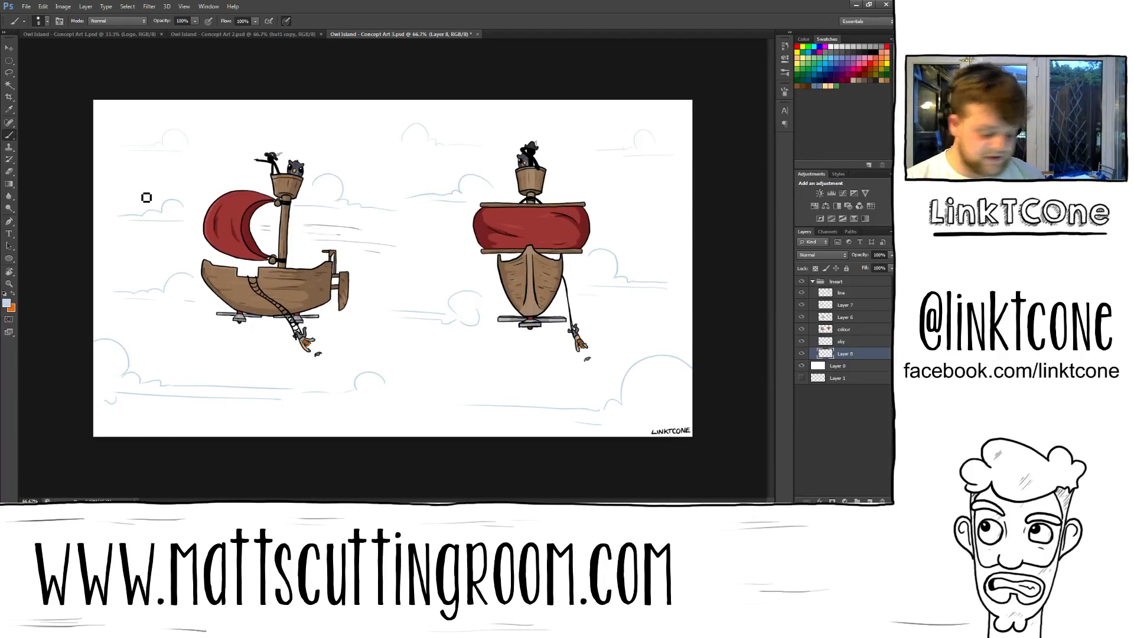
left_click(839, 365)
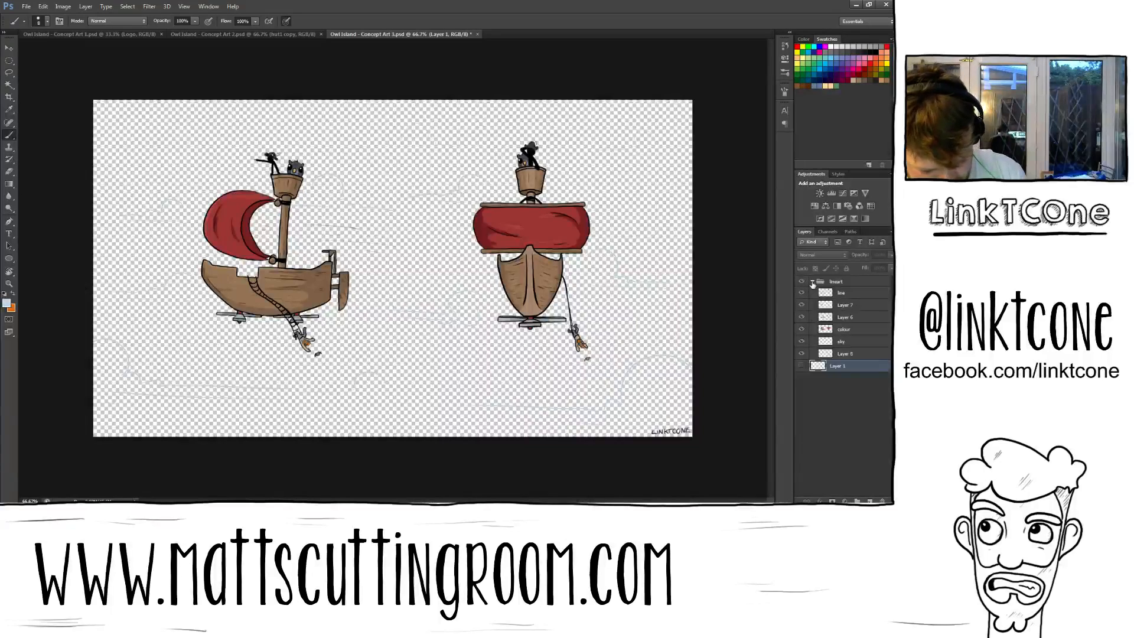
left_click(841, 340)
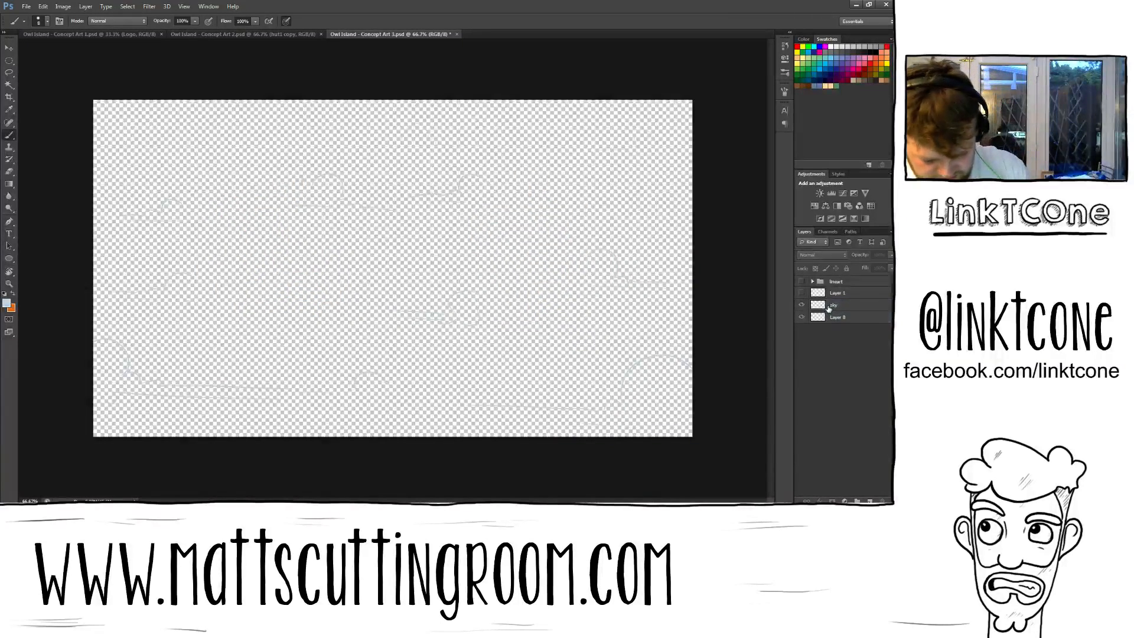
left_click(839, 304)
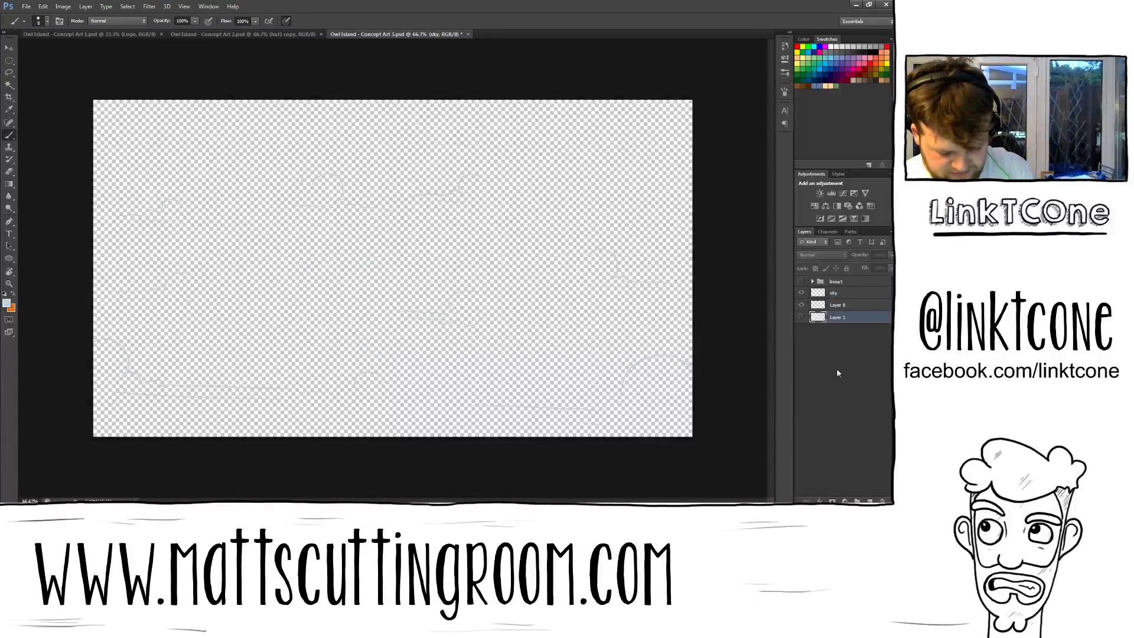
Duplicate the sky sketch, darken its lines to black with Hue/Saturation, and set the paint colour to white.
left_click(833, 292)
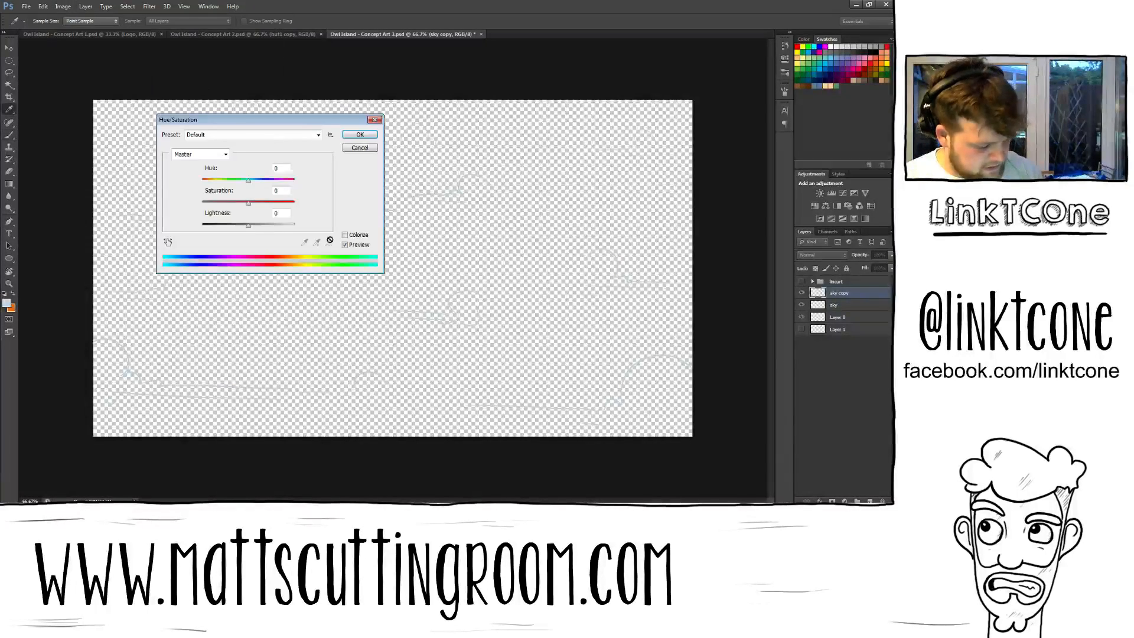
left_click(360, 135)
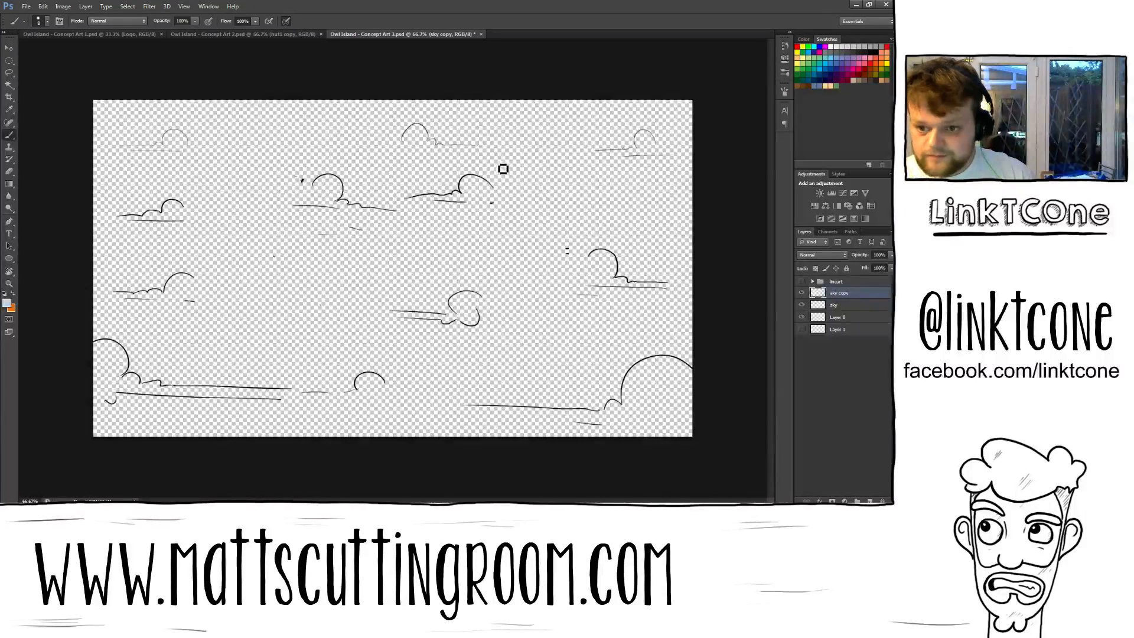
left_click(839, 317)
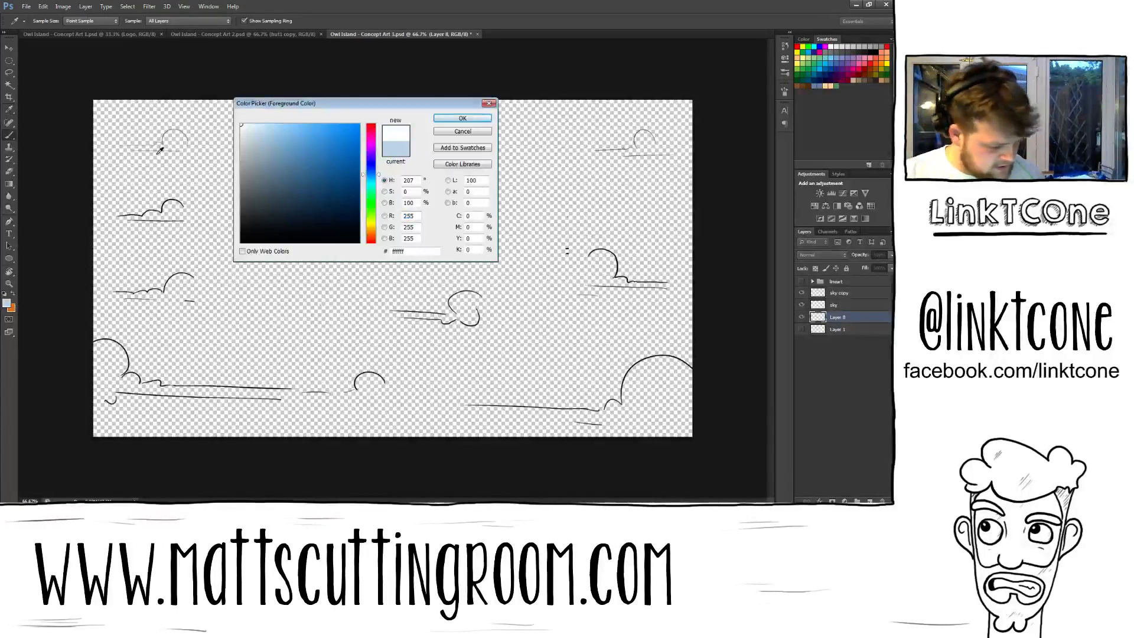
left_click(462, 118)
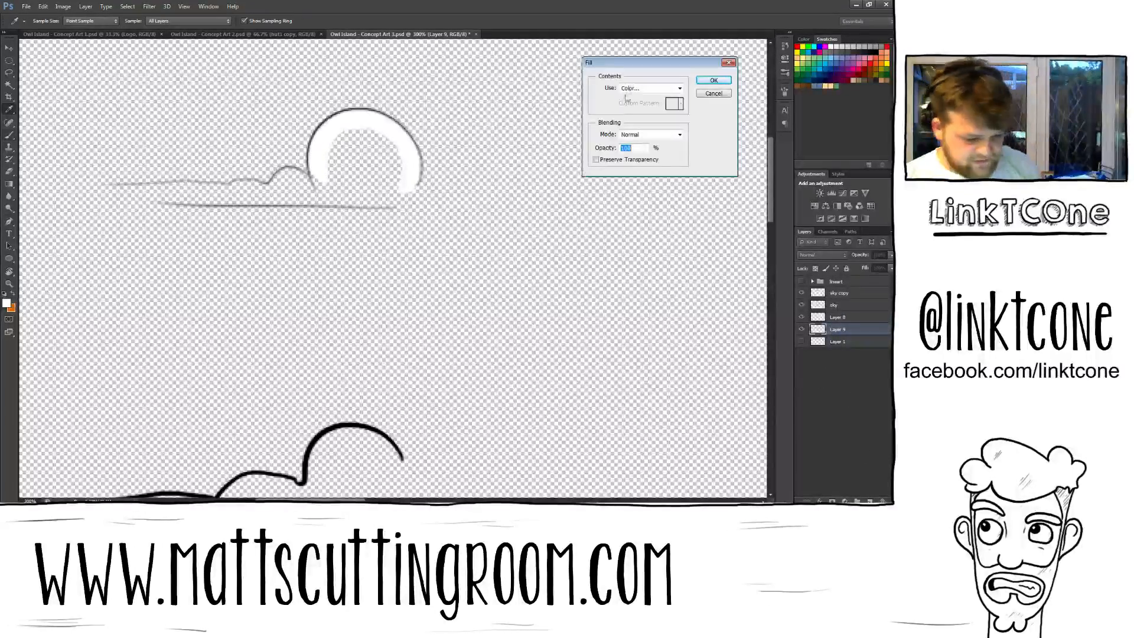
Fill the empty layer dusty pink, then paint the first cloud's puffs, left edge, base and tail solid white.
left_click(673, 103)
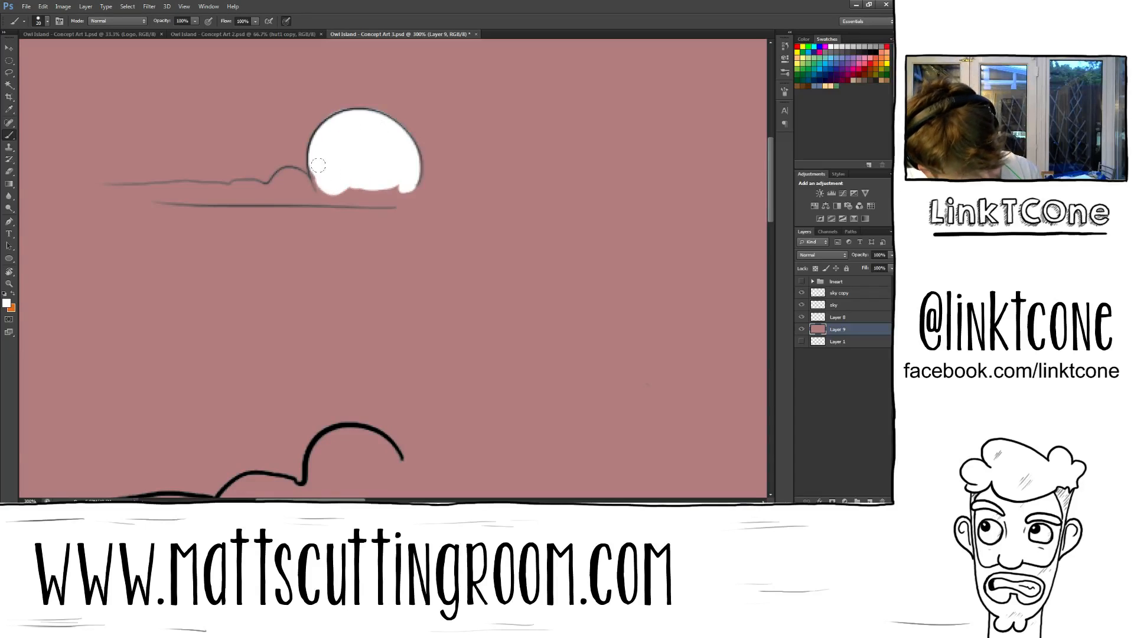
left_click_drag(318, 164, 376, 188)
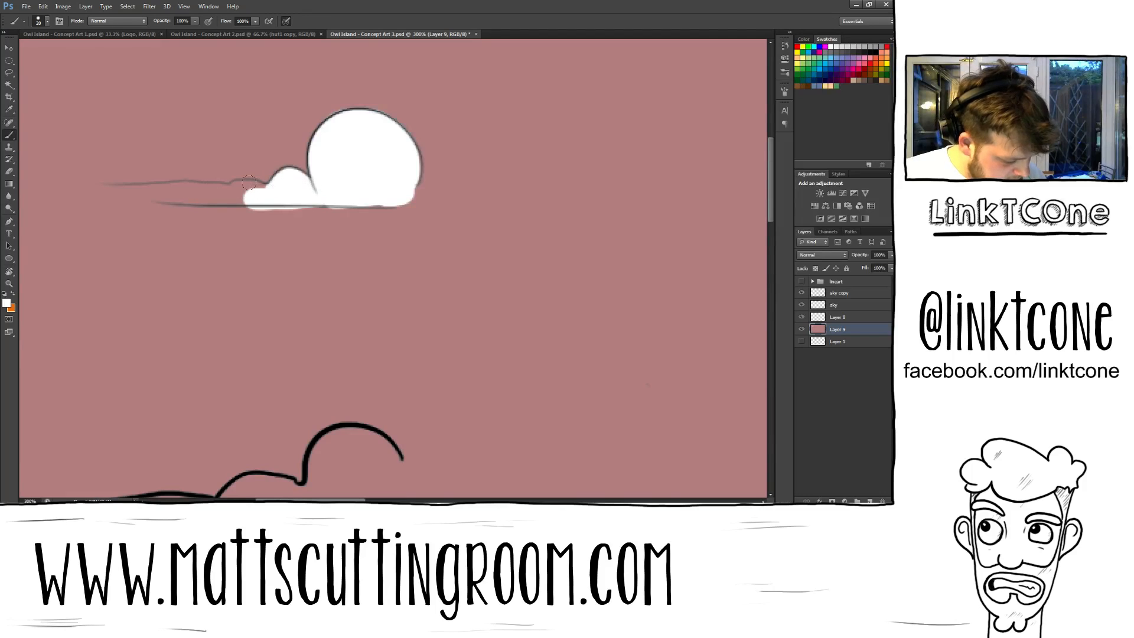
left_click(232, 186)
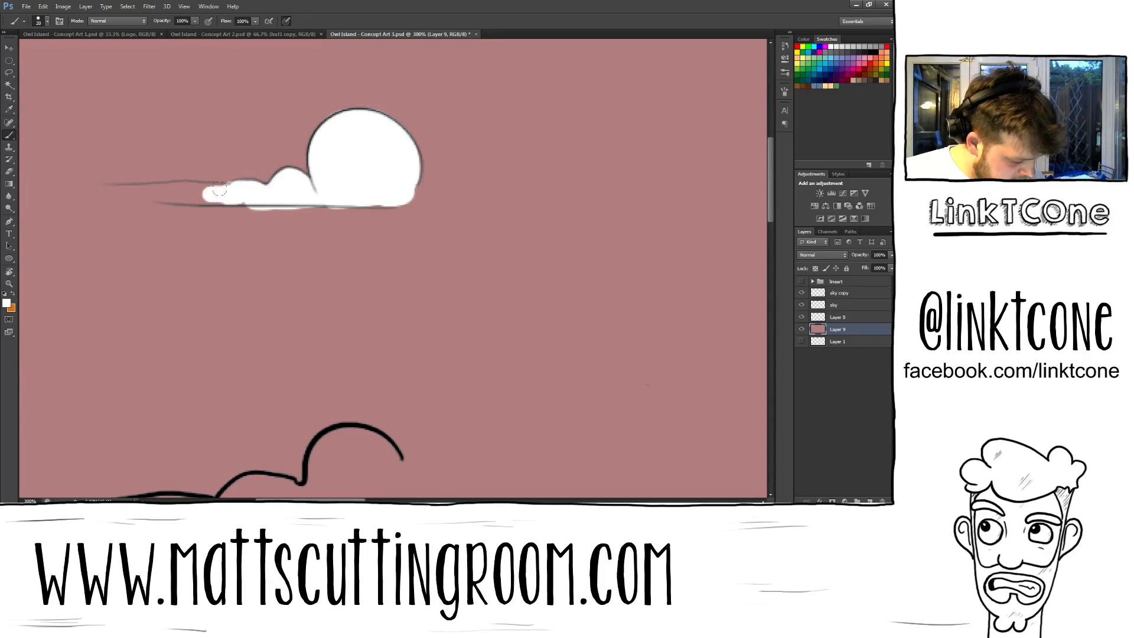
left_click_drag(217, 189, 33, 198)
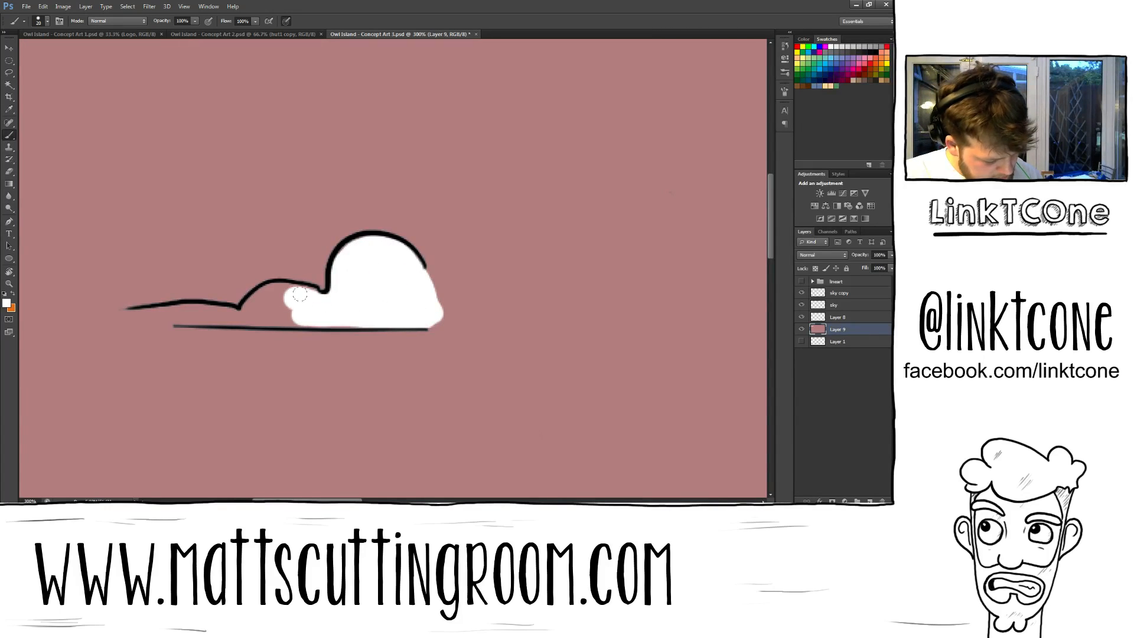
left_click_drag(275, 303, 166, 318)
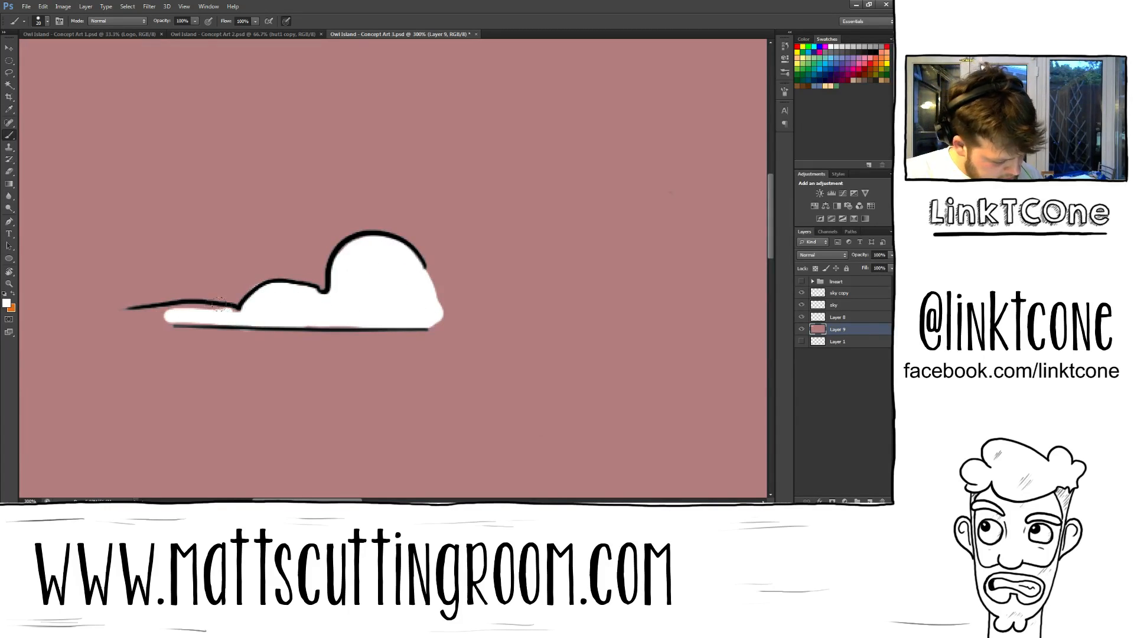
left_click_drag(217, 307, 69, 312)
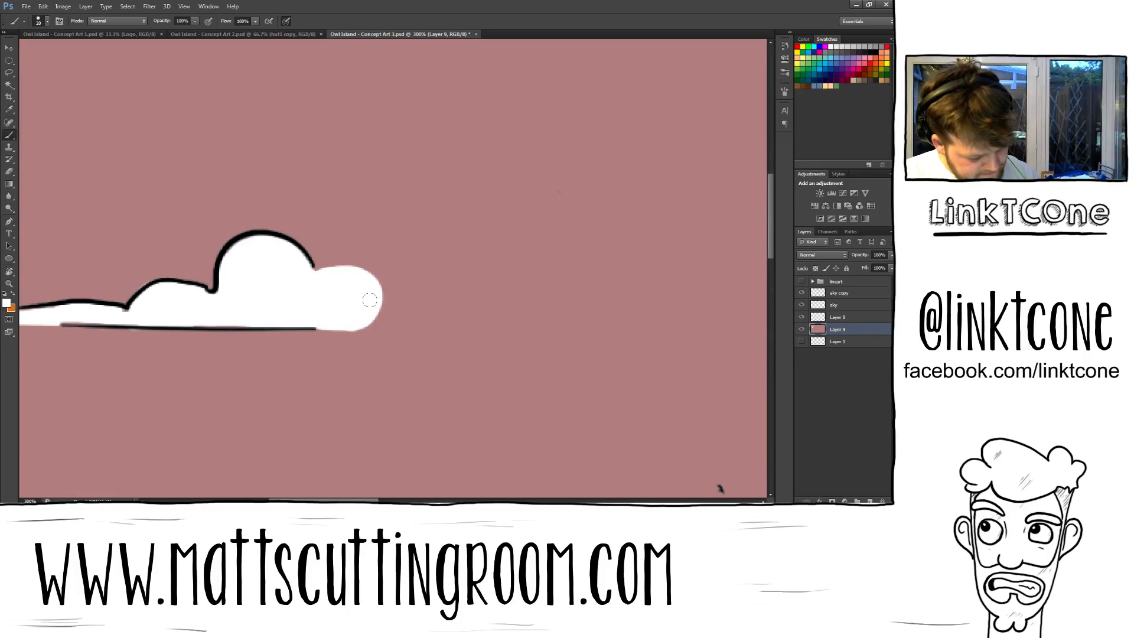
left_click_drag(368, 300, 415, 314)
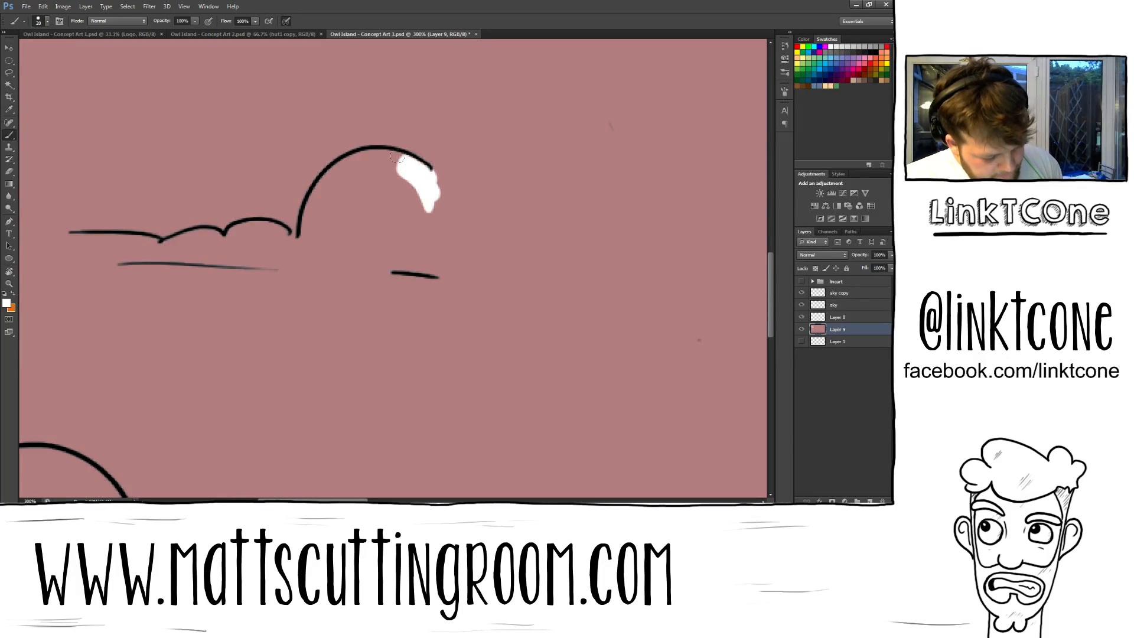
Paint the next cloud white from its big top bump along its flat base.
left_click_drag(427, 160, 365, 249)
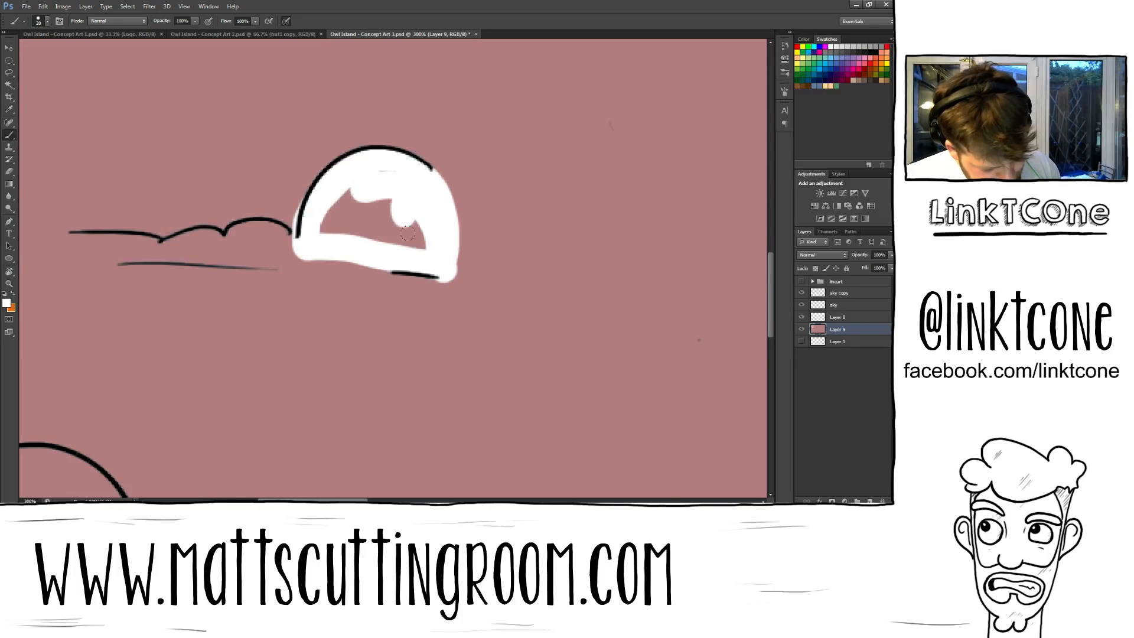
left_click(369, 210)
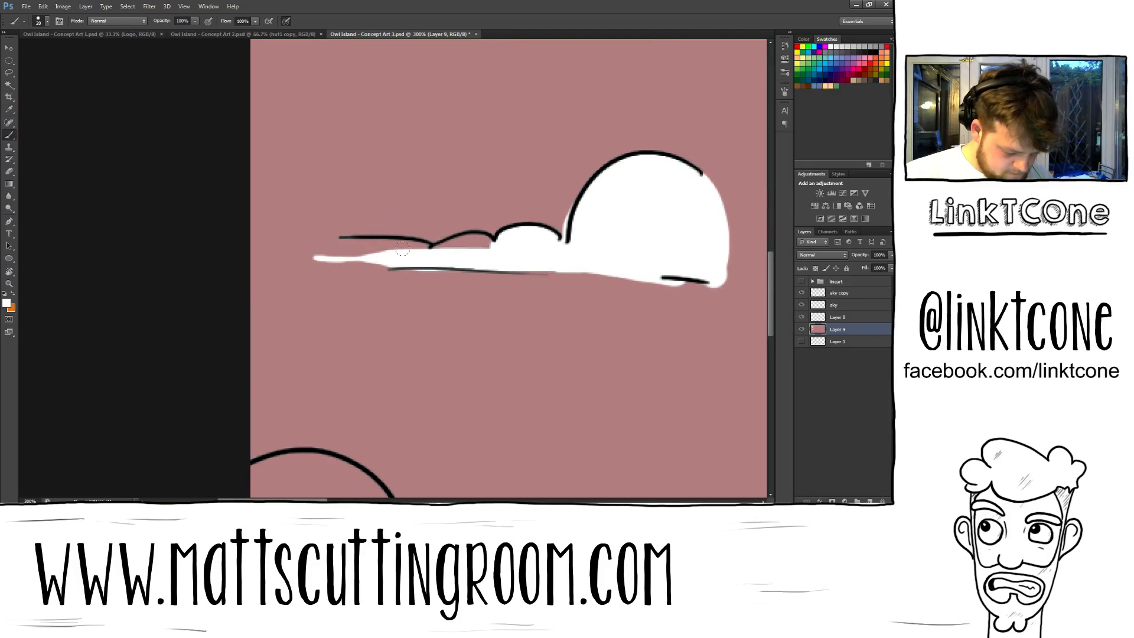
left_click_drag(402, 249, 326, 246)
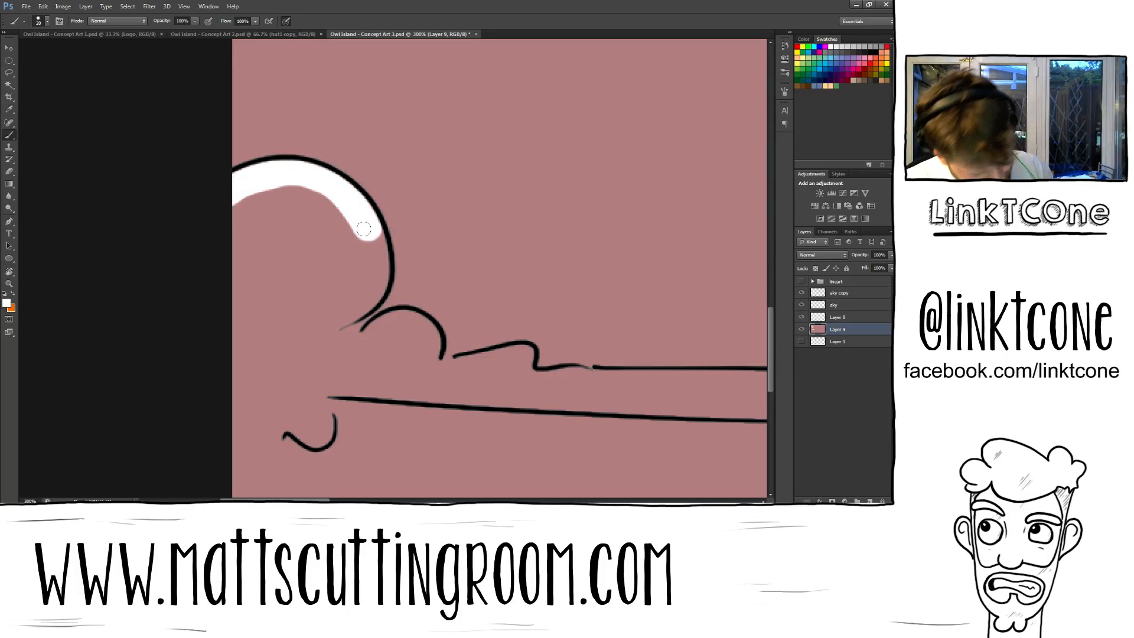
Fill the next cloud's rounded bump and its small puff with white.
left_click_drag(361, 231, 326, 333)
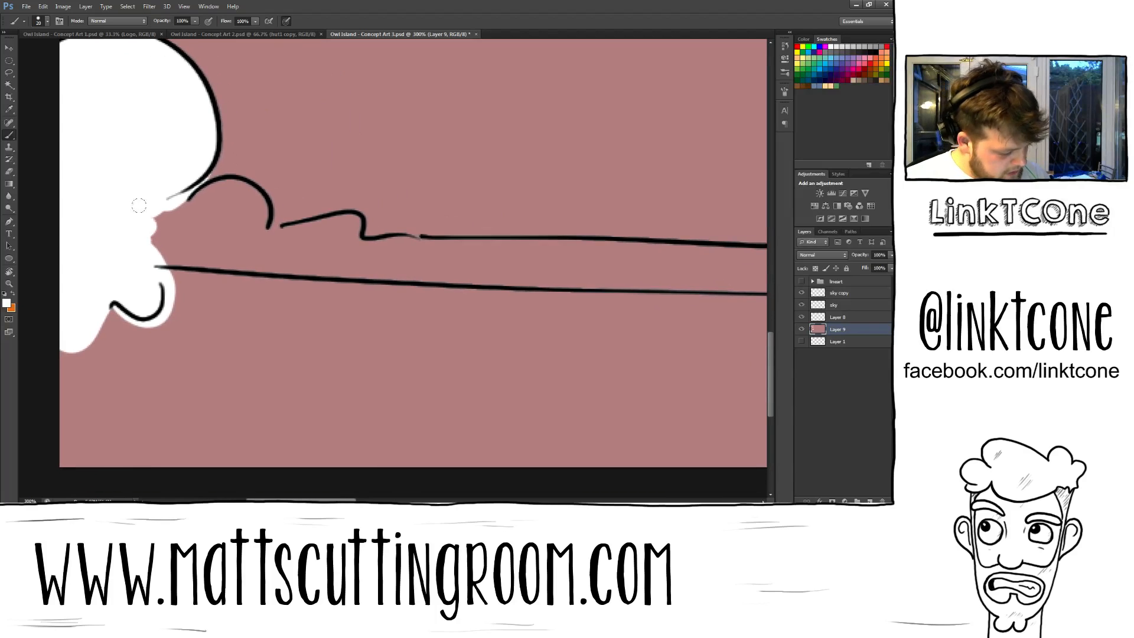
left_click_drag(137, 205, 238, 232)
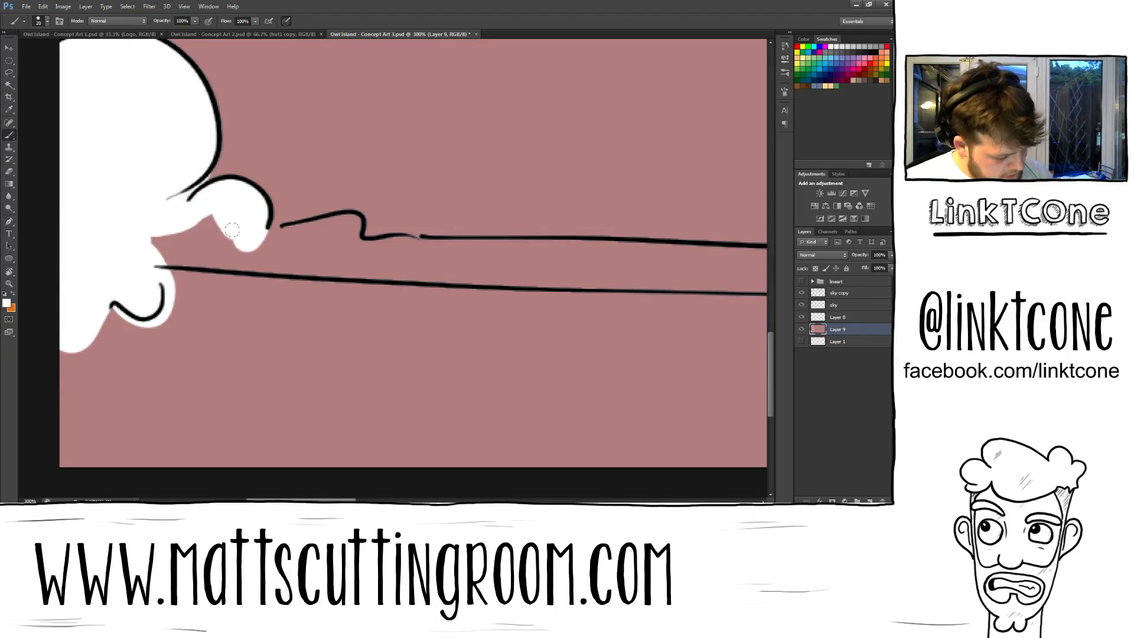
left_click_drag(224, 232, 260, 235)
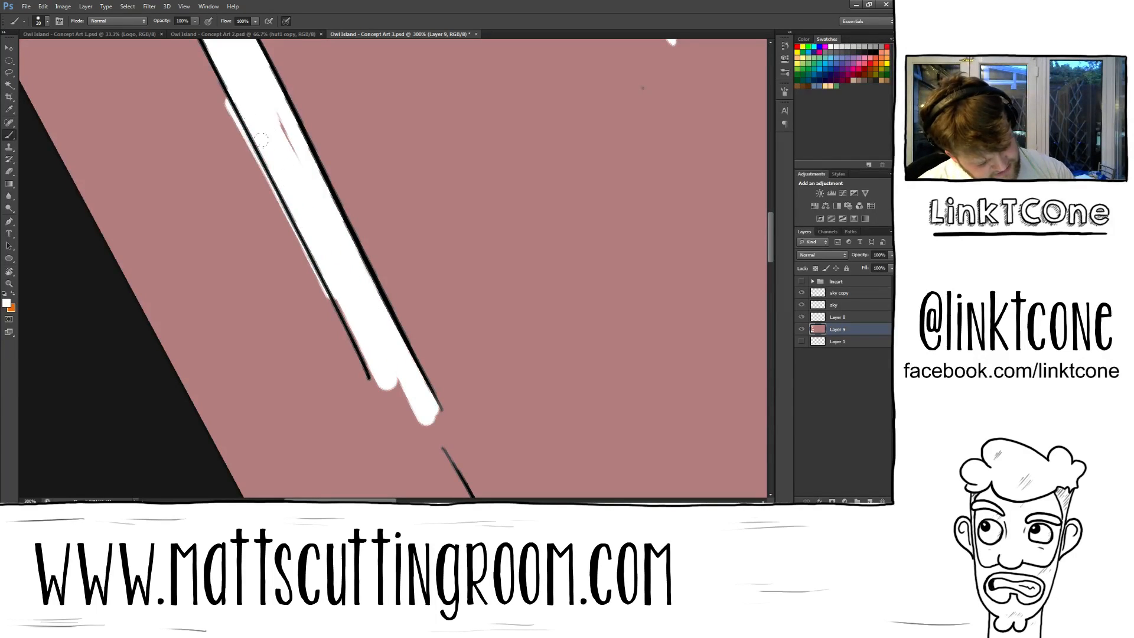
Paint a long white streak along the cloud's trailing line and shape its rounded tip.
left_click_drag(264, 137, 406, 441)
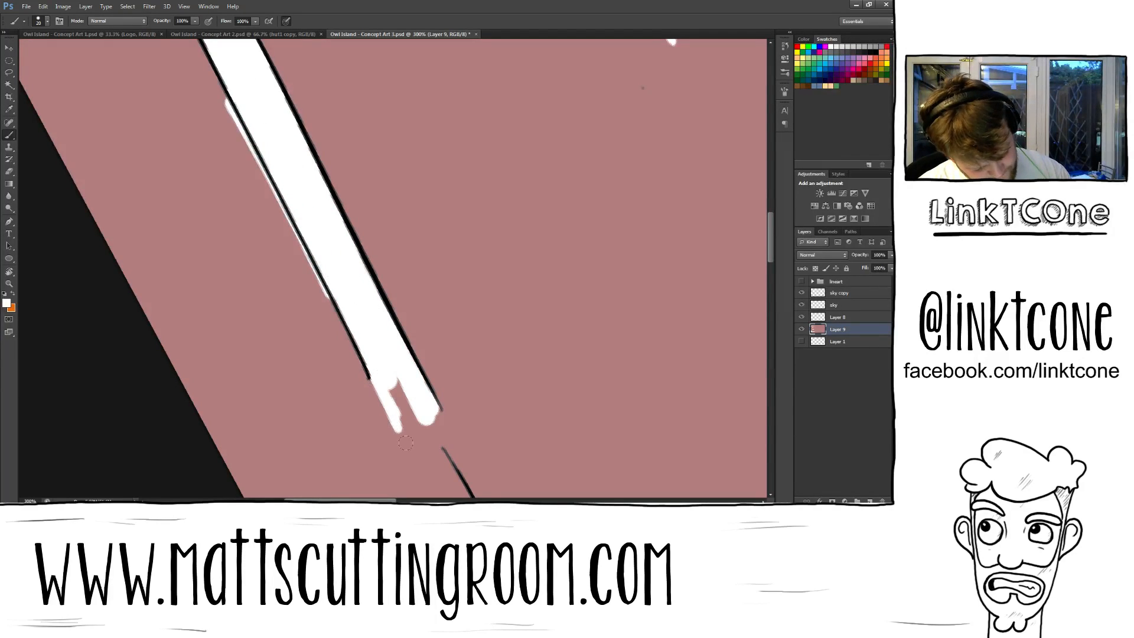
left_click_drag(405, 416, 426, 441)
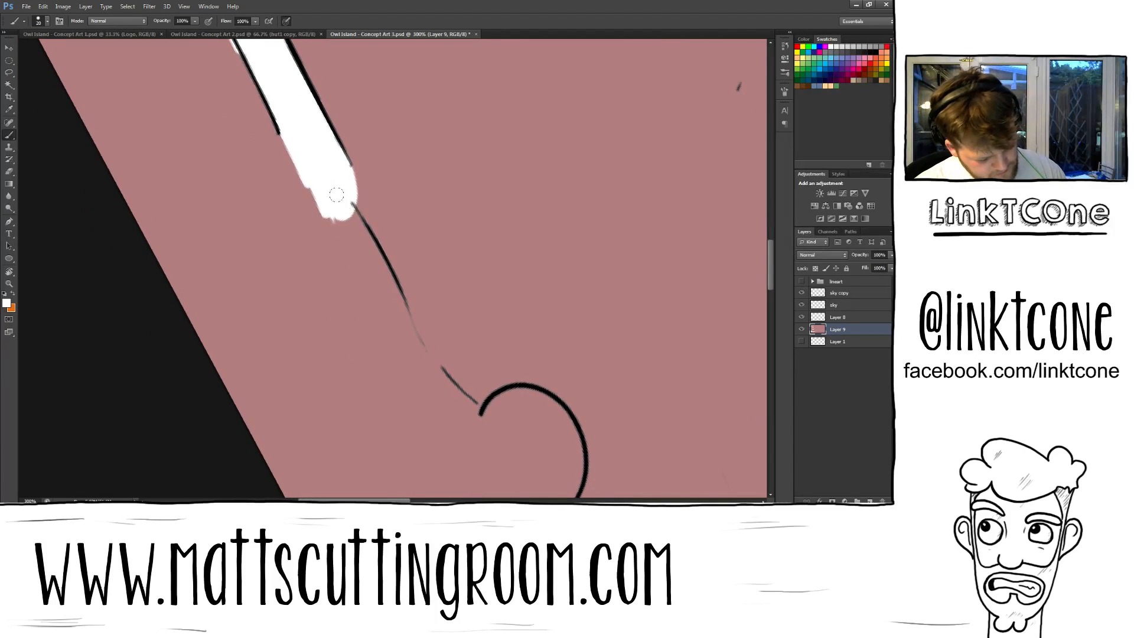
left_click_drag(337, 193, 351, 224)
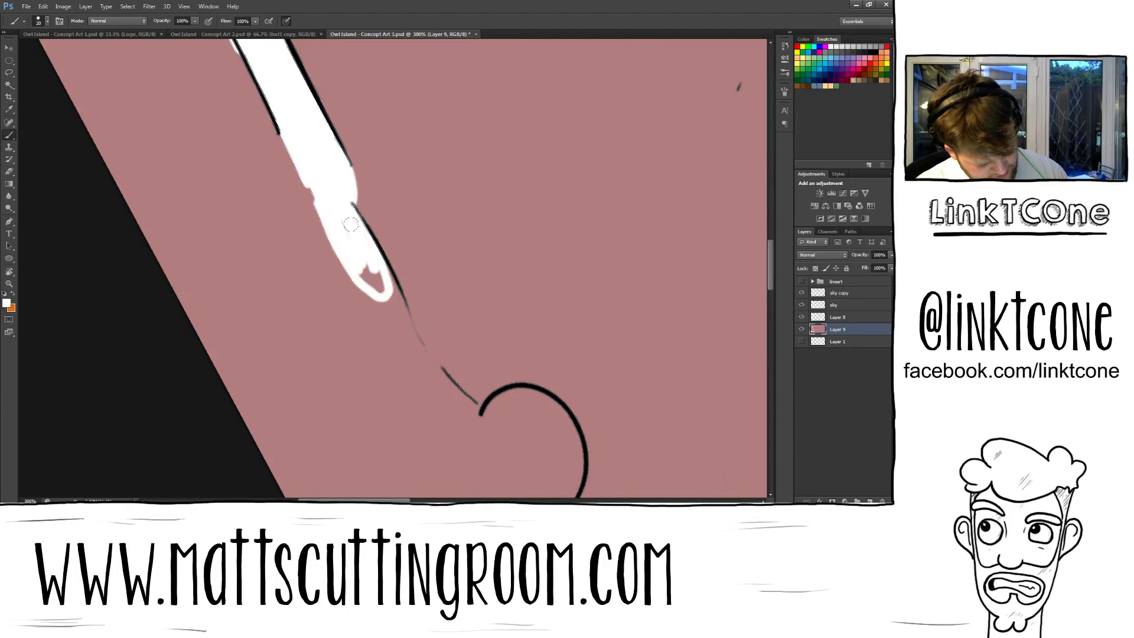
left_click_drag(354, 225, 246, 130)
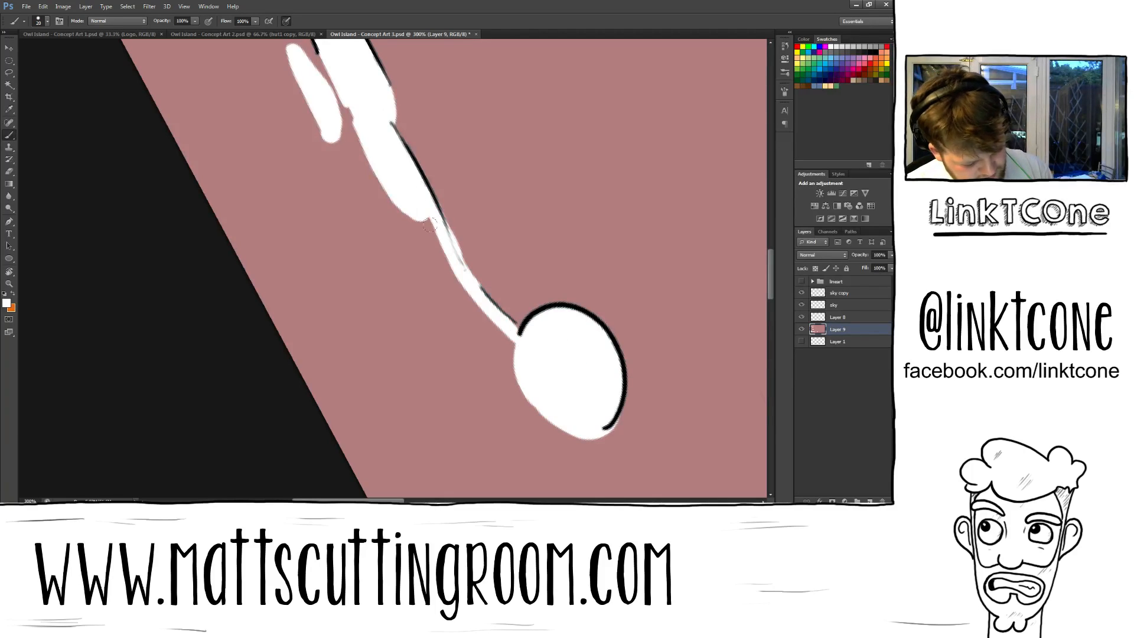
Fill the round cloud puff and the small oval puff below it with white.
left_click_drag(441, 225, 507, 405)
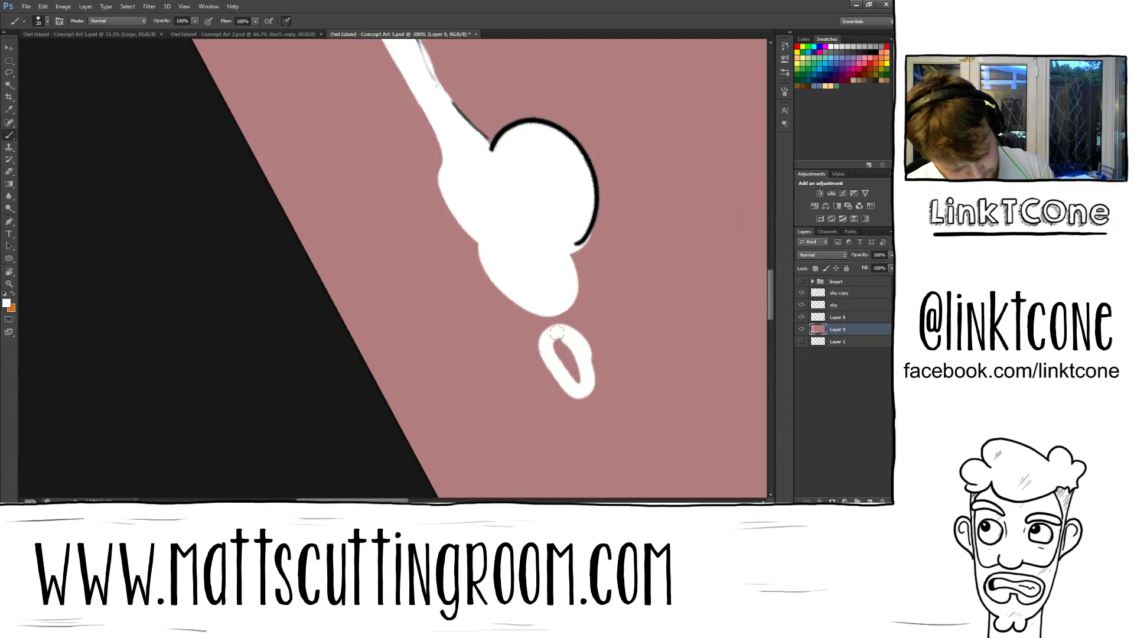
left_click(556, 355)
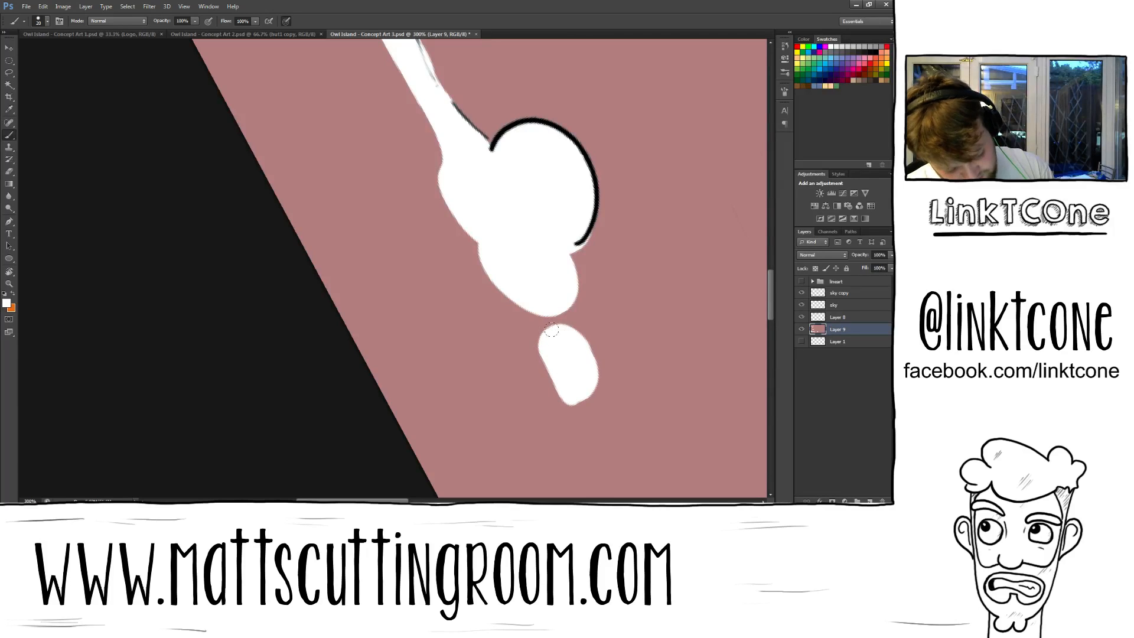
left_click_drag(565, 333, 586, 434)
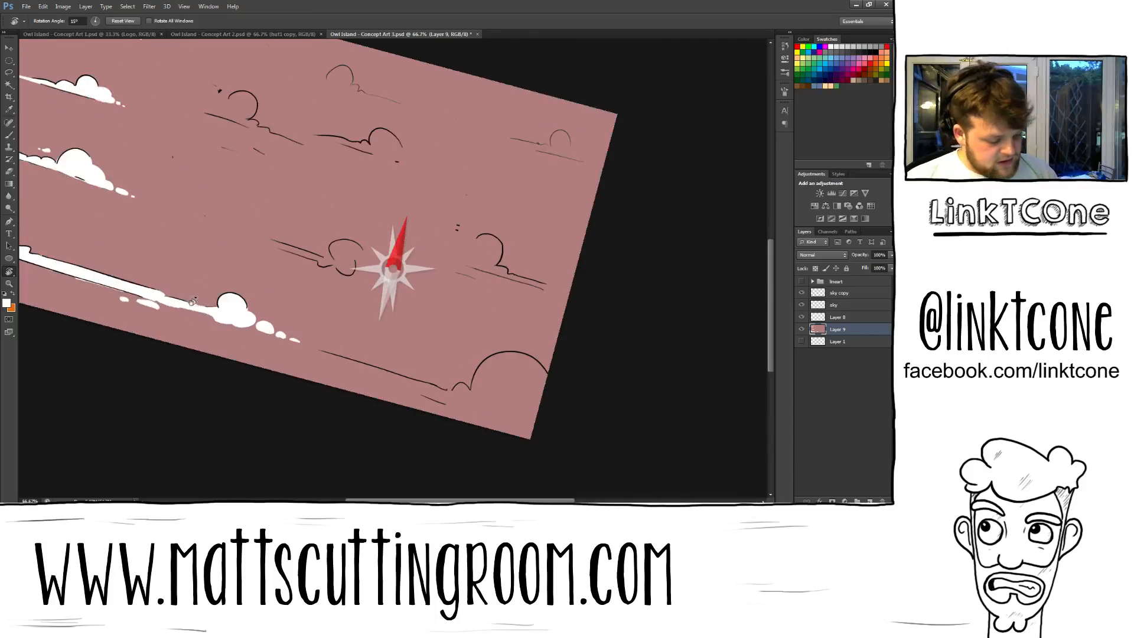
Level the canvas, recolour the sky outline layer's black lines pale blue-grey, and return to Layer 8.
left_click(121, 20)
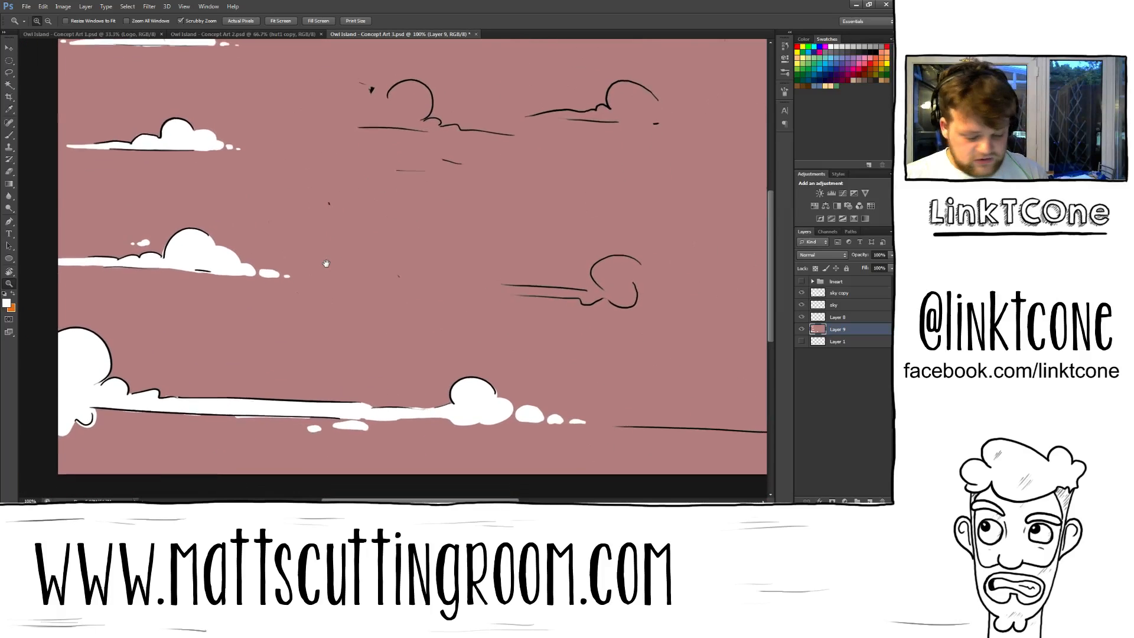
left_click(839, 292)
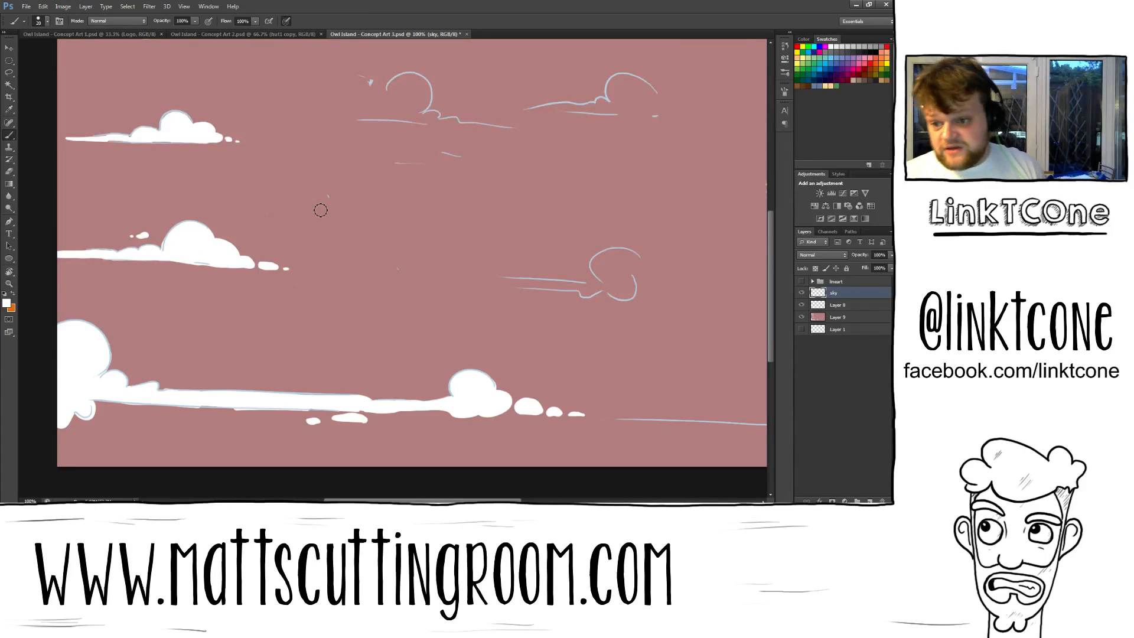
mouse_move(383, 60)
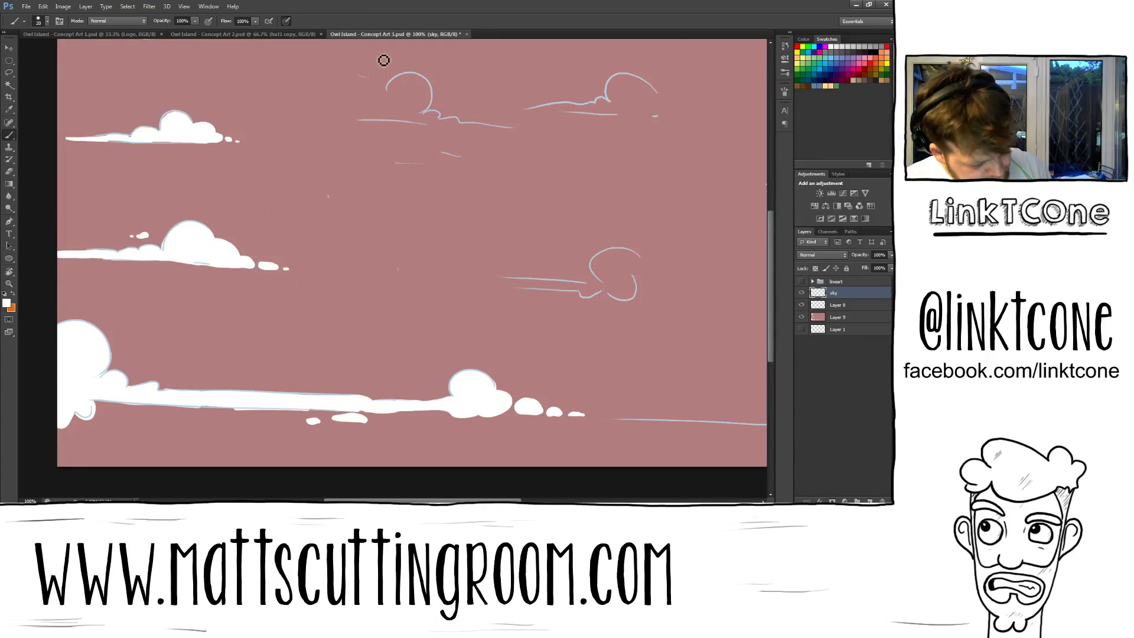
mouse_move(317, 133)
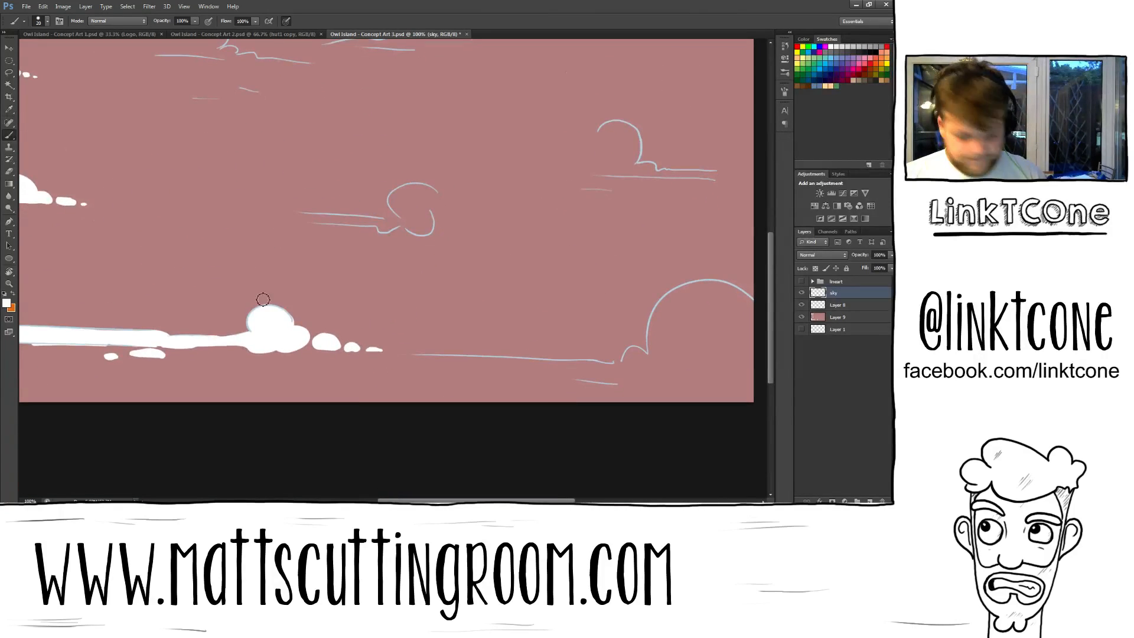
left_click(836, 305)
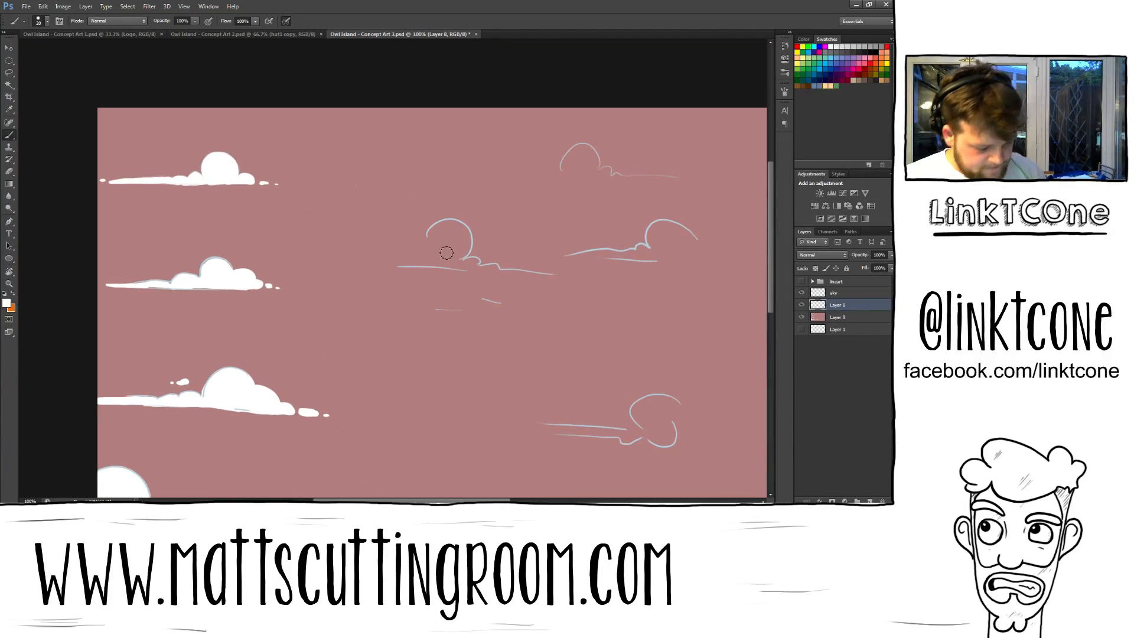
Fill the middle cloud's round puff, smaller left puffs and trailing streak with white.
left_click_drag(449, 249, 437, 235)
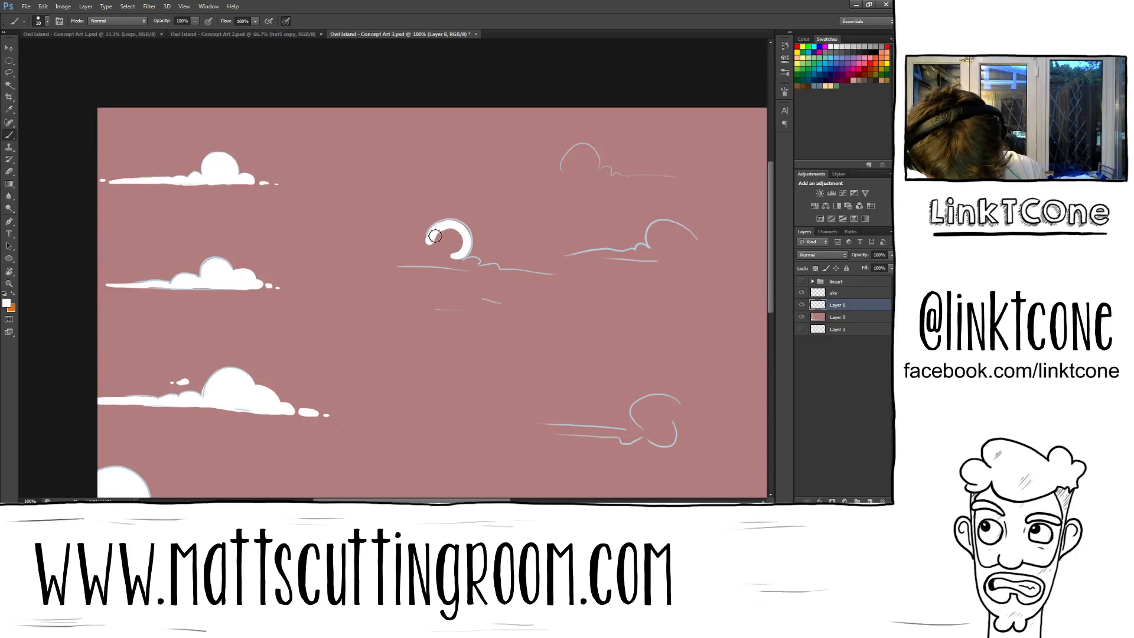
left_click(426, 243)
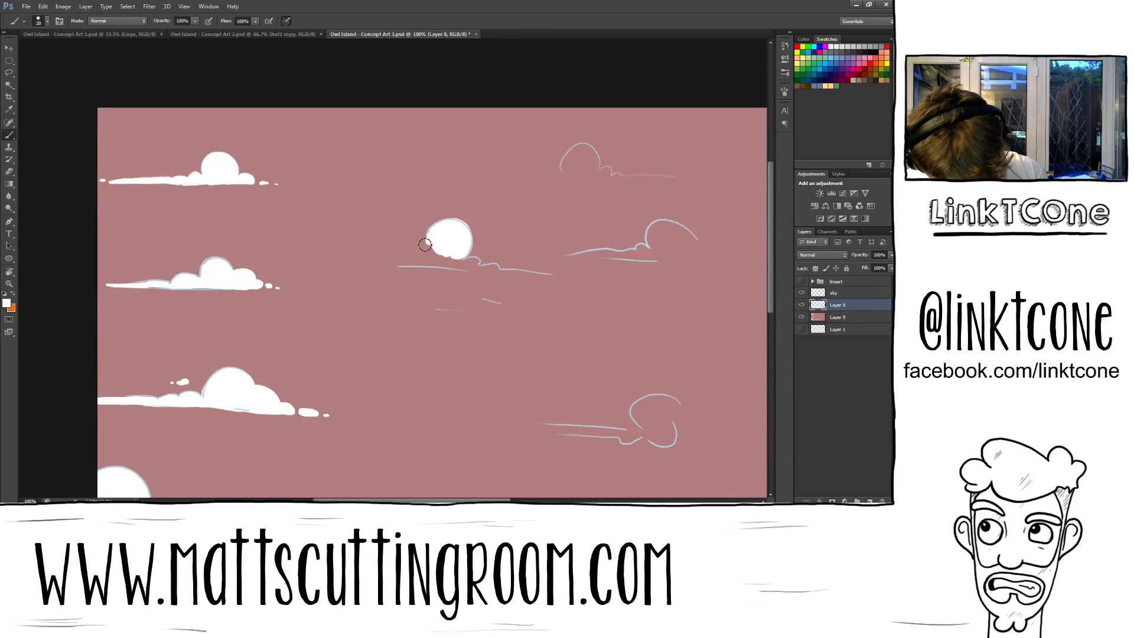
left_click_drag(449, 242, 422, 260)
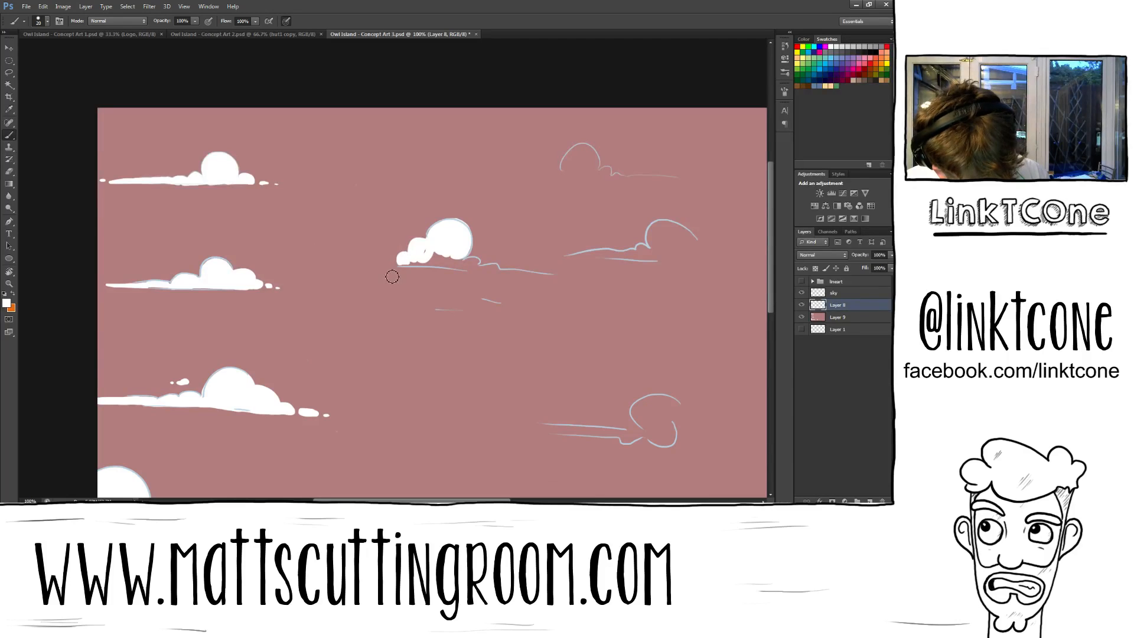
left_click_drag(369, 263, 401, 264)
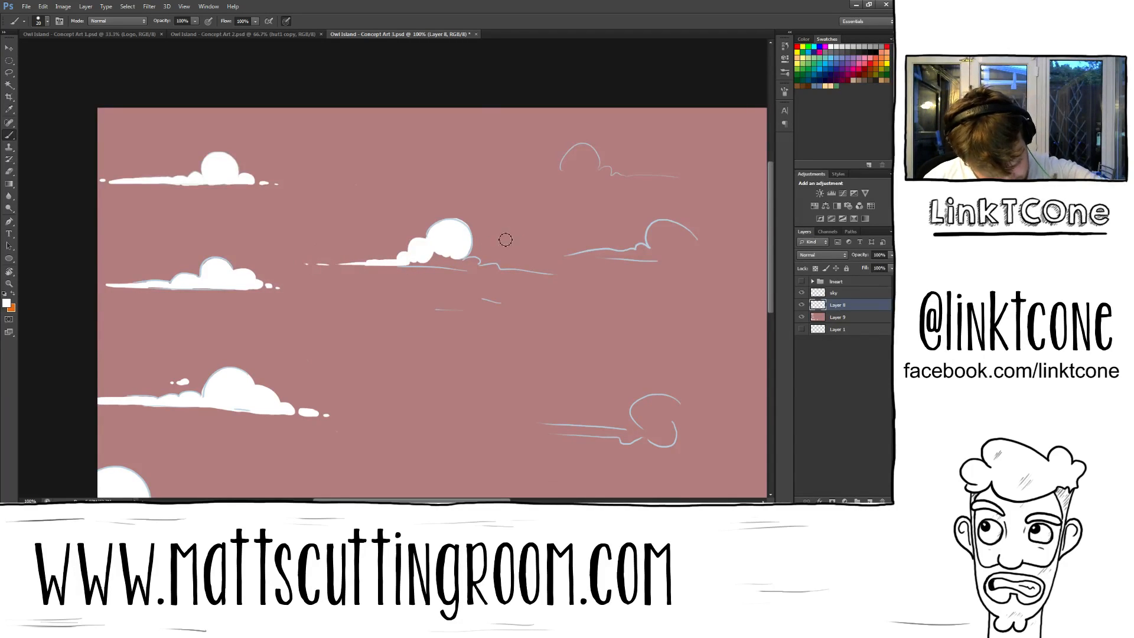
left_click_drag(506, 240, 474, 266)
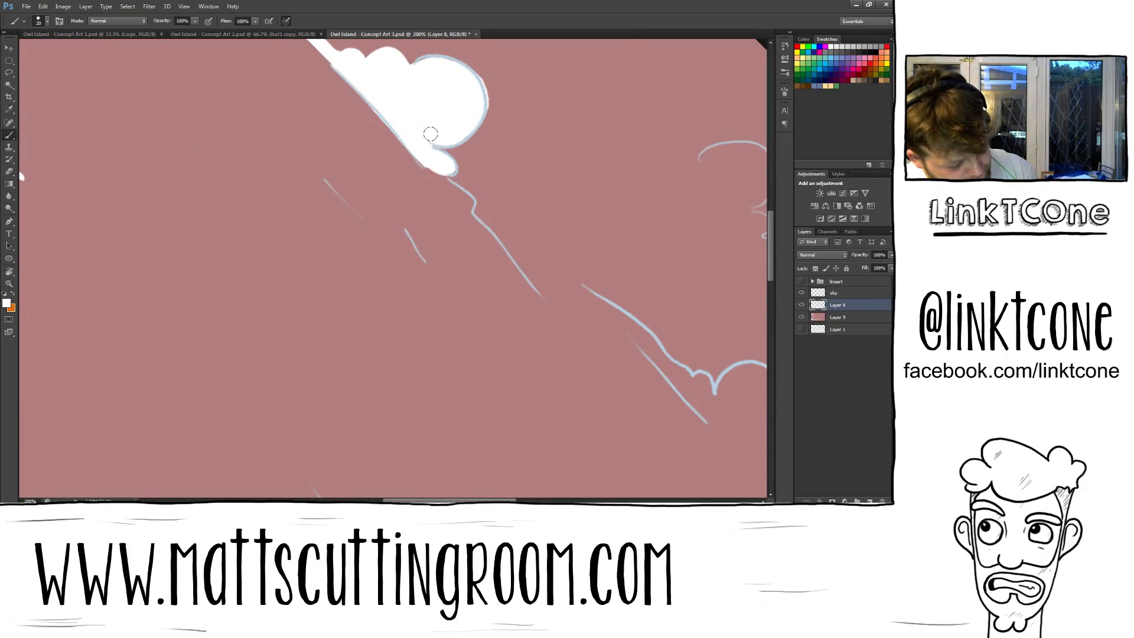
Fill the diagonal cloud's puff white and extend its long tapering streak with bumpy underside.
left_click_drag(430, 133, 467, 201)
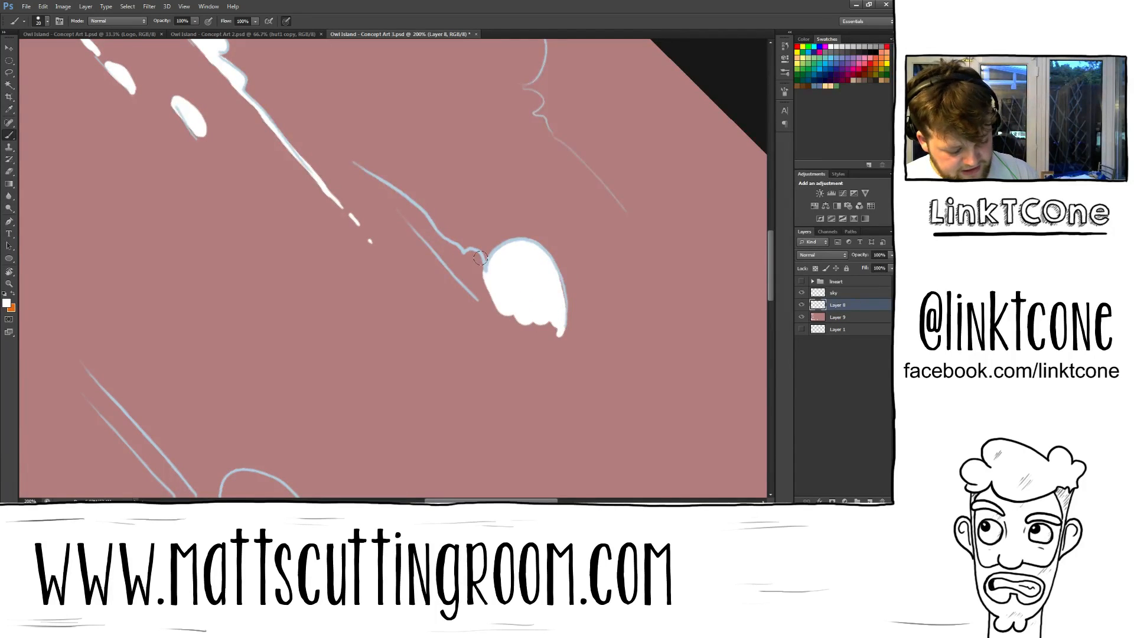
left_click_drag(477, 256, 423, 232)
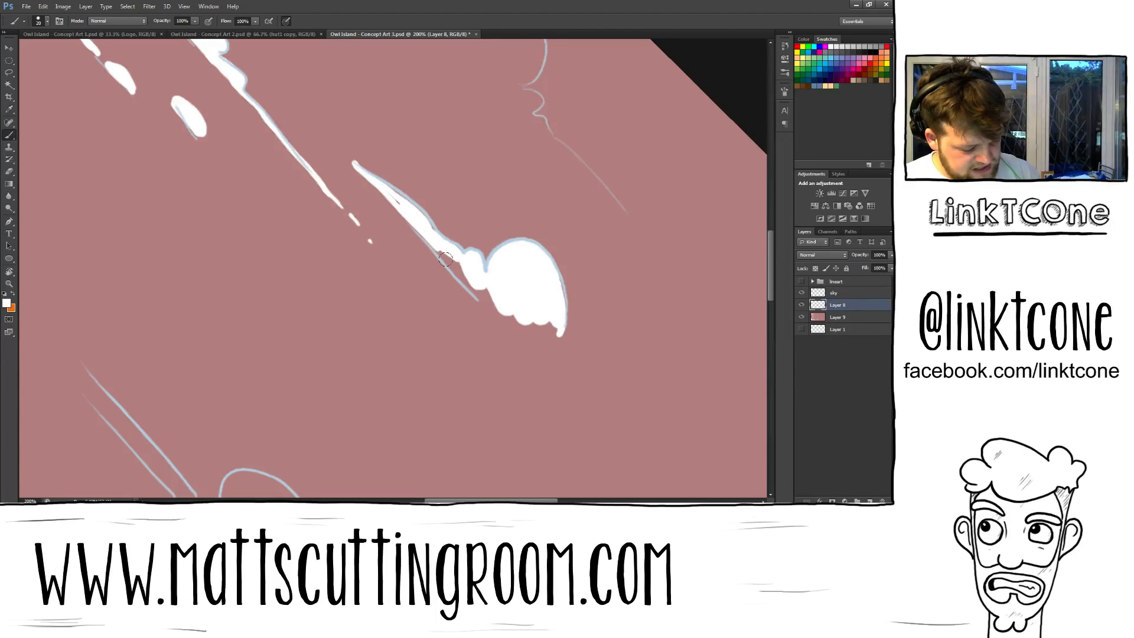
left_click_drag(446, 259, 469, 273)
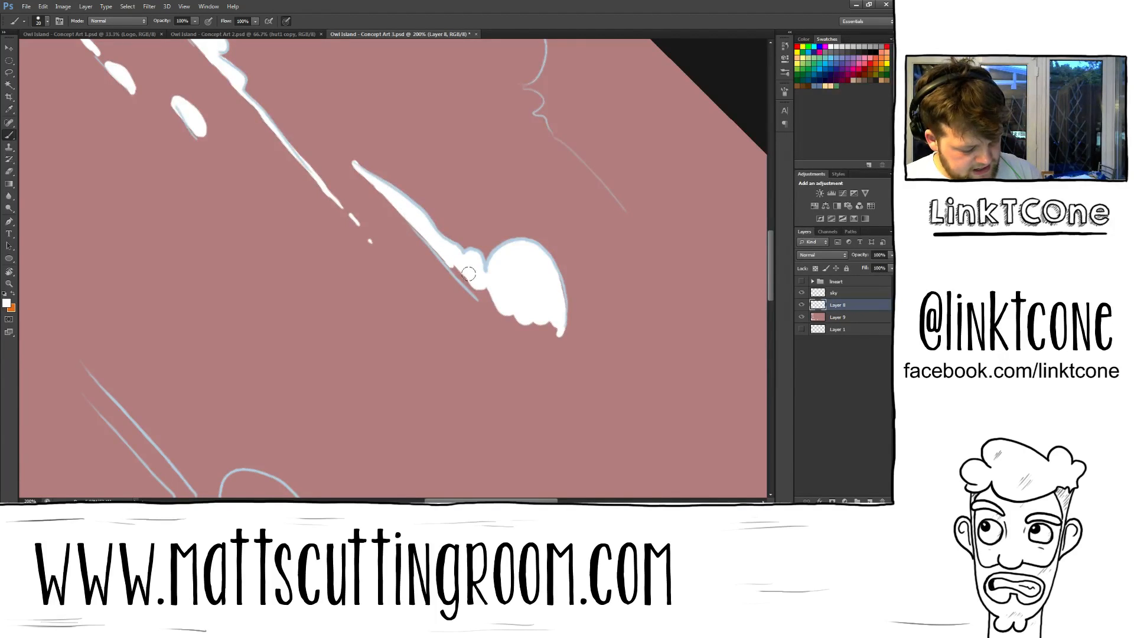
left_click_drag(469, 273, 575, 385)
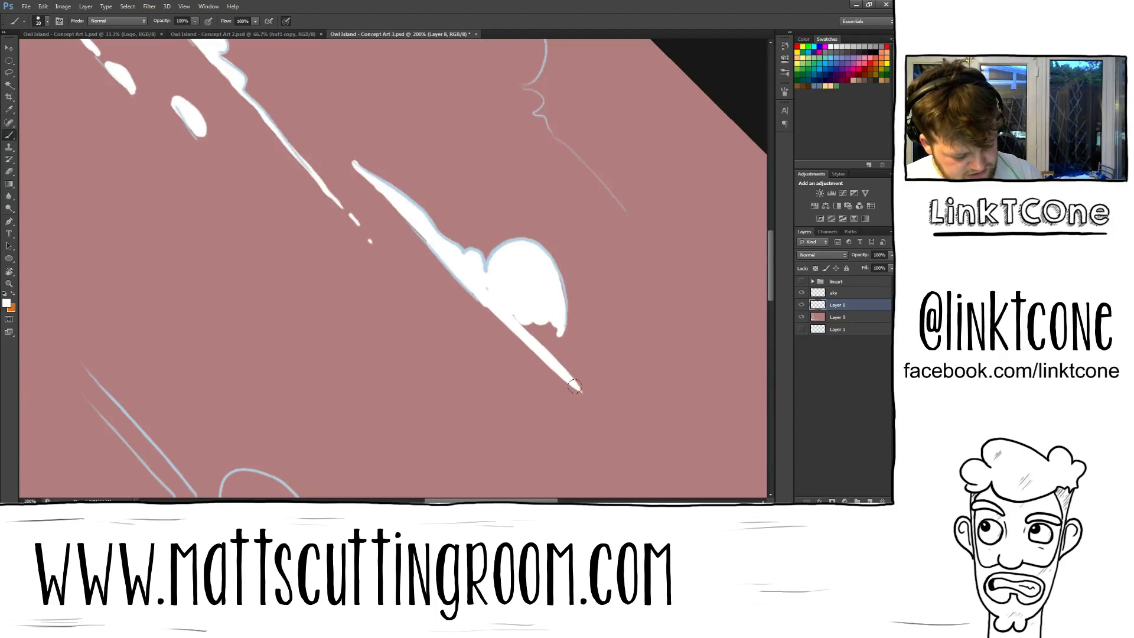
left_click_drag(575, 387, 556, 333)
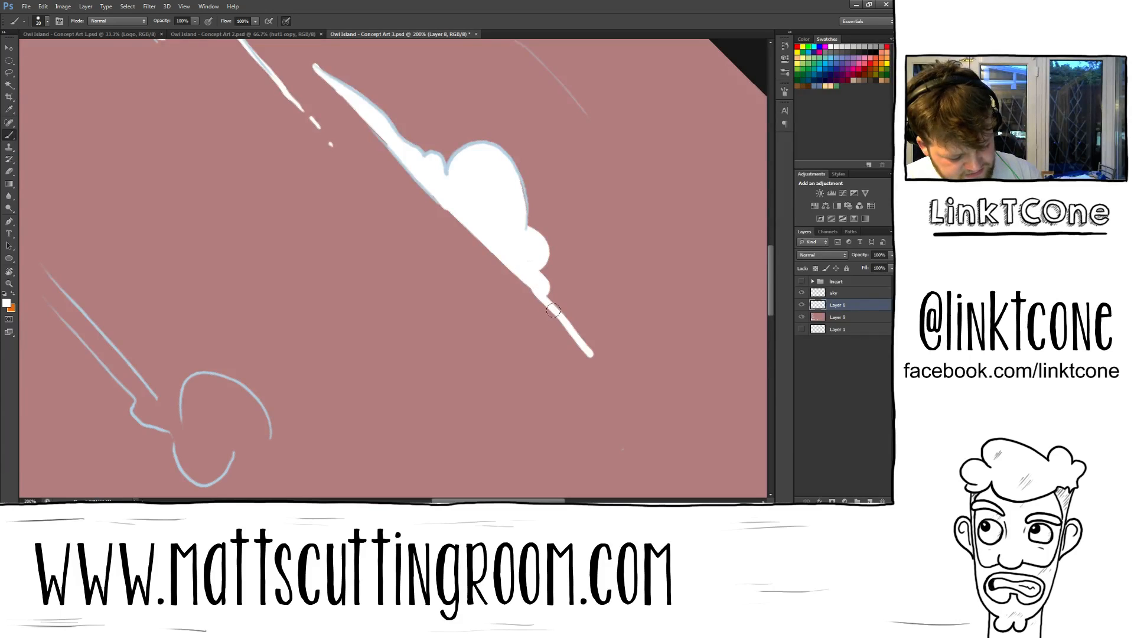
left_click_drag(553, 309, 627, 398)
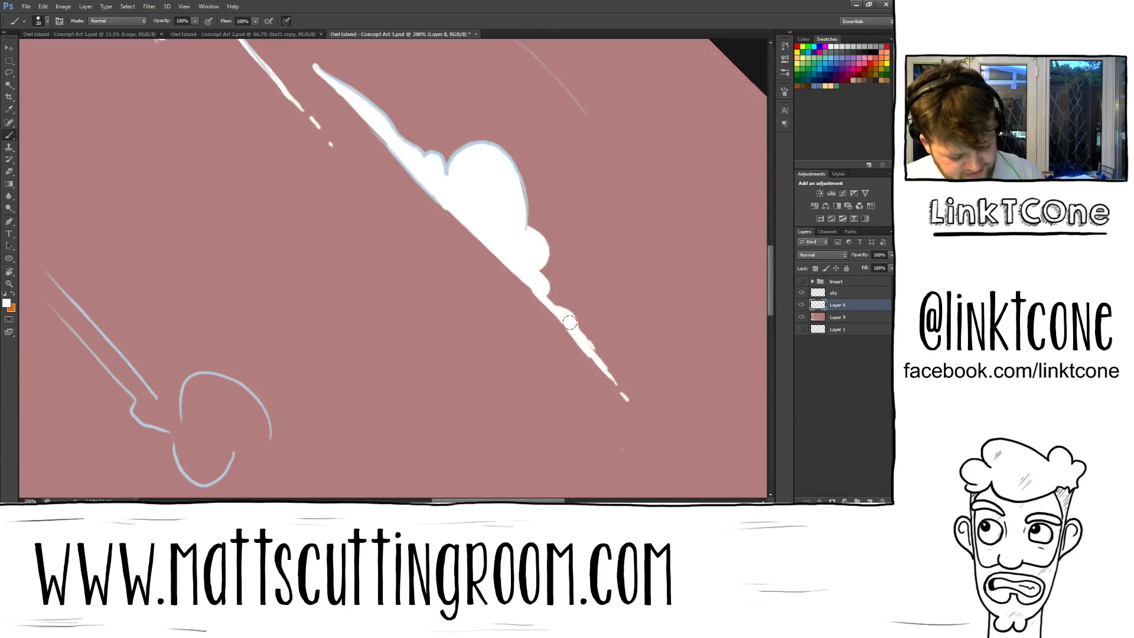
left_click_drag(569, 322, 610, 377)
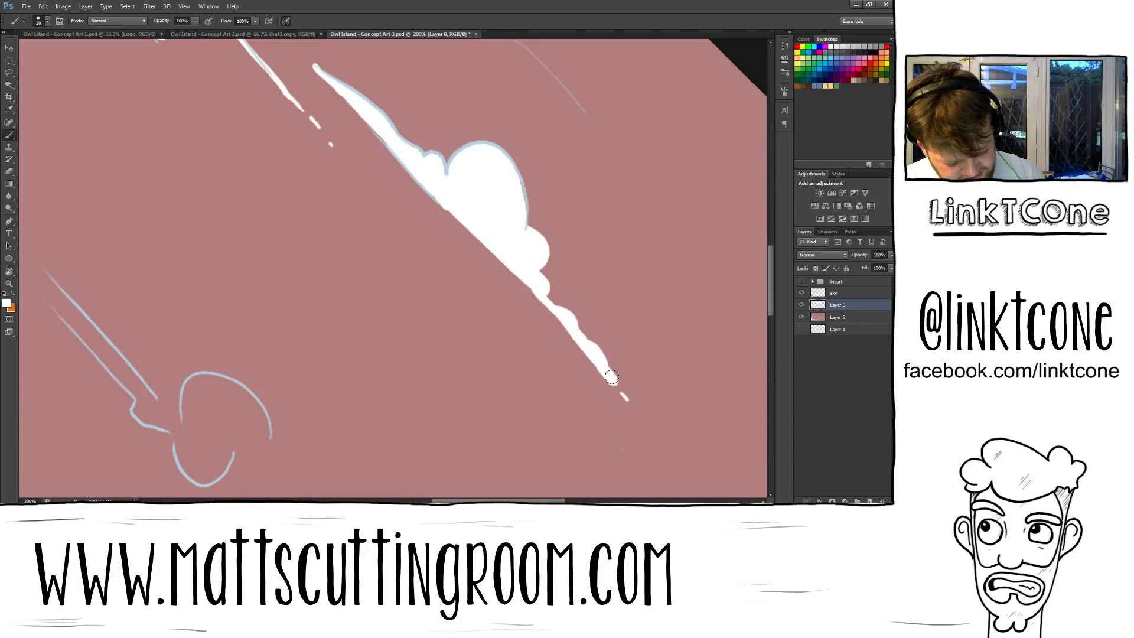
left_click_drag(610, 376, 623, 394)
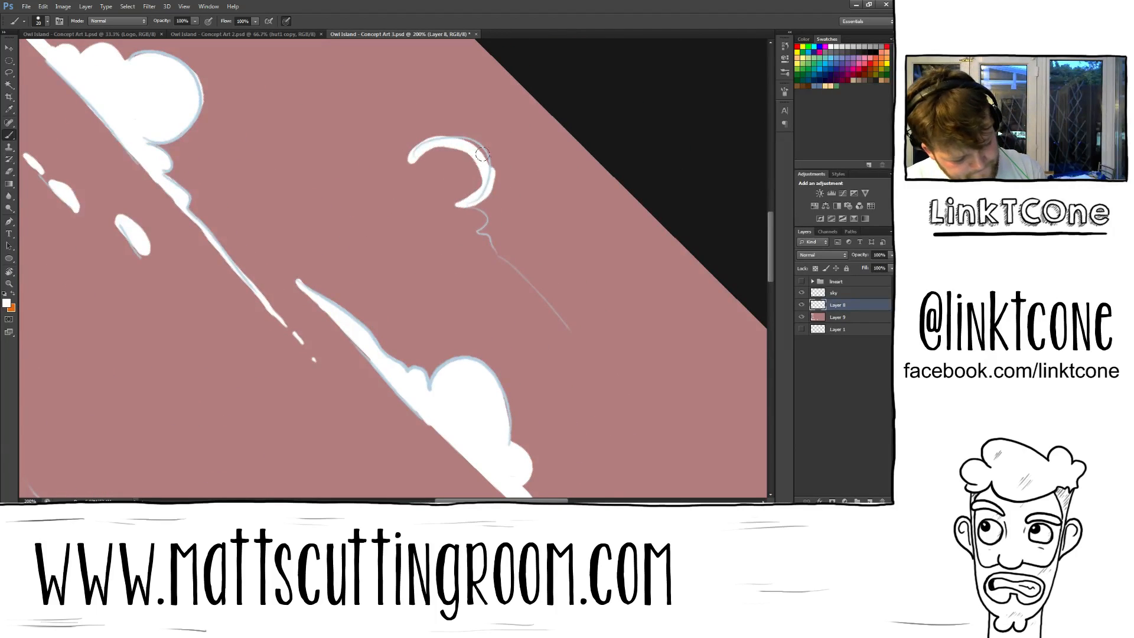
Paint the small cloud's top curl and tail white and extend the streak toward the upper left.
left_click_drag(477, 156, 485, 242)
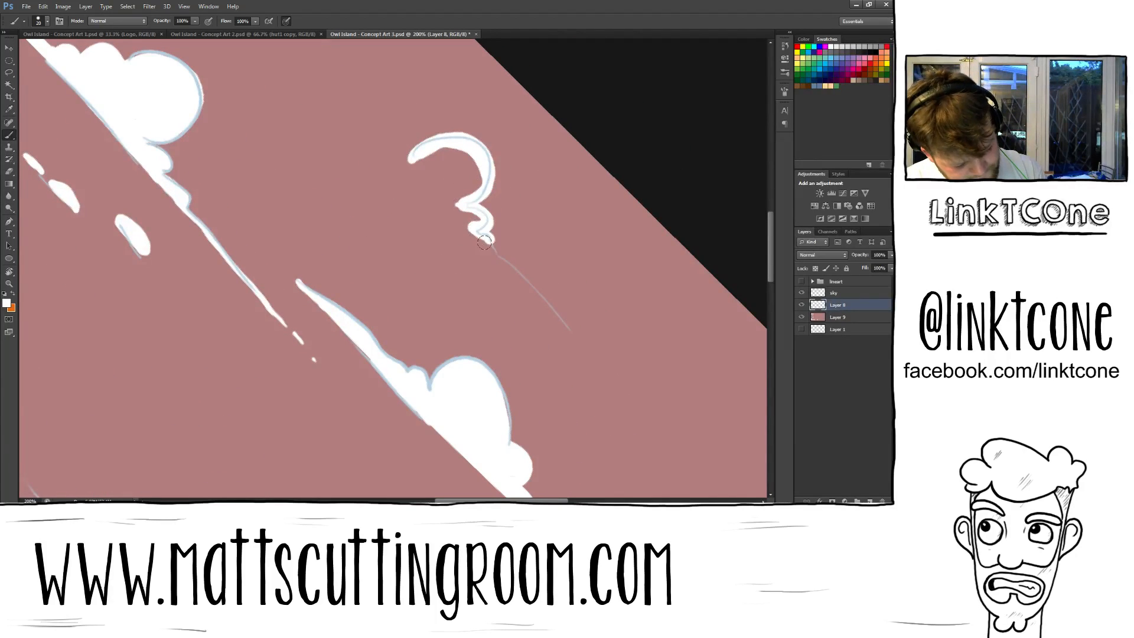
left_click_drag(484, 242, 575, 340)
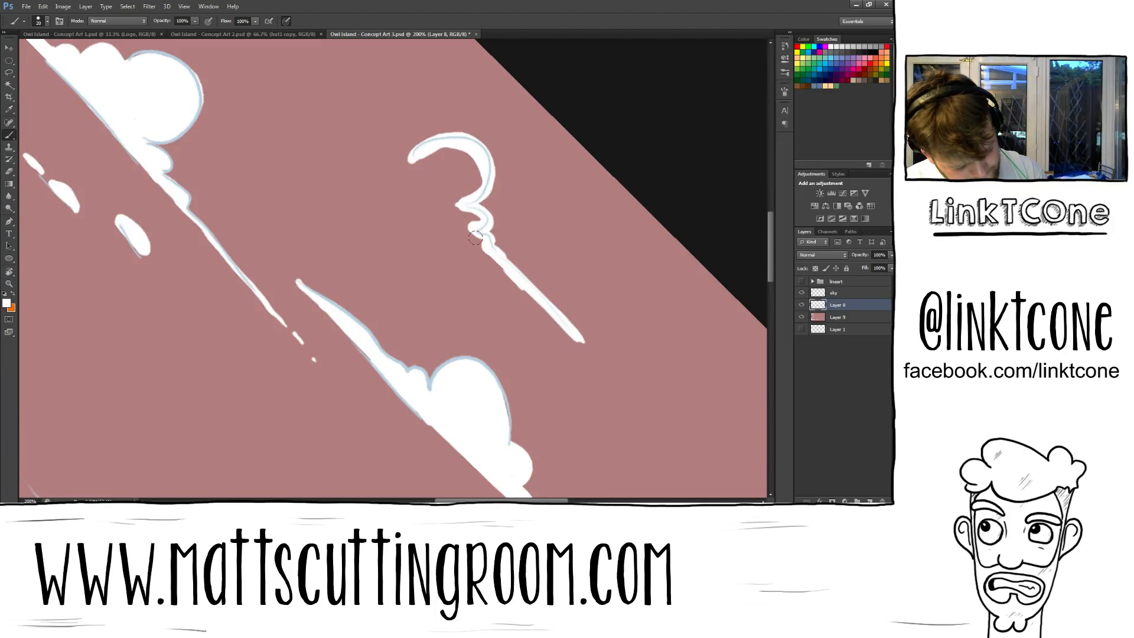
left_click_drag(473, 238, 397, 150)
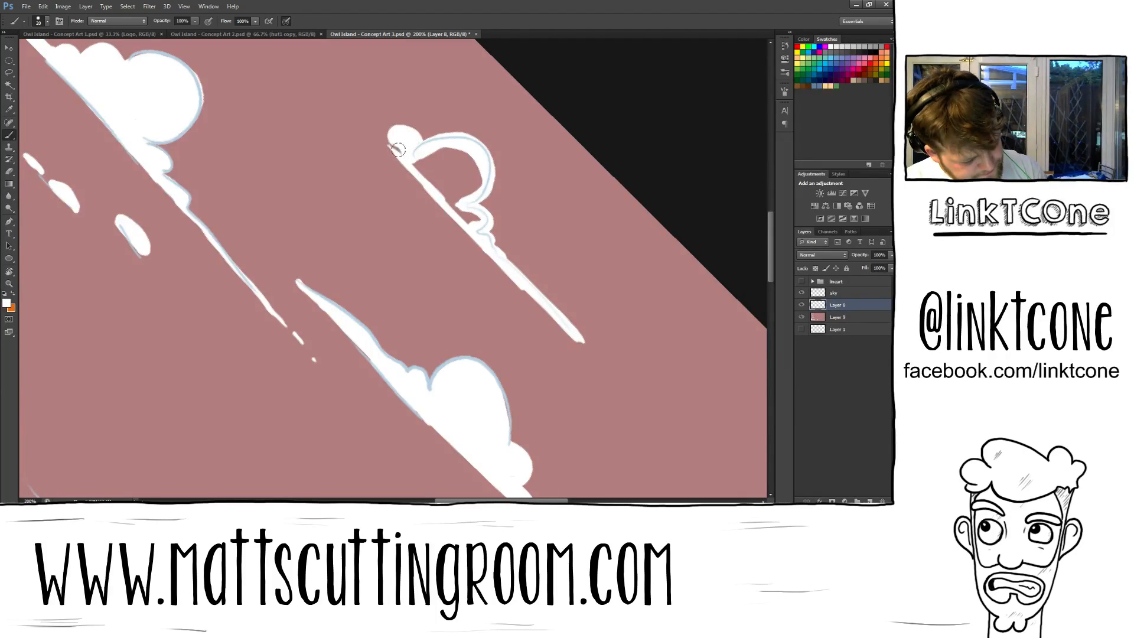
left_click_drag(397, 150, 347, 95)
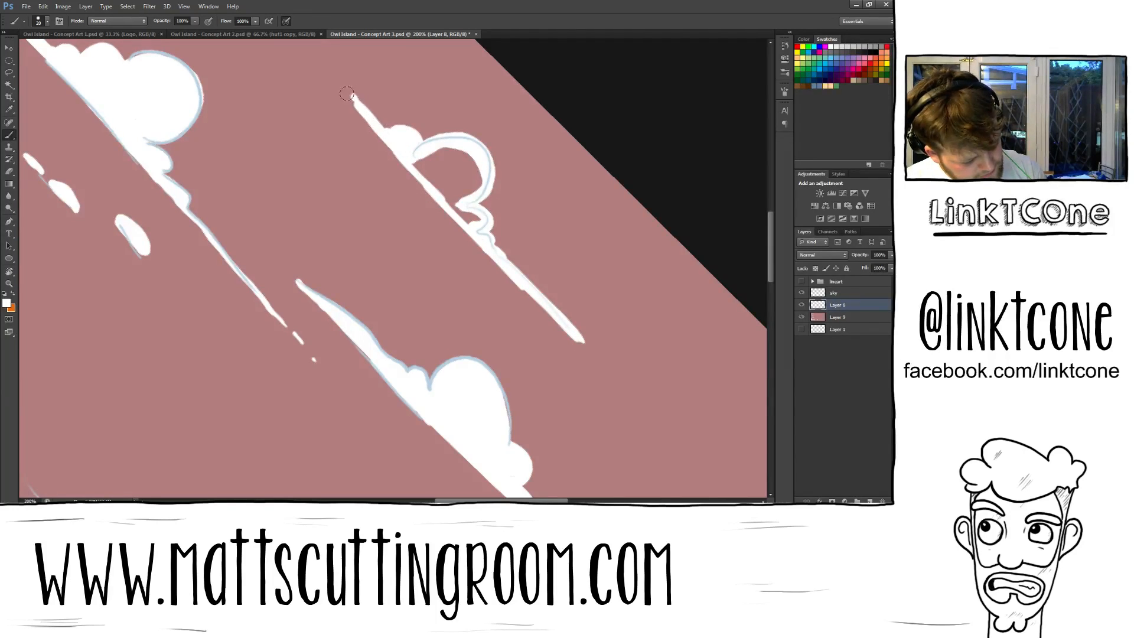
left_click_drag(347, 94, 466, 224)
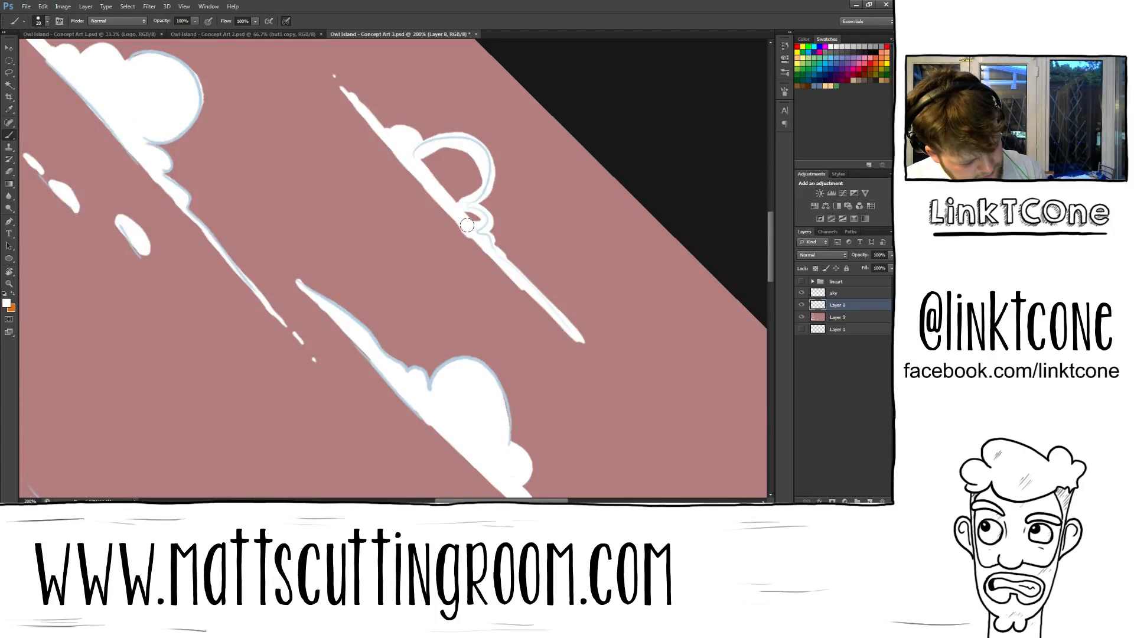
left_click_drag(467, 224, 477, 229)
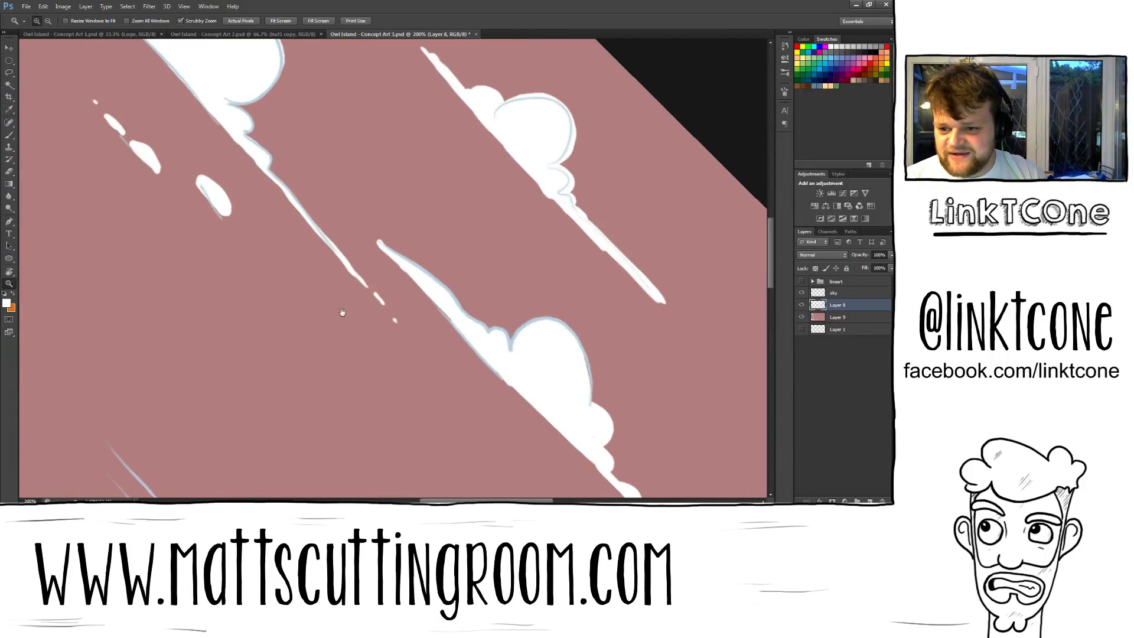
mouse_move(282, 255)
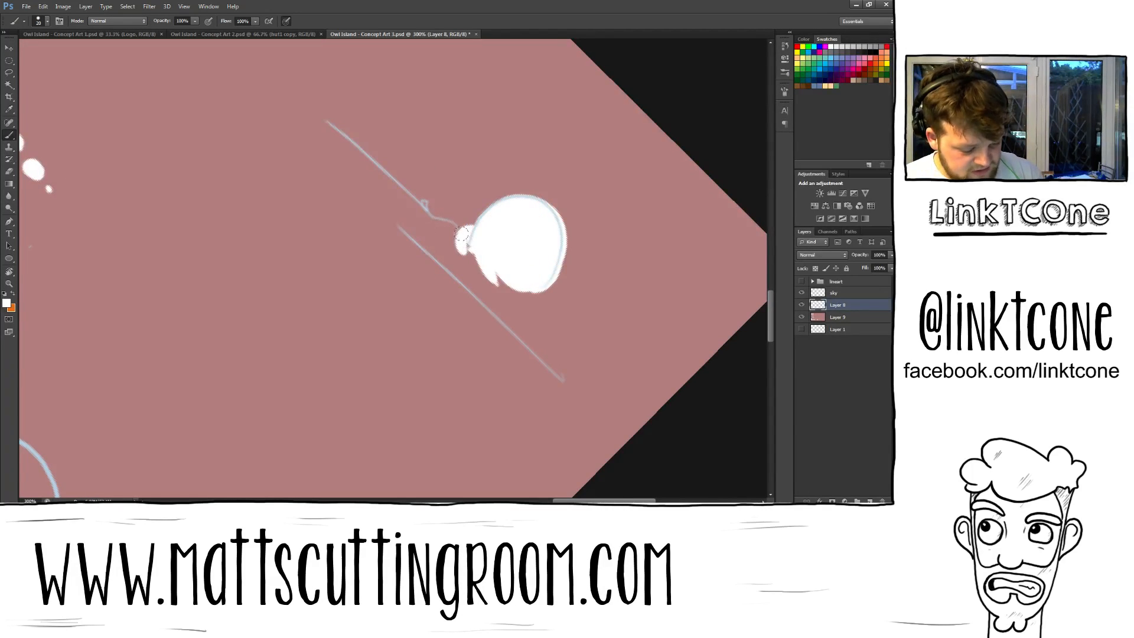
Paint the round puff solid white with a tapered streak running to the lower right, then level the canvas.
left_click_drag(463, 235, 405, 205)
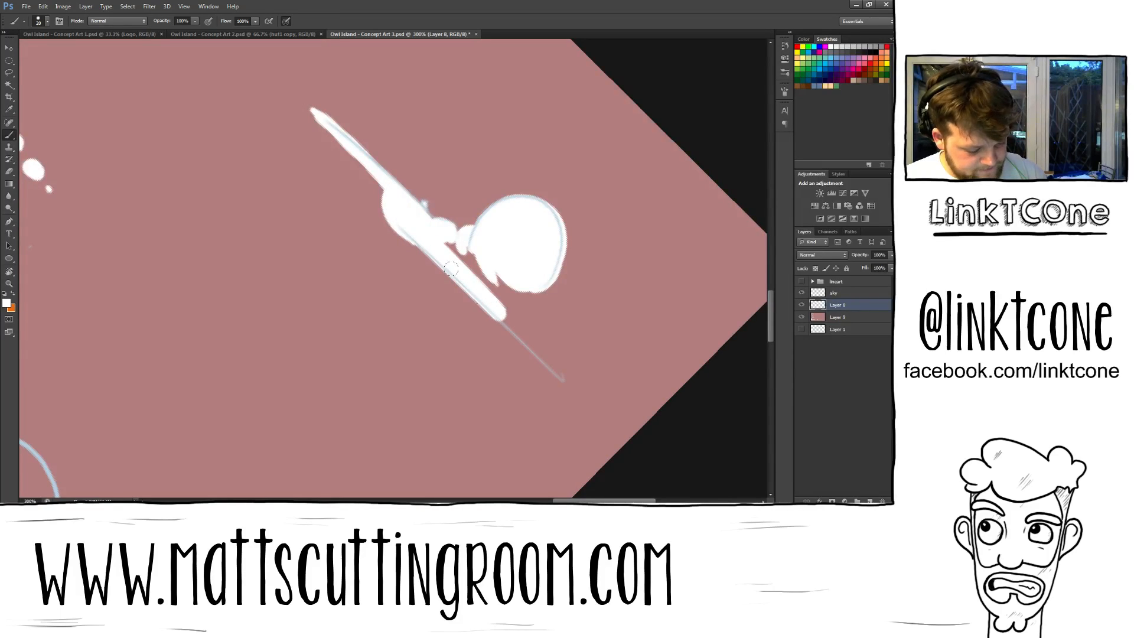
left_click_drag(449, 268, 527, 272)
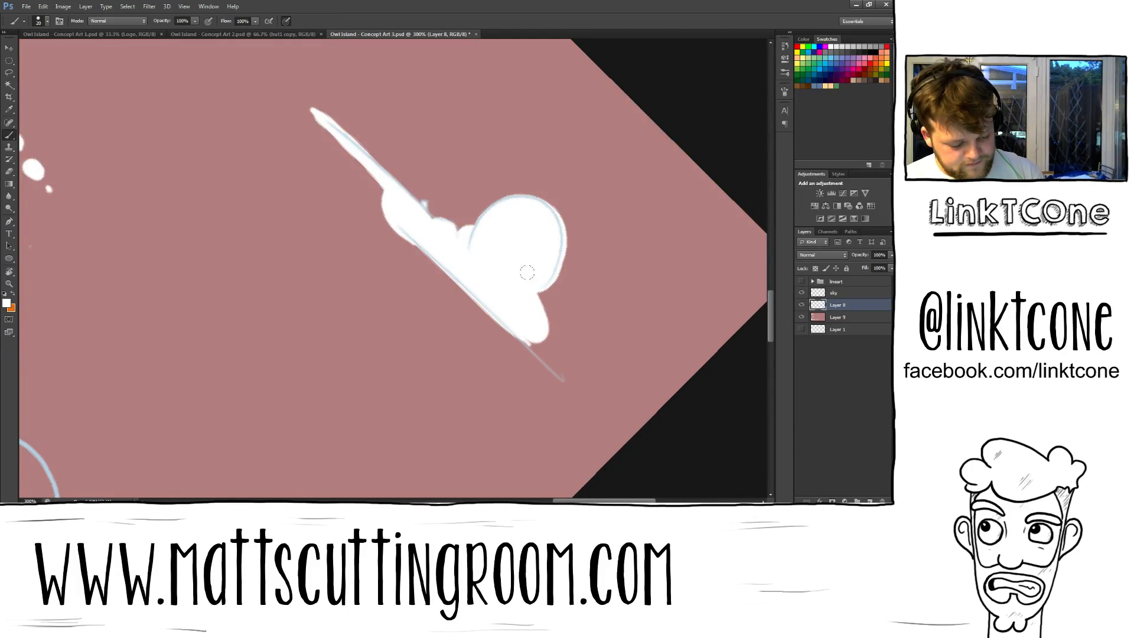
left_click_drag(525, 273, 553, 368)
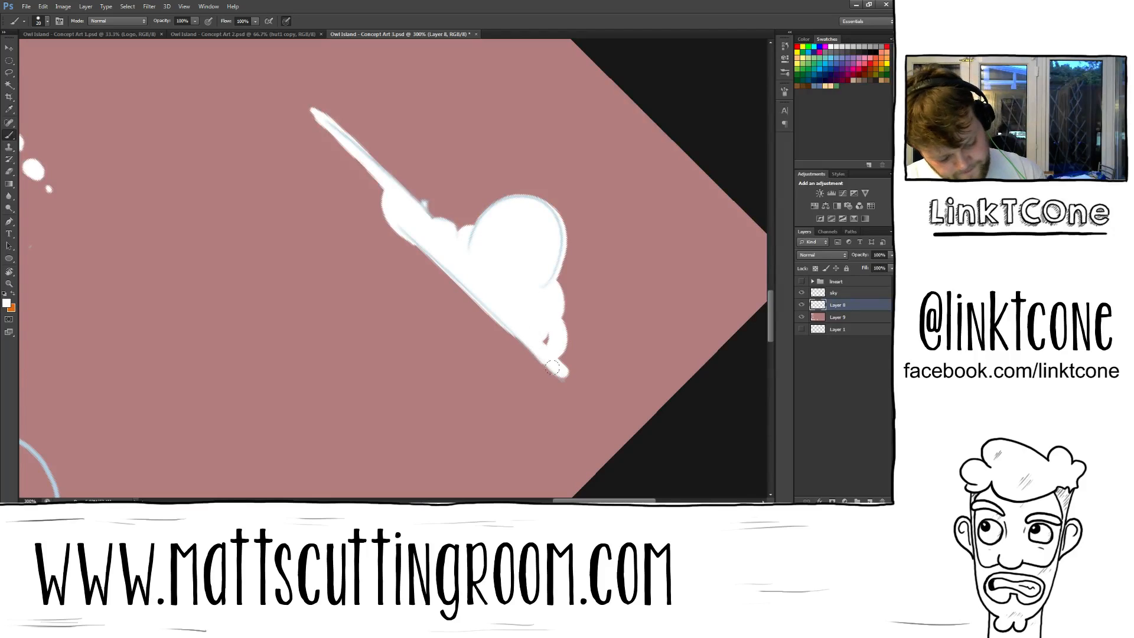
left_click_drag(553, 365, 586, 397)
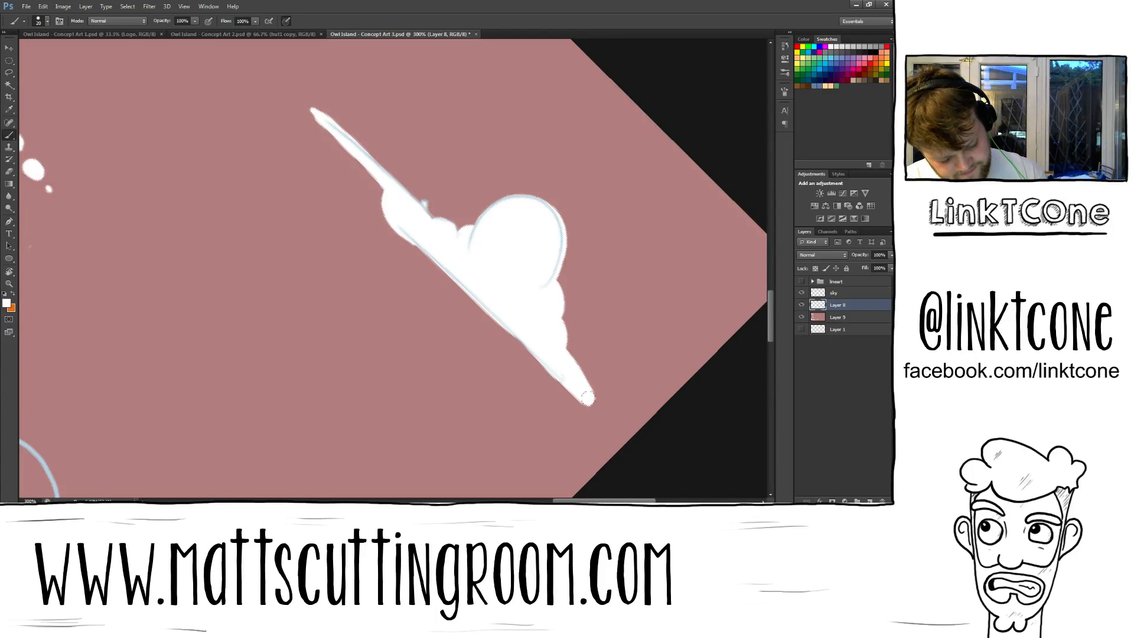
left_click_drag(590, 397, 586, 430)
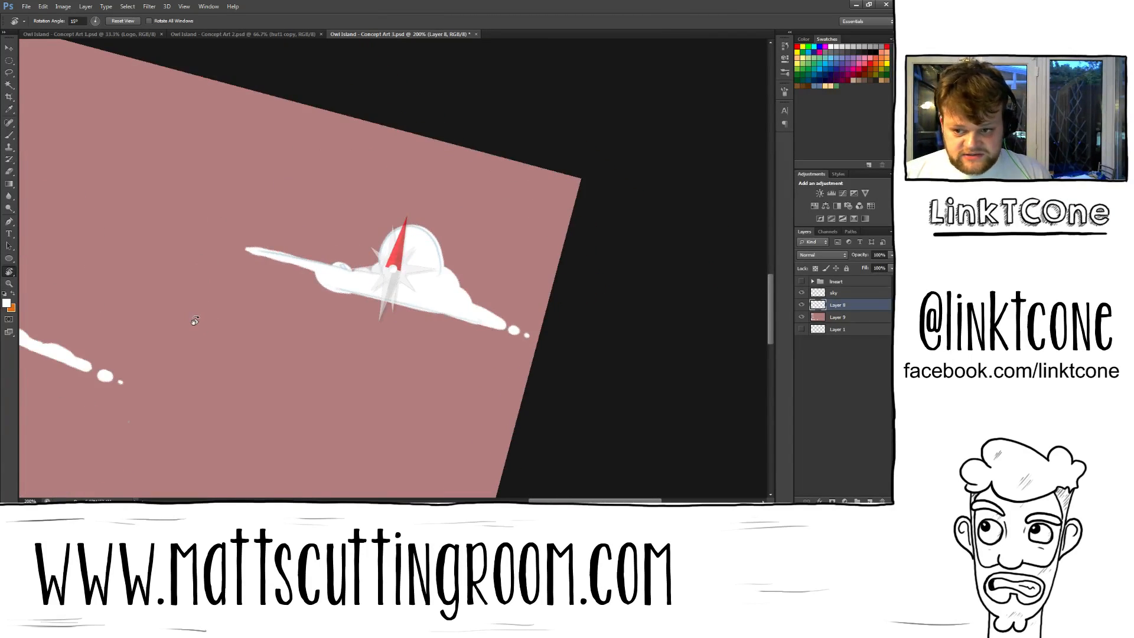
left_click(122, 20)
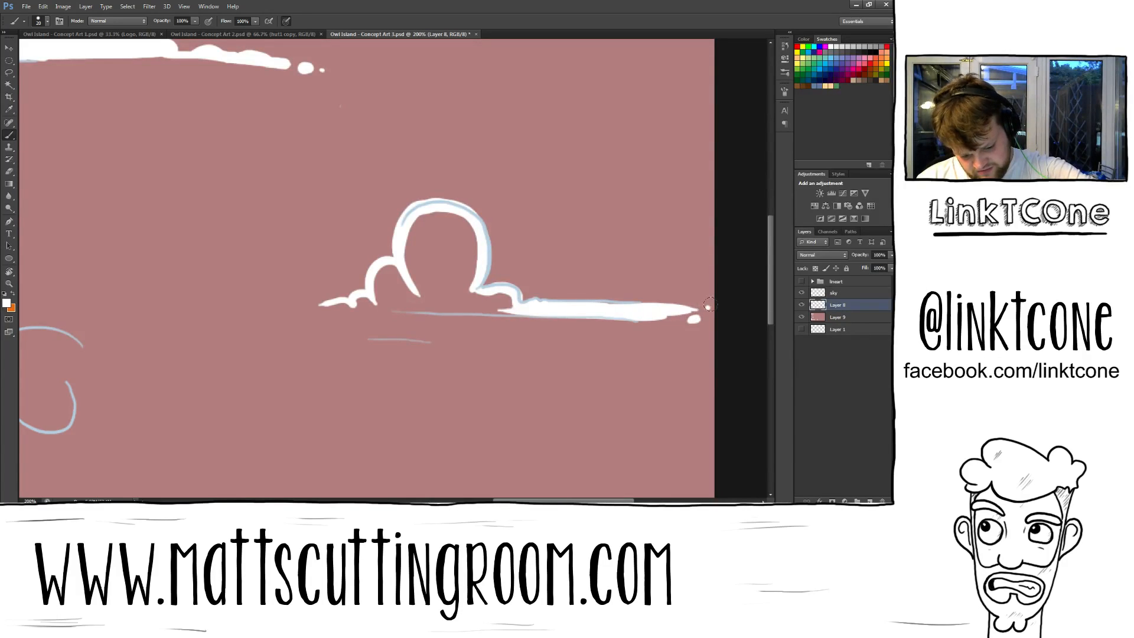
Fill the round puff and its small left puff white, then brush a thin white streak beneath the cloud.
left_click_drag(709, 303, 433, 304)
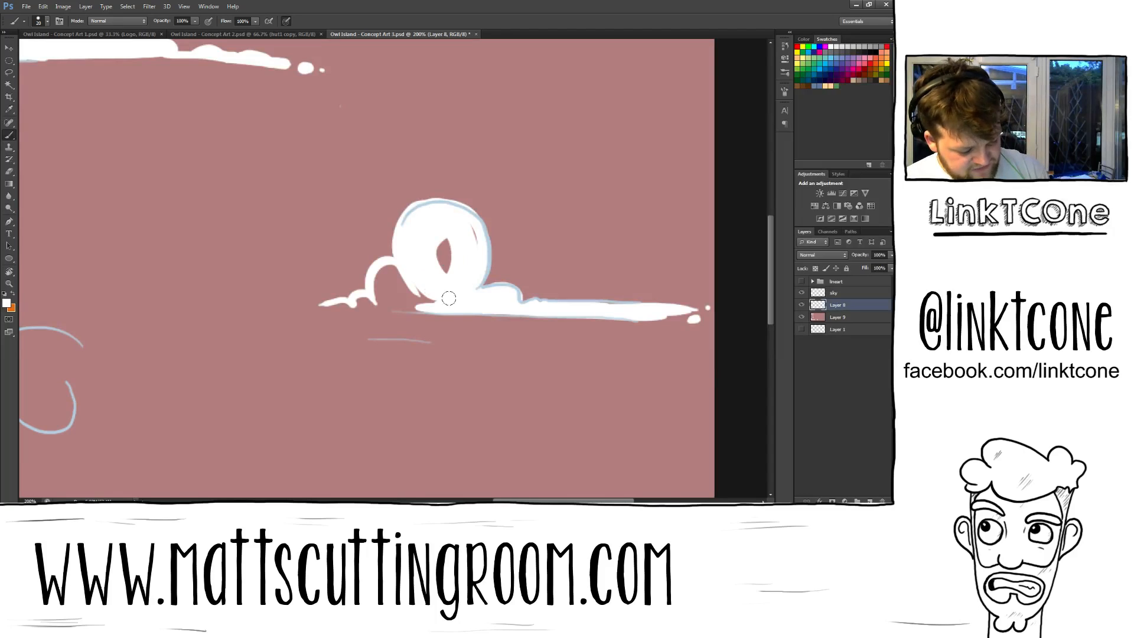
left_click_drag(449, 297, 376, 273)
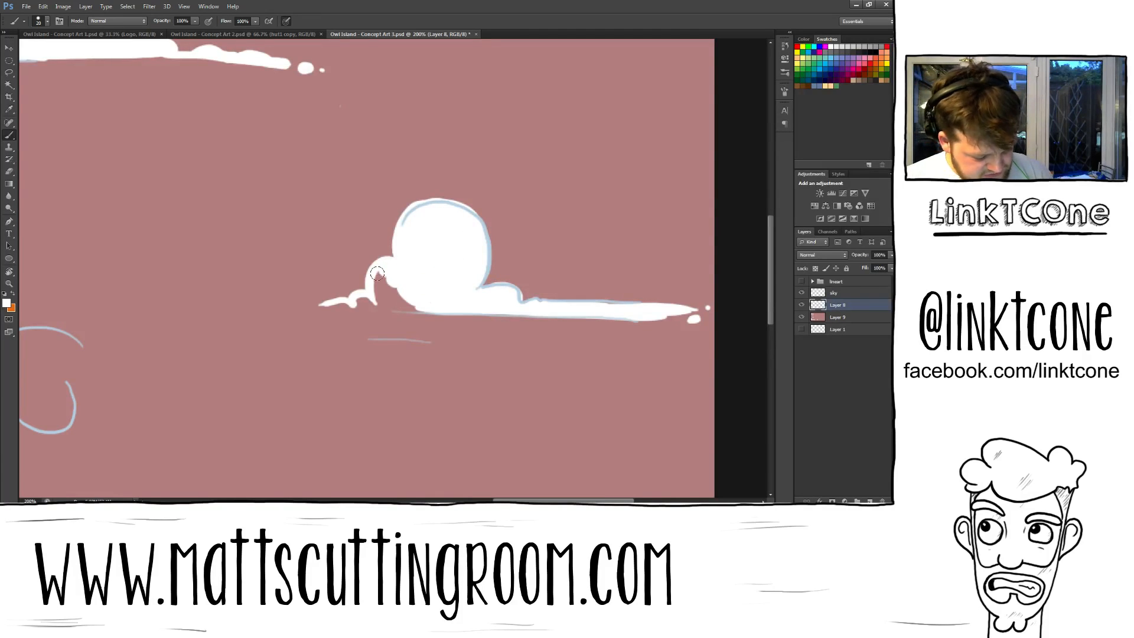
left_click_drag(376, 272, 428, 302)
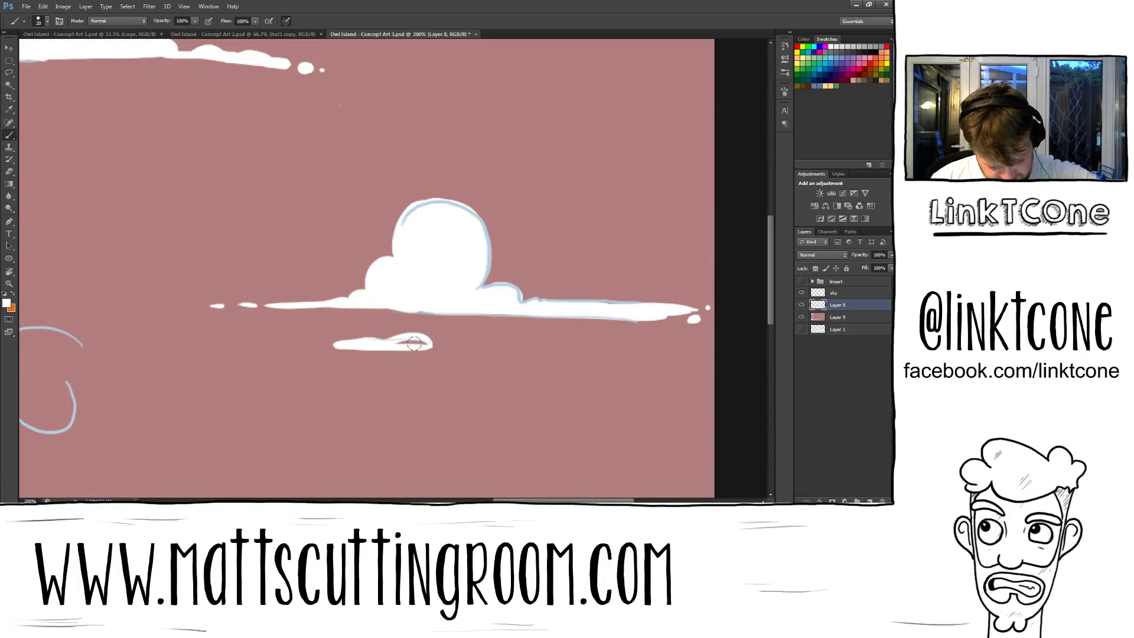
left_click_drag(415, 344, 307, 344)
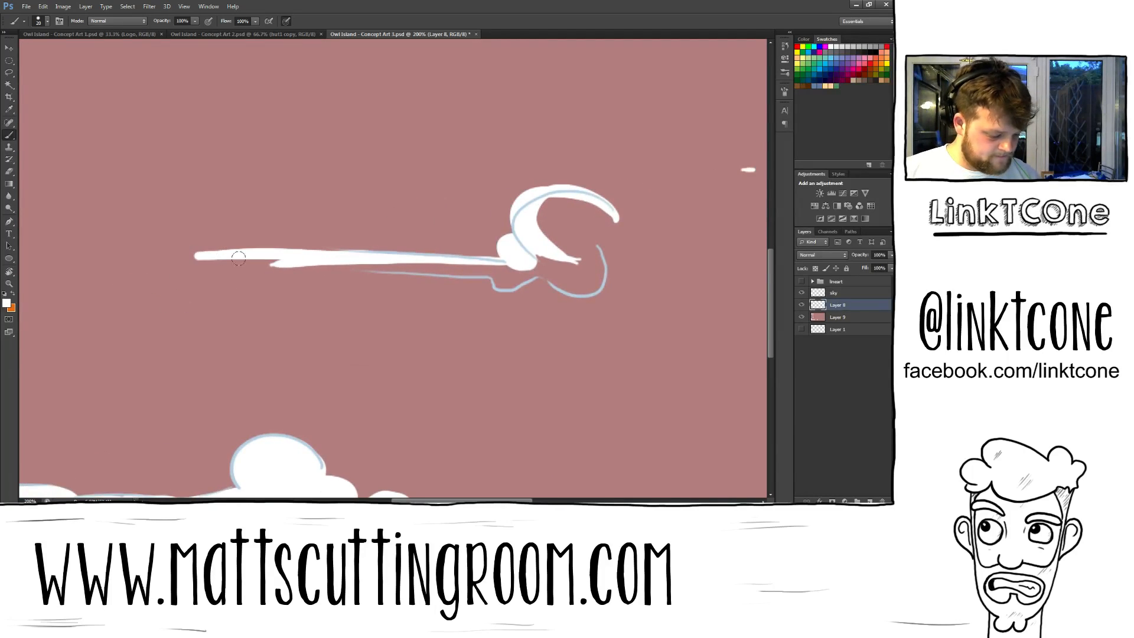
Paint the long horizontal streak white, fill the curled puff and draw its wavy tail out to the right.
left_click_drag(238, 257, 173, 255)
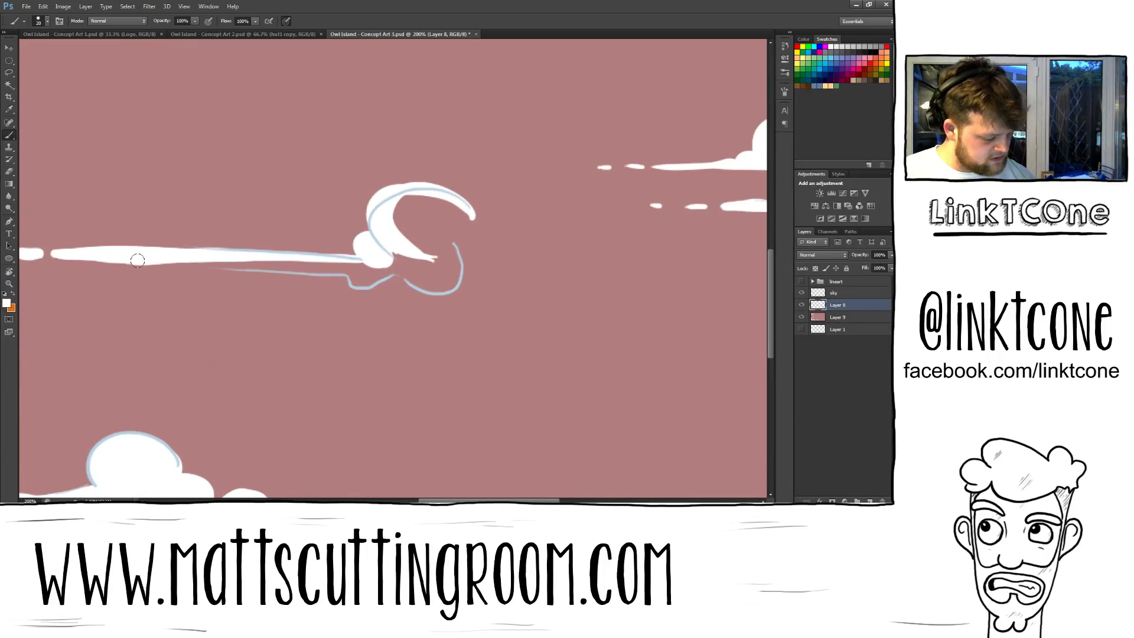
left_click_drag(137, 260, 364, 266)
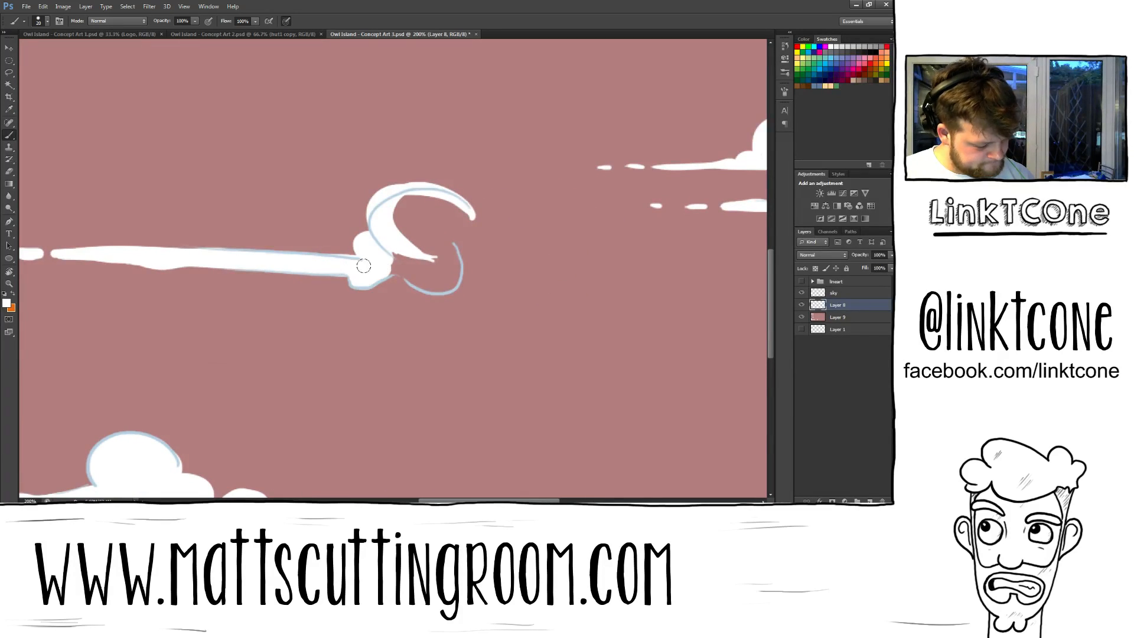
left_click_drag(364, 266, 440, 268)
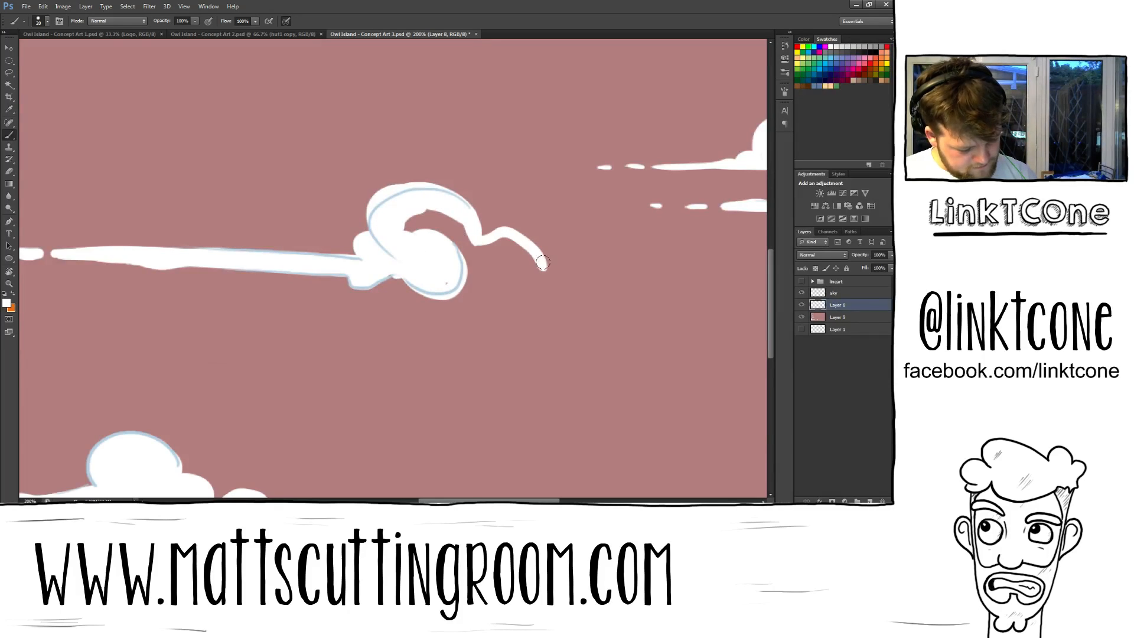
left_click_drag(542, 264, 694, 279)
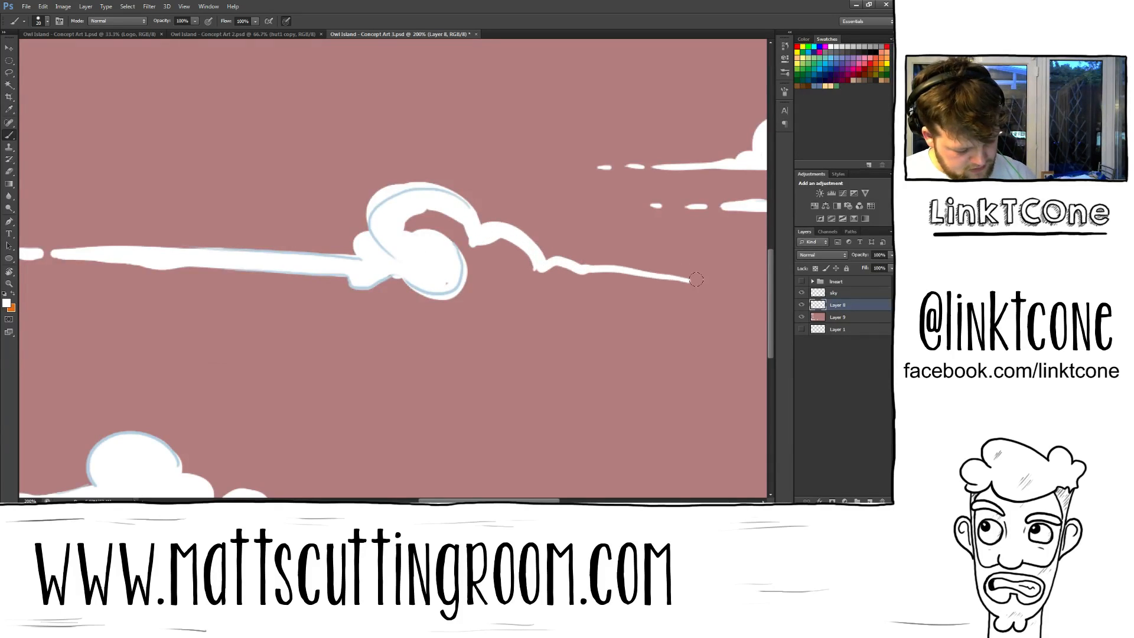
left_click_drag(694, 279, 455, 282)
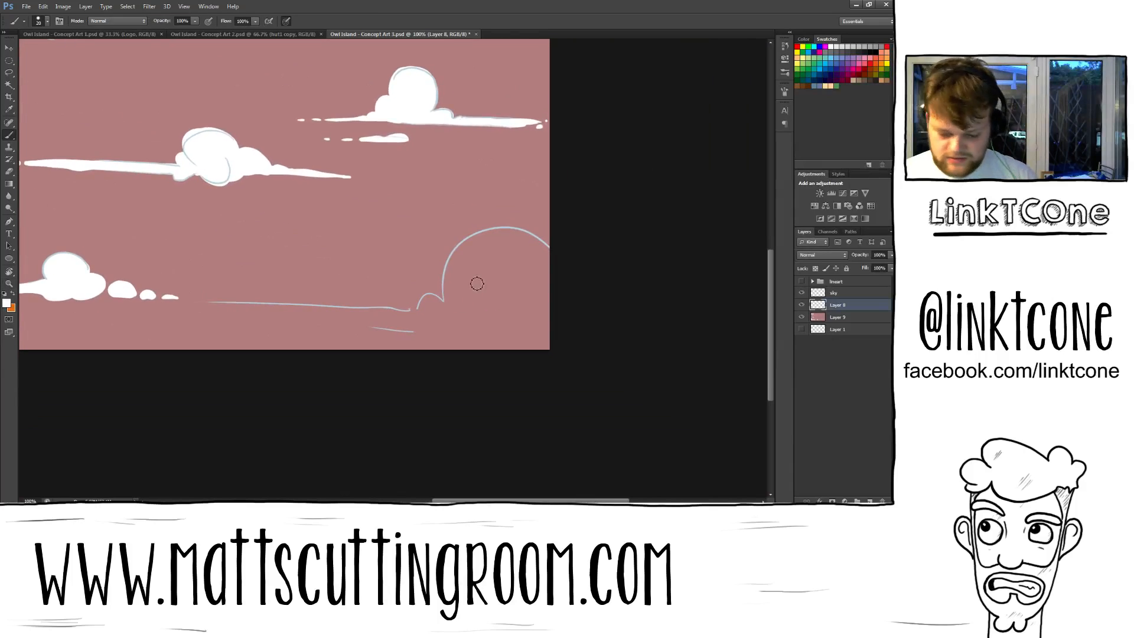
Fill the corner cloud's arch white and paint the lower horizontal streak with small bumps beneath it.
left_click_drag(477, 283, 462, 331)
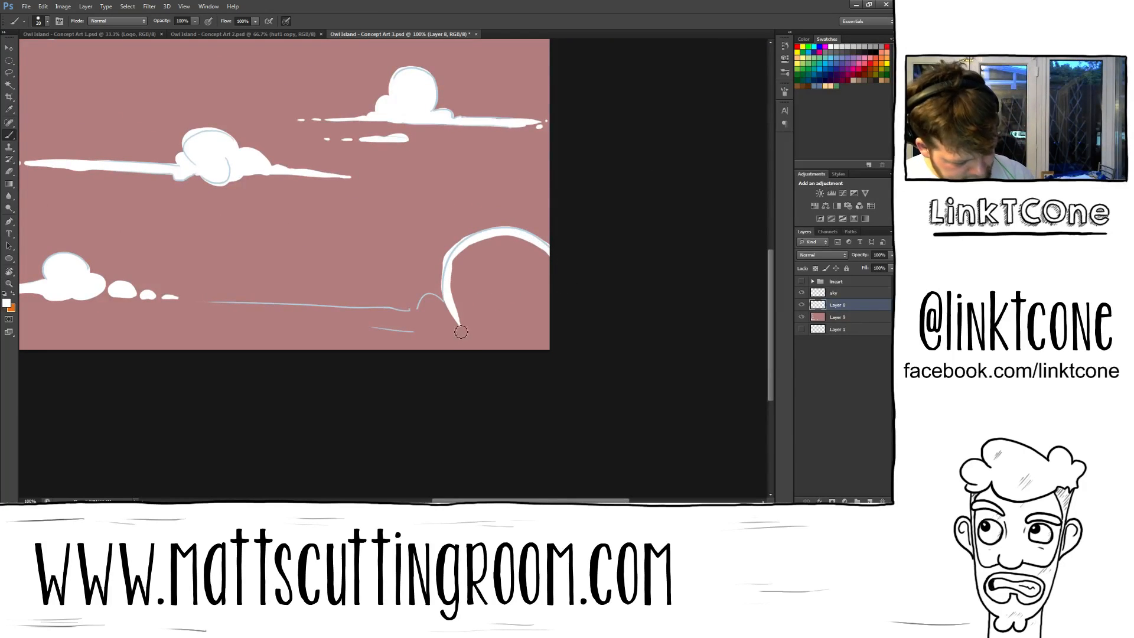
left_click_drag(460, 331, 419, 321)
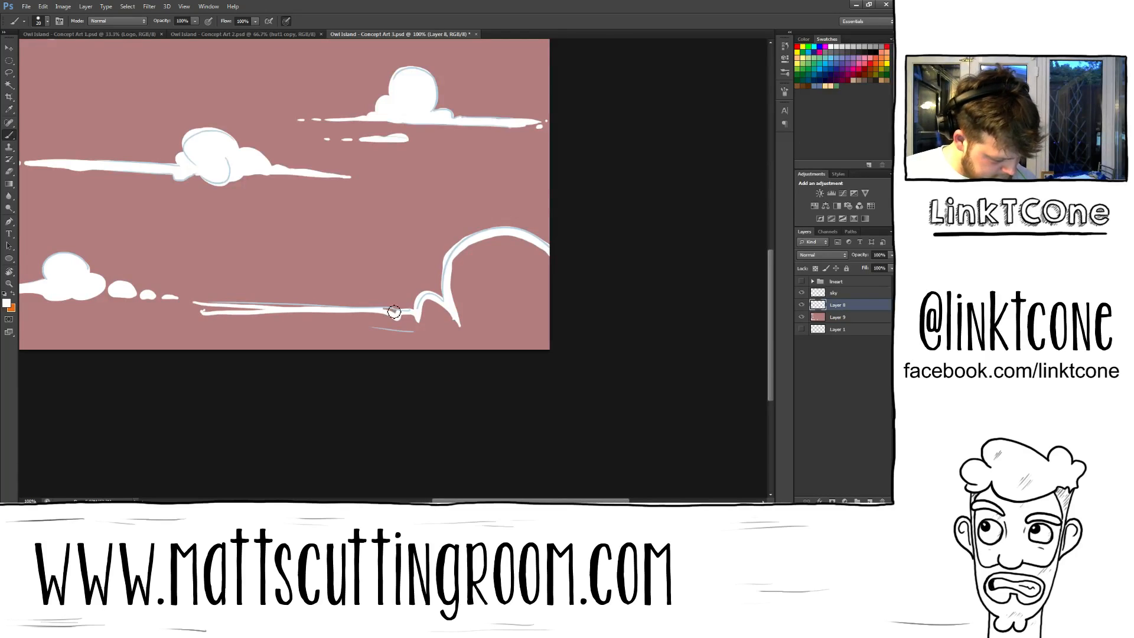
left_click_drag(394, 311, 256, 309)
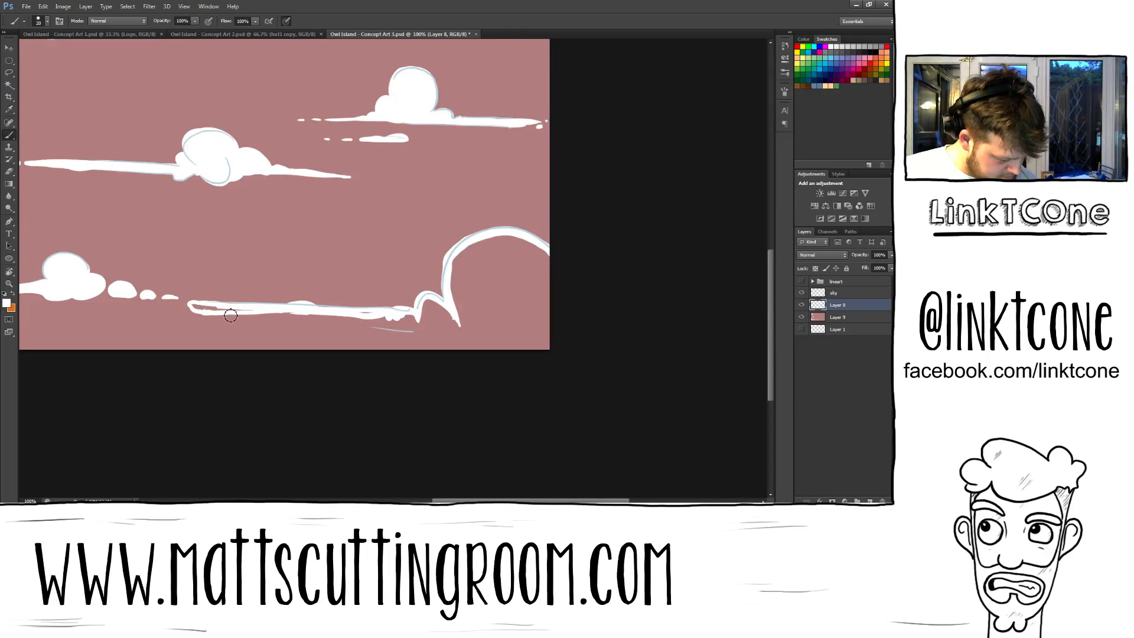
left_click_drag(230, 314, 199, 307)
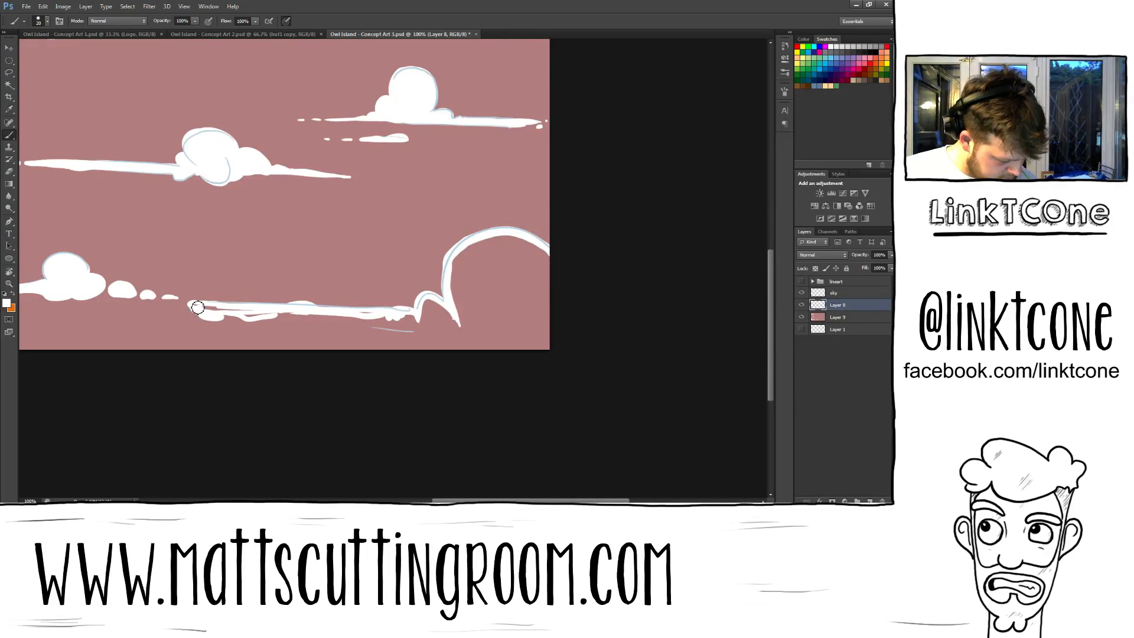
left_click_drag(199, 307, 258, 327)
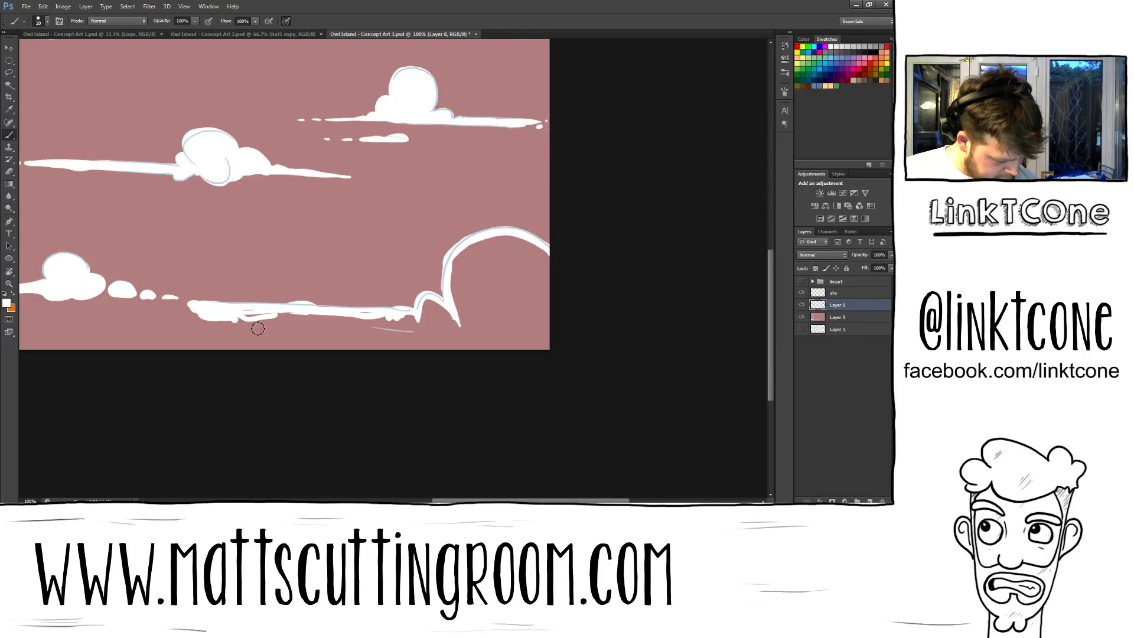
left_click_drag(259, 327, 362, 322)
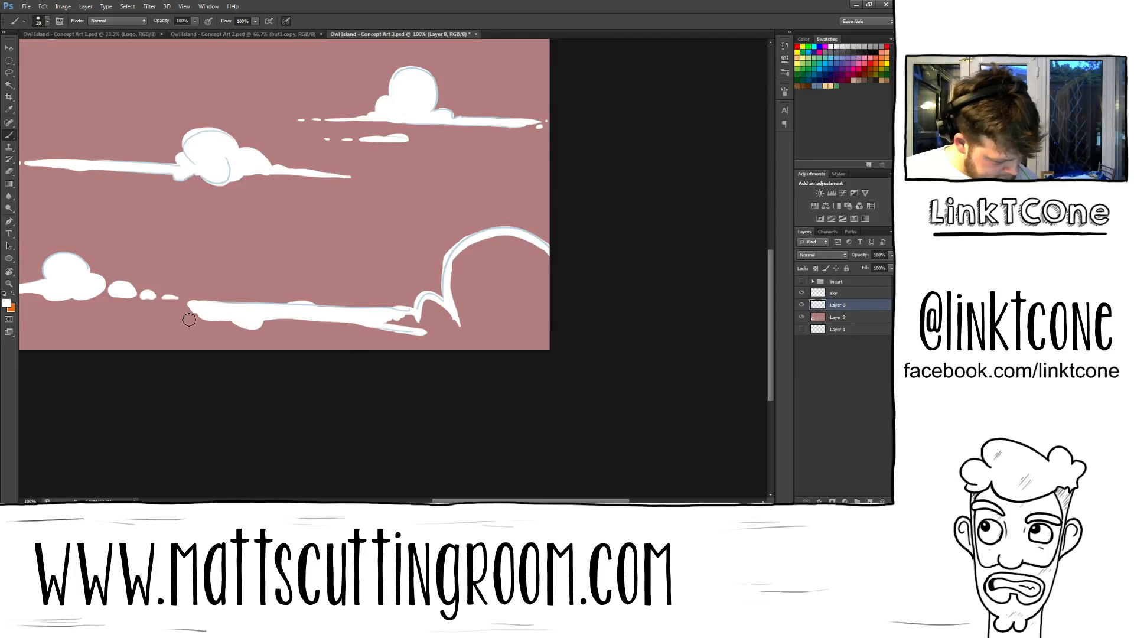
mouse_move(181, 318)
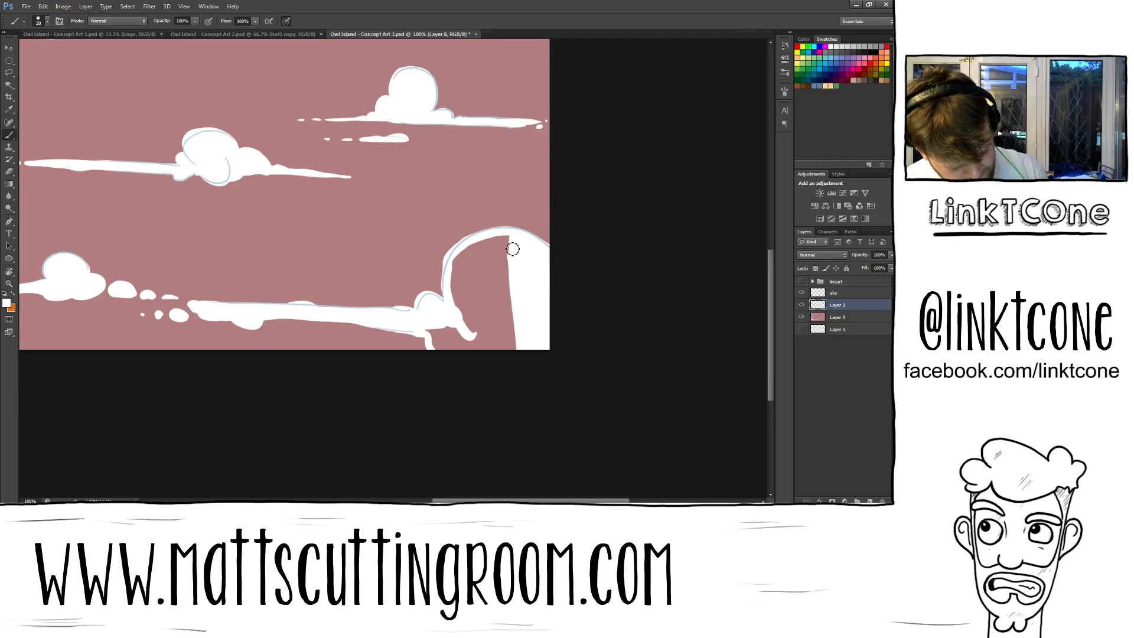
Fill the large corner cloud puff solid white down to its base.
left_click_drag(512, 249, 486, 240)
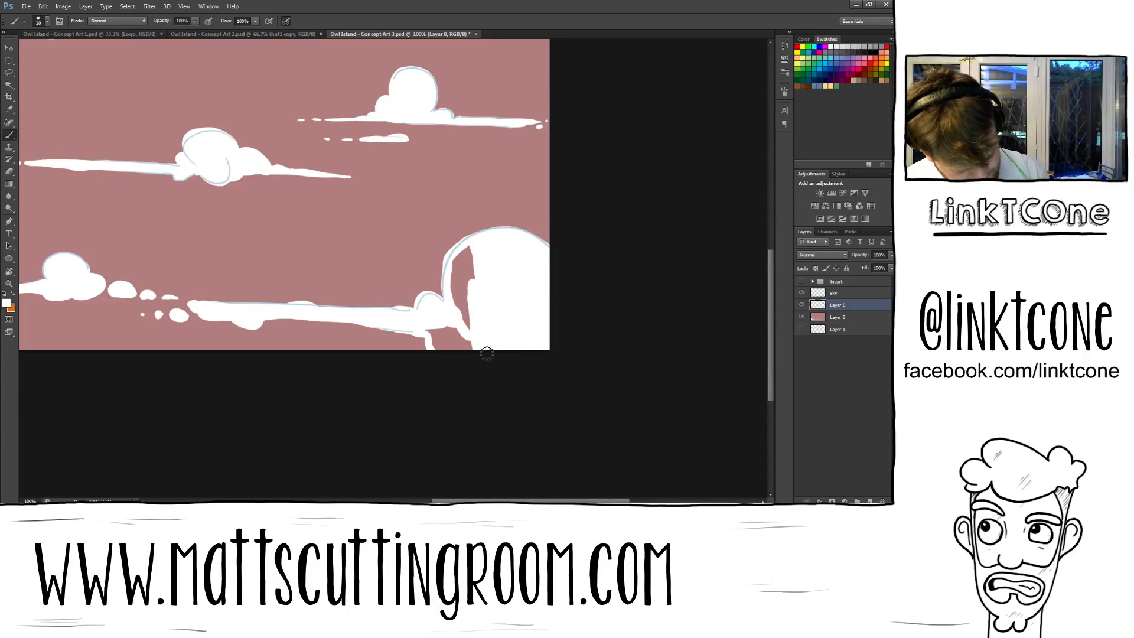
left_click_drag(487, 353, 469, 326)
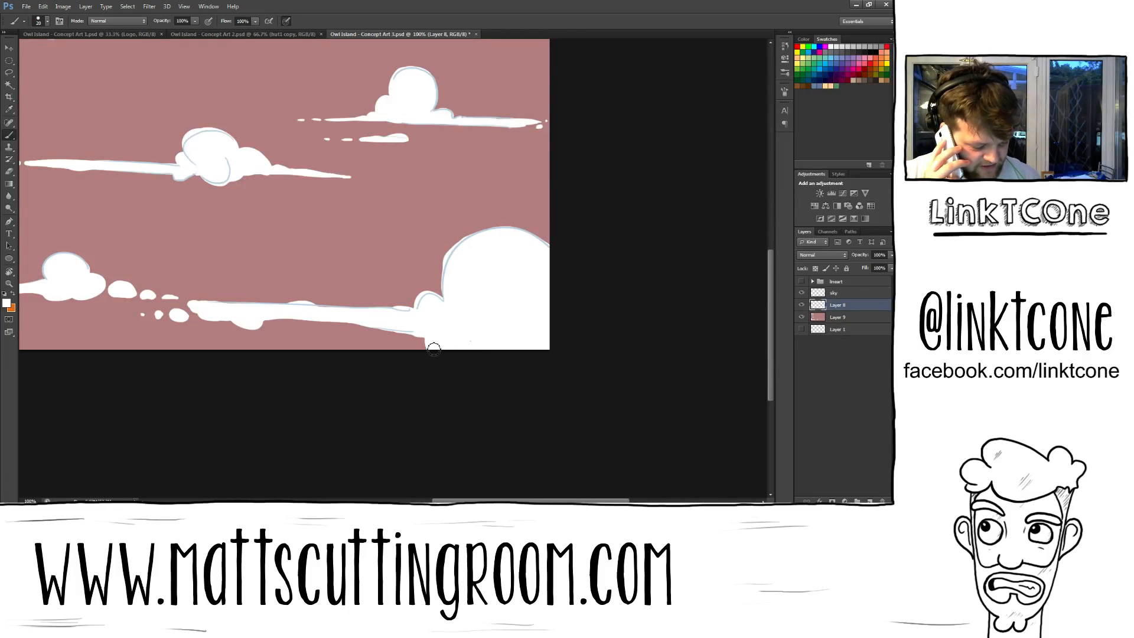
mouse_move(317, 314)
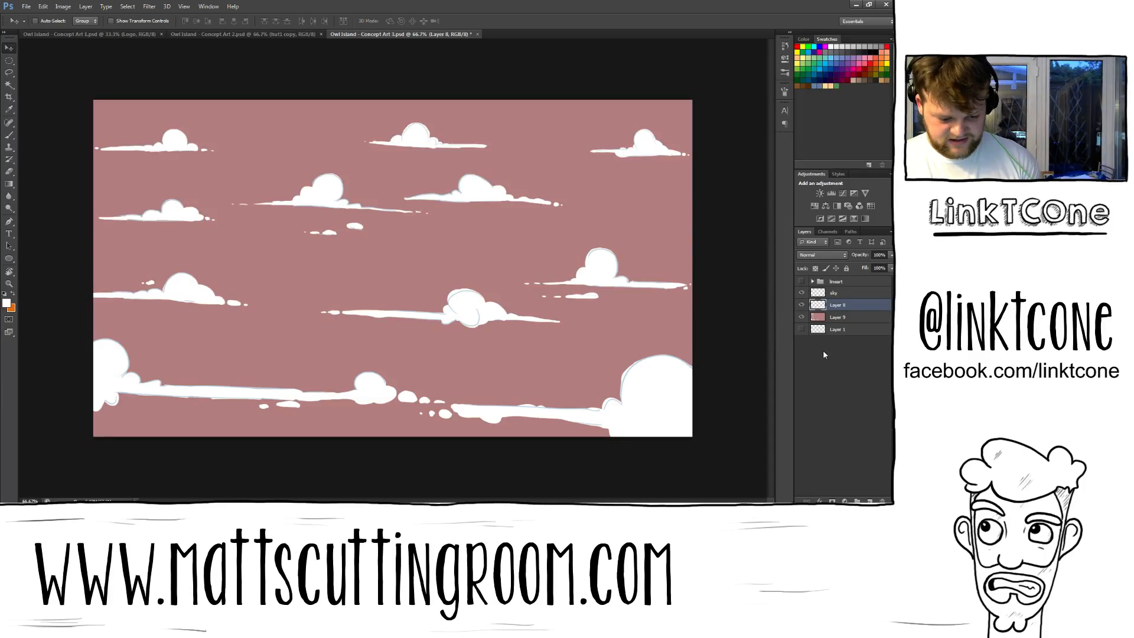
left_click(800, 293)
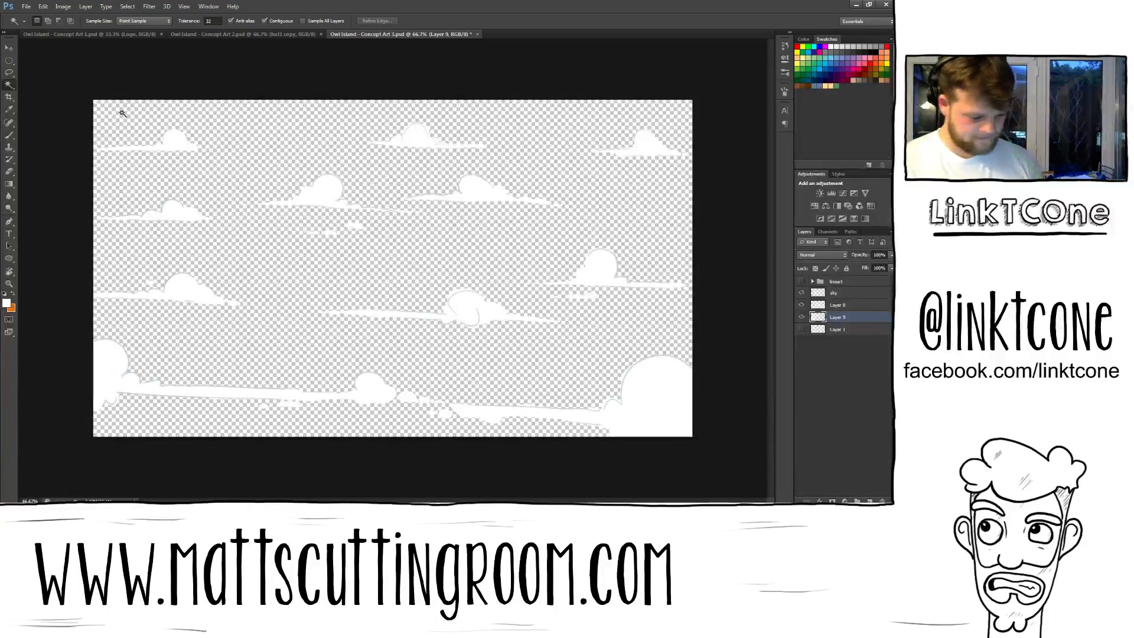
Merge Layer 8 and Layer 9 into one cloud layer, then go to the foreground colour for shading.
left_click(800, 305)
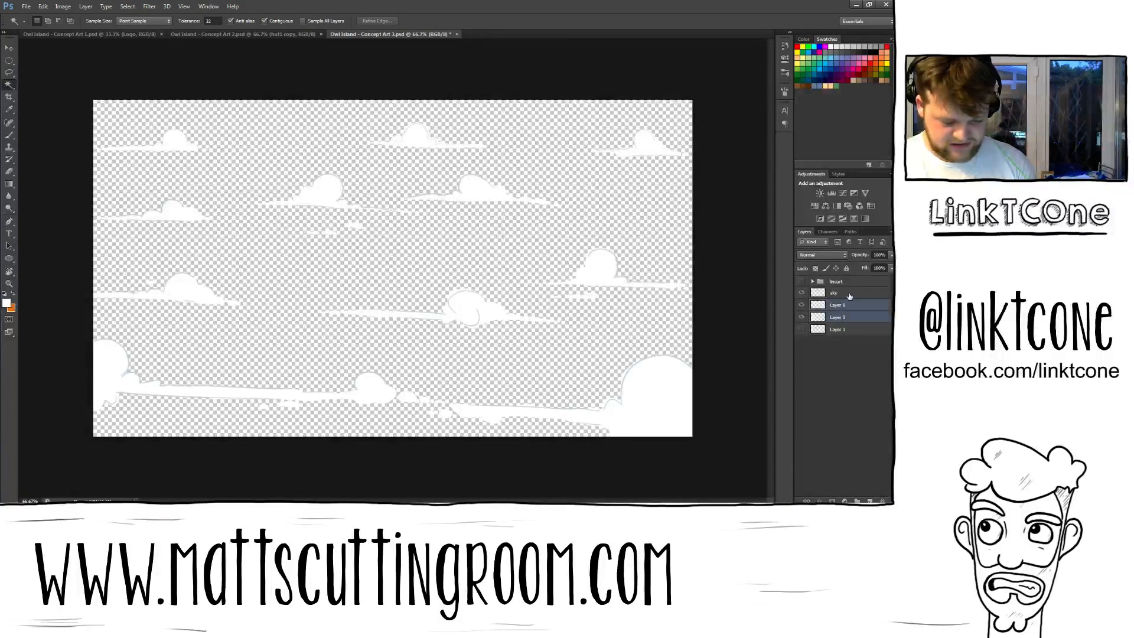
left_click(838, 305)
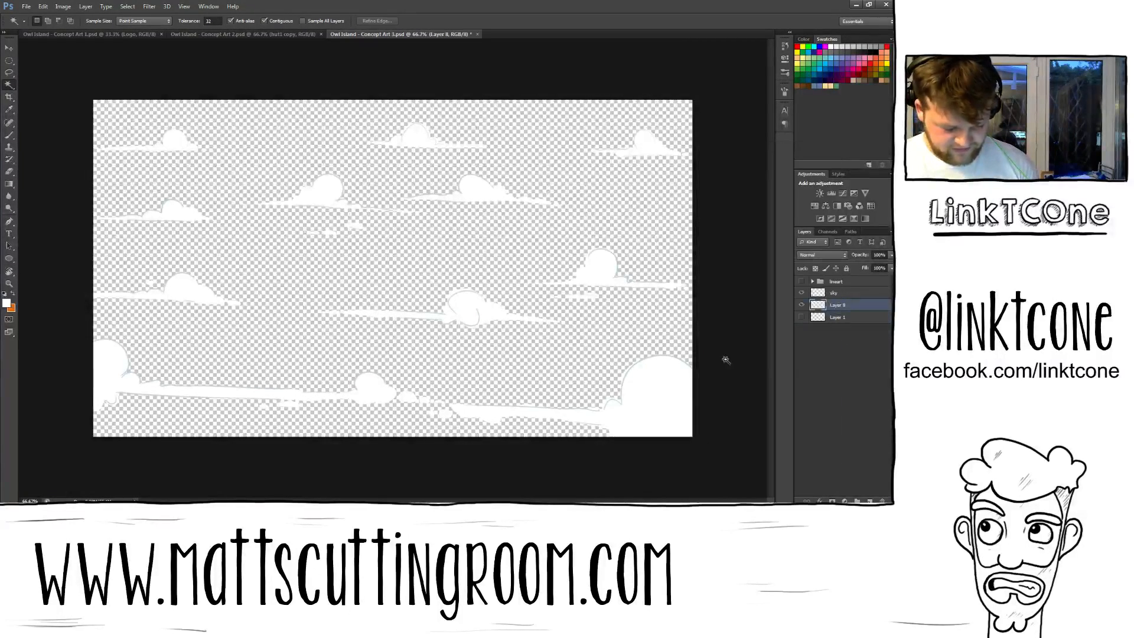
left_click(801, 291)
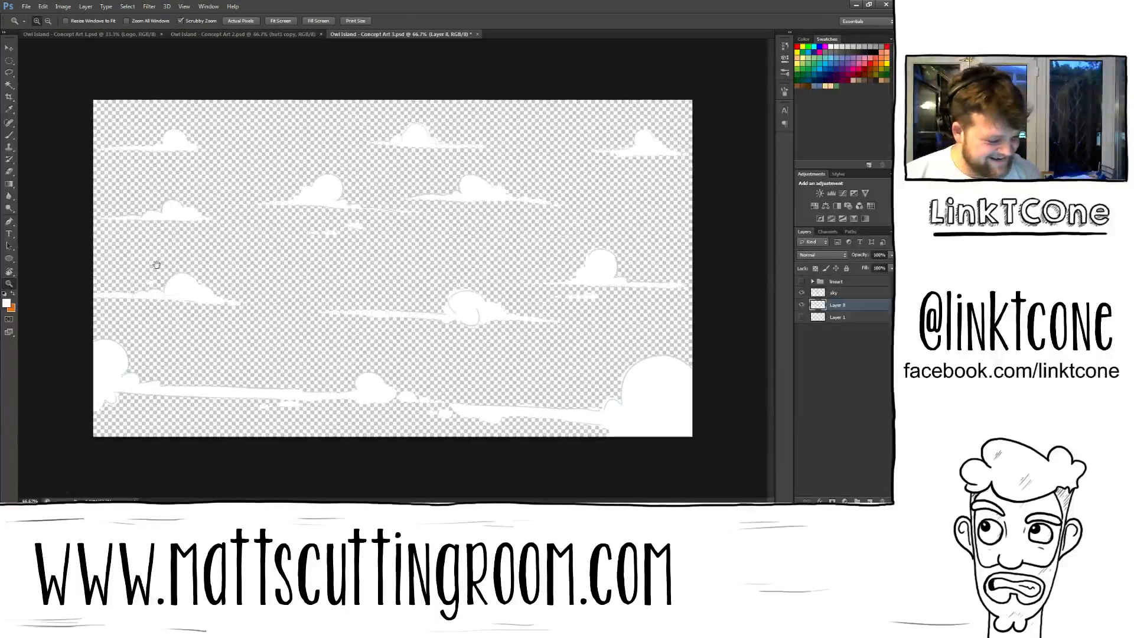
left_click(5, 299)
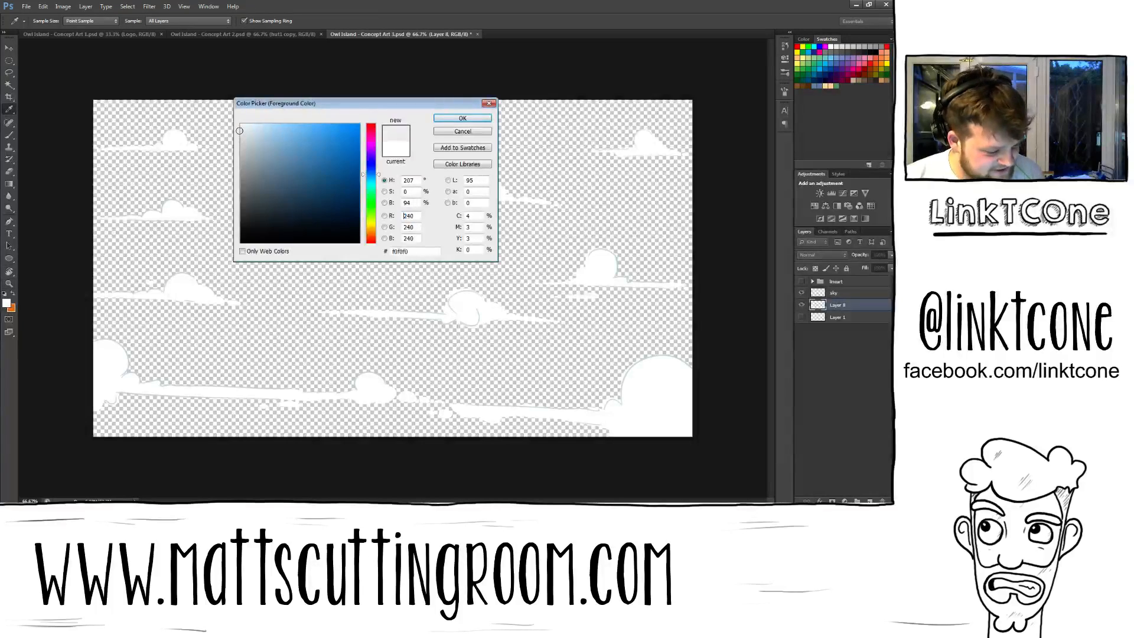
Shade the big cloud puff with near-white, then mid grey shadow, then a lighter grey to soften it.
left_click(462, 118)
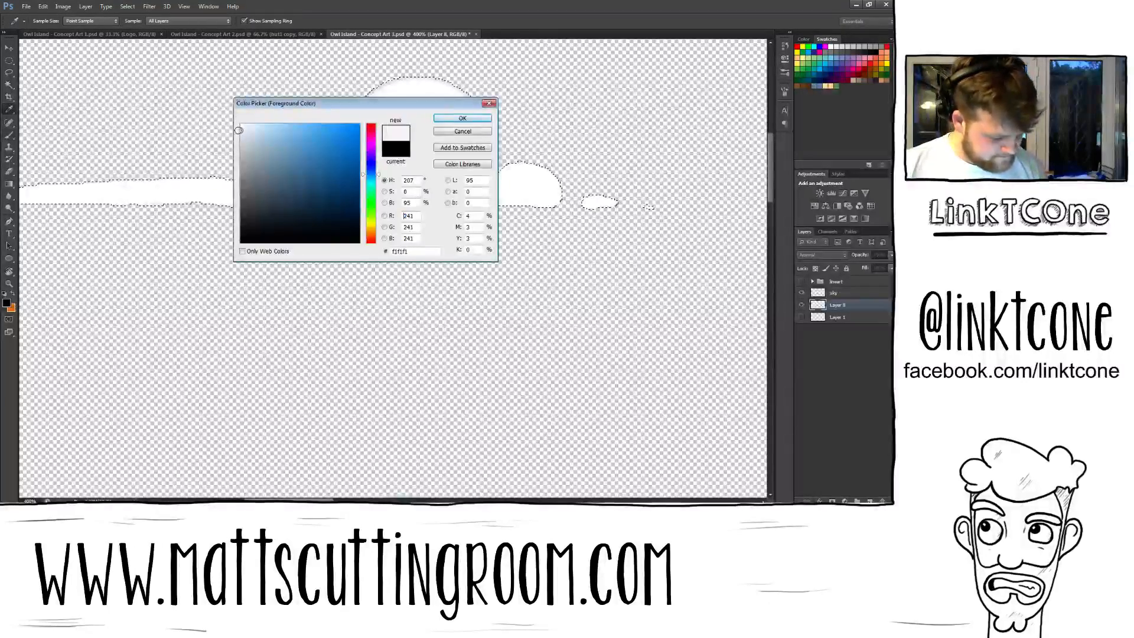
left_click(462, 119)
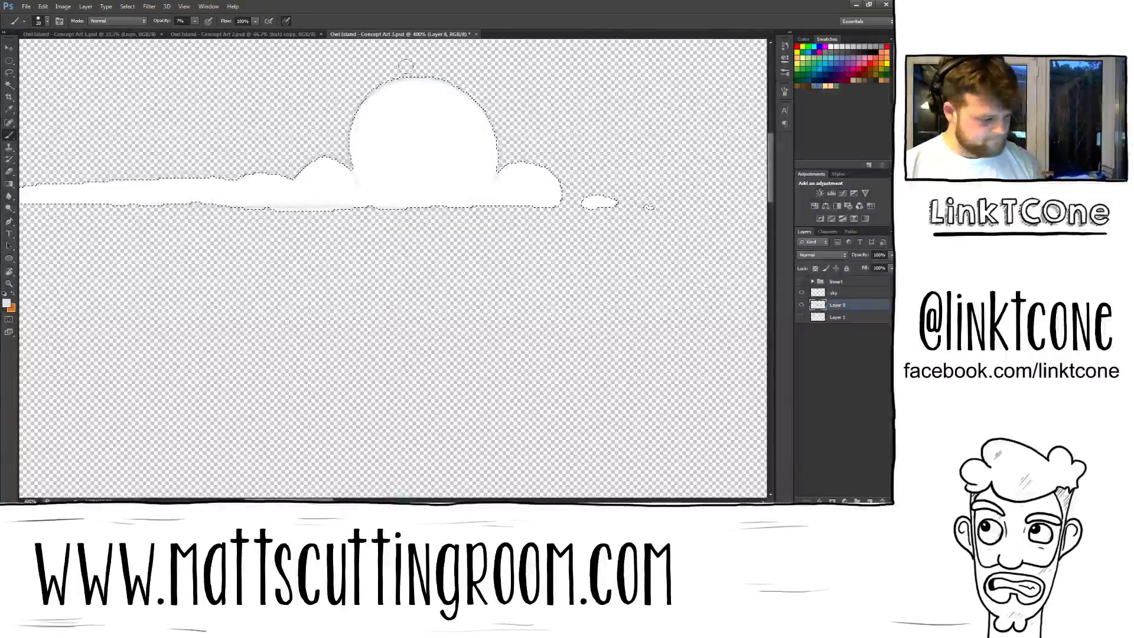
left_click(7, 301)
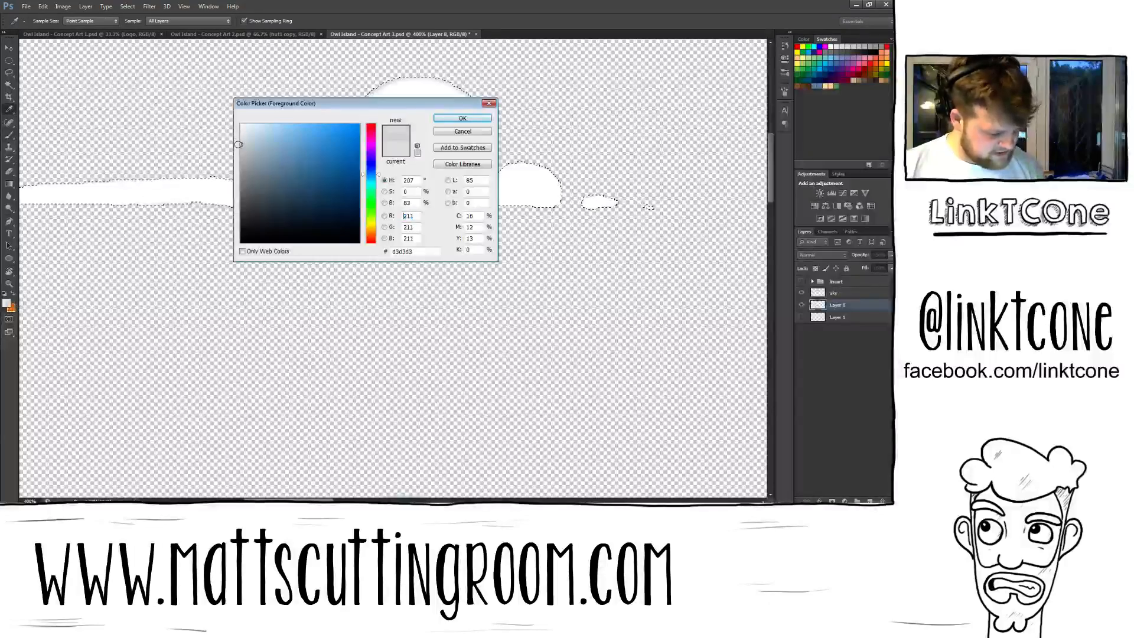
left_click(462, 118)
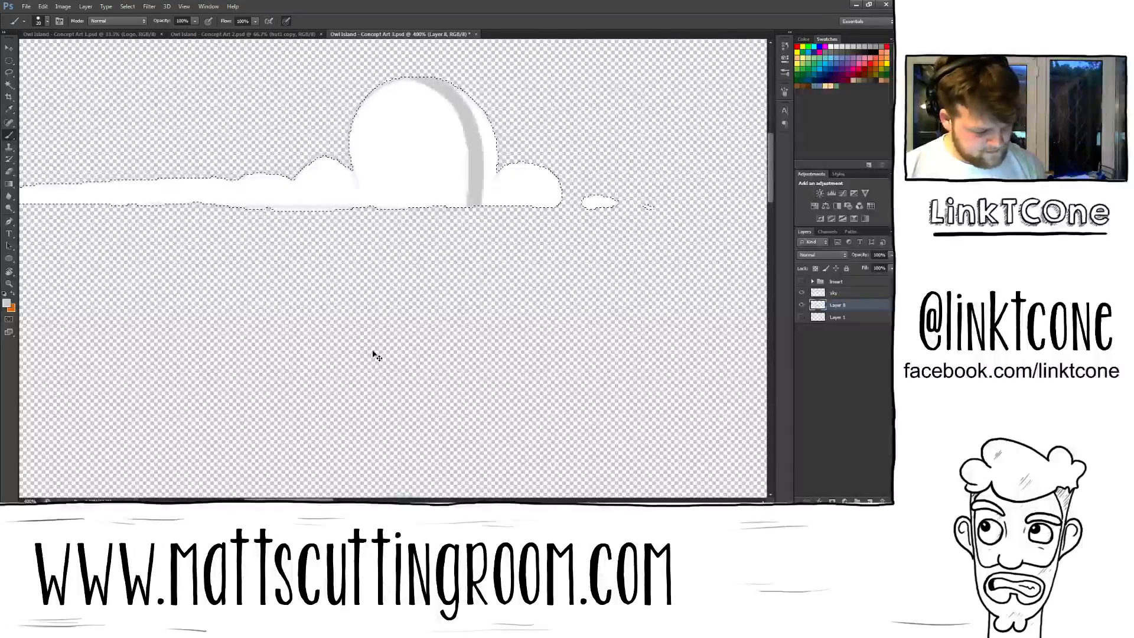
left_click(7, 302)
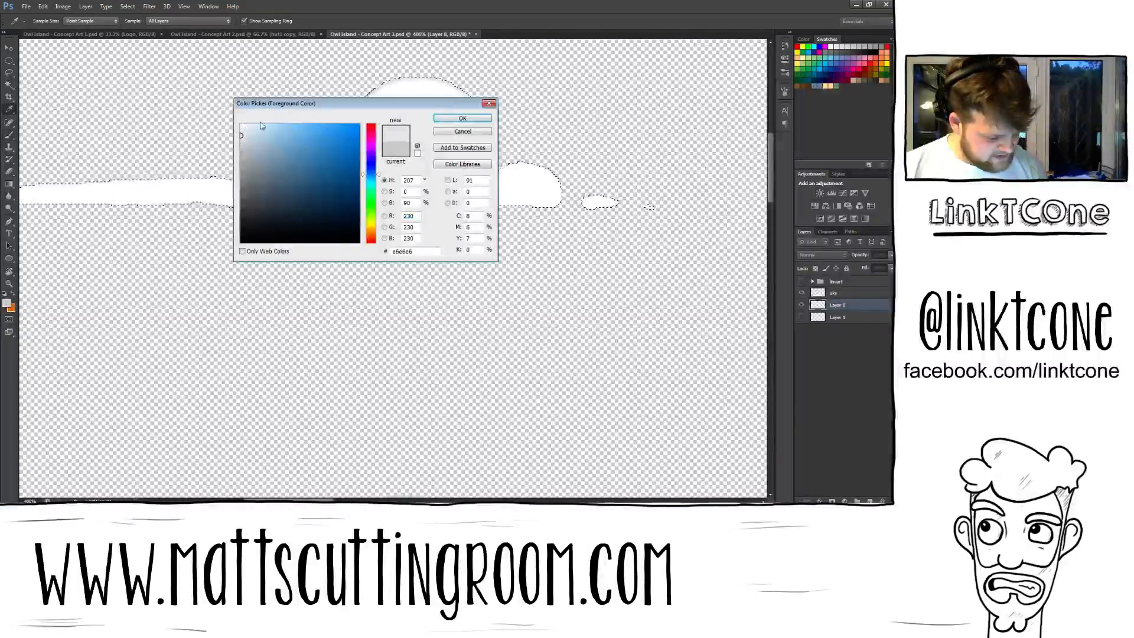
left_click(461, 118)
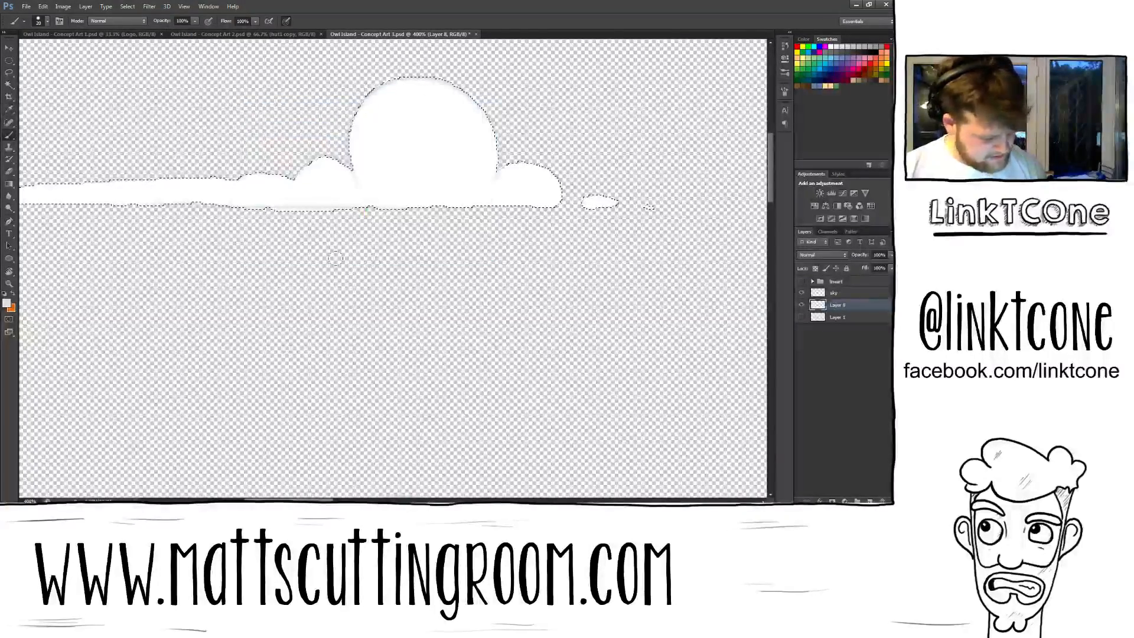
left_click(6, 304)
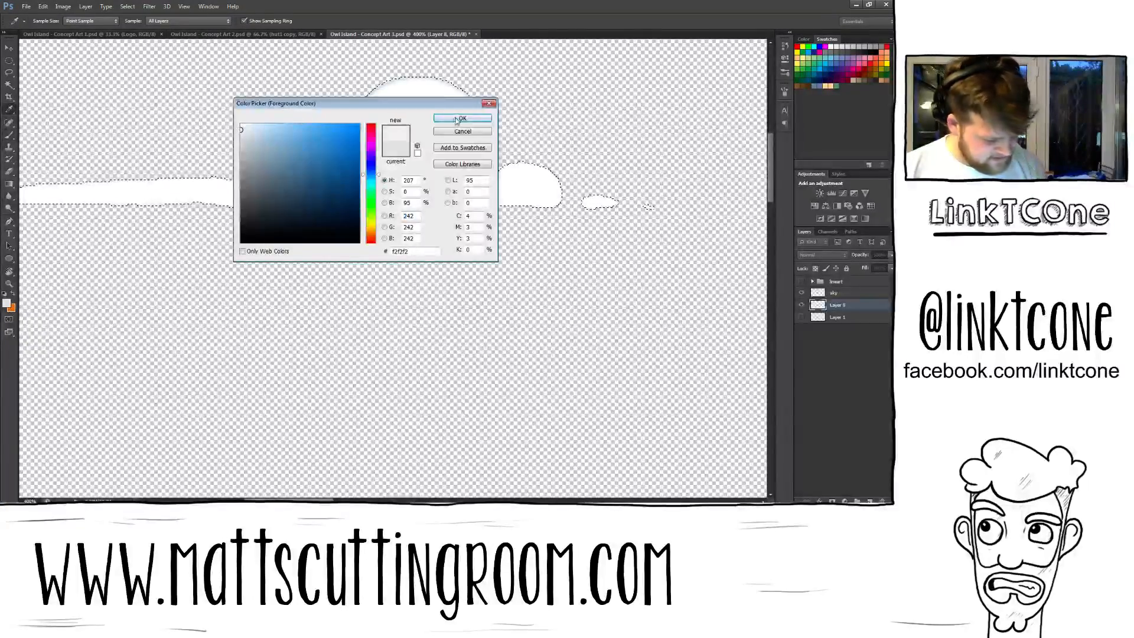
left_click(462, 118)
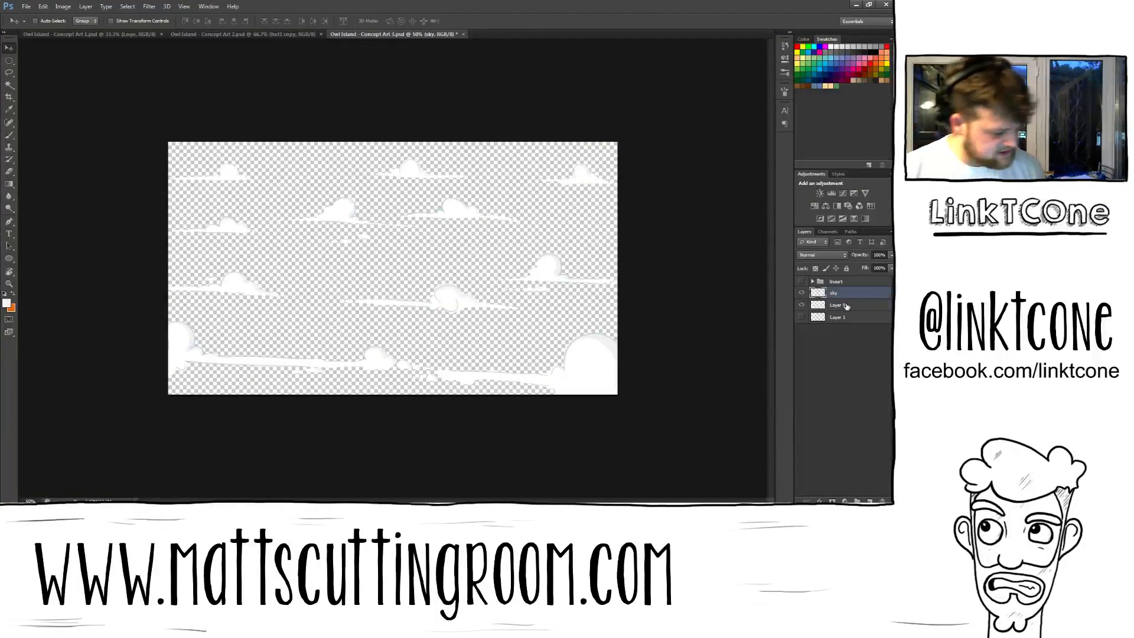
Darken the cloud outline layer to blue-grey with a Hue/Saturation lightness reduction.
left_click(62, 6)
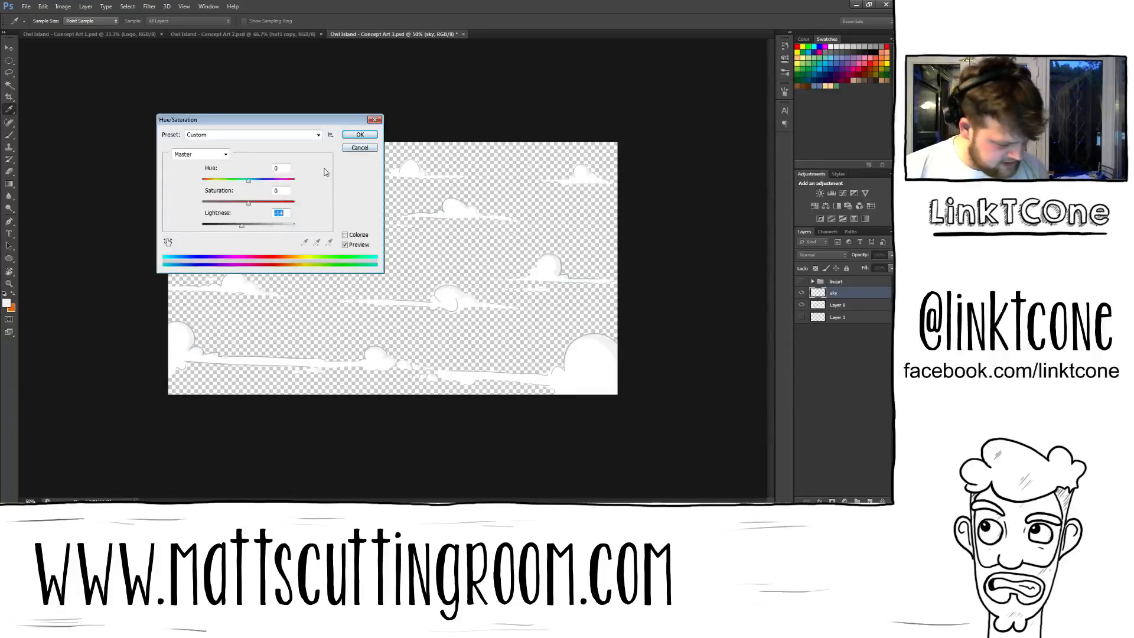
left_click(359, 134)
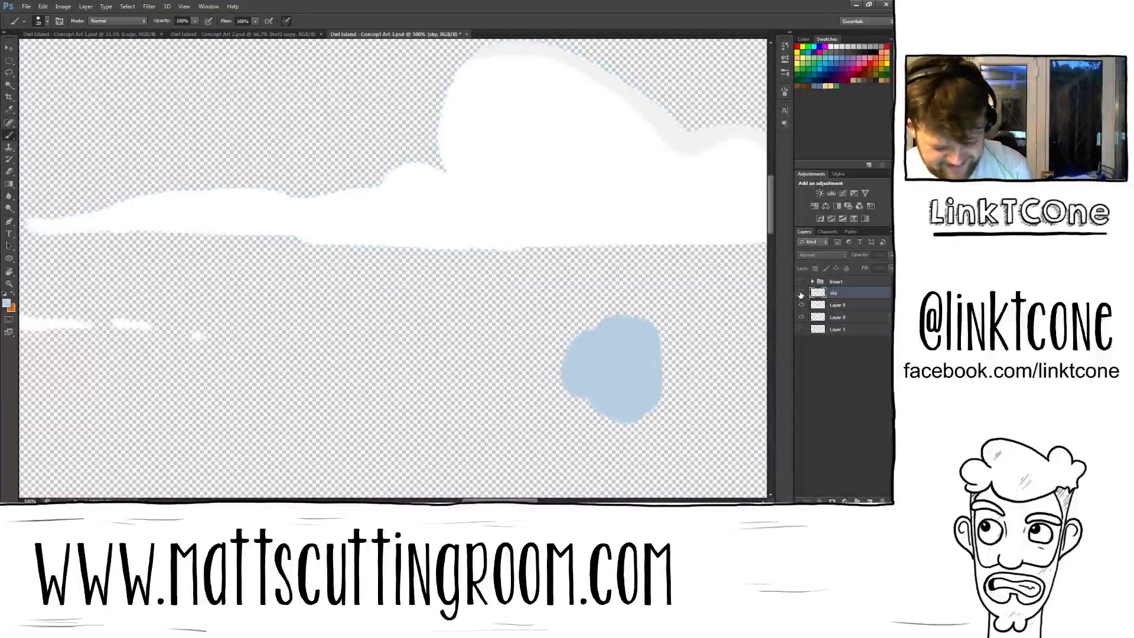
left_click(63, 6)
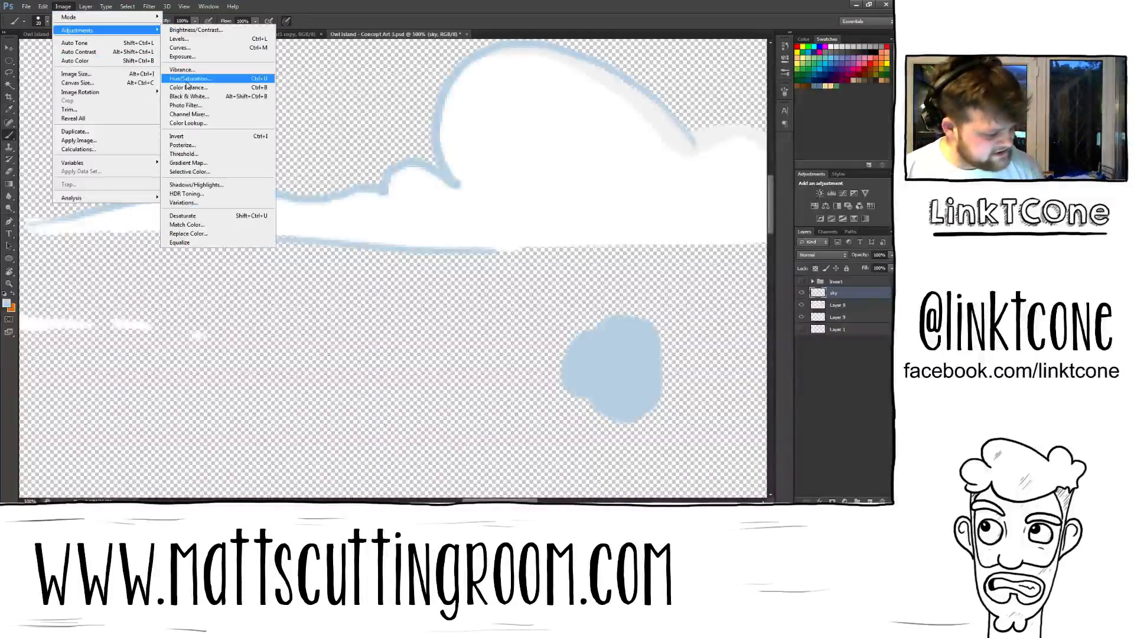
left_click(189, 78)
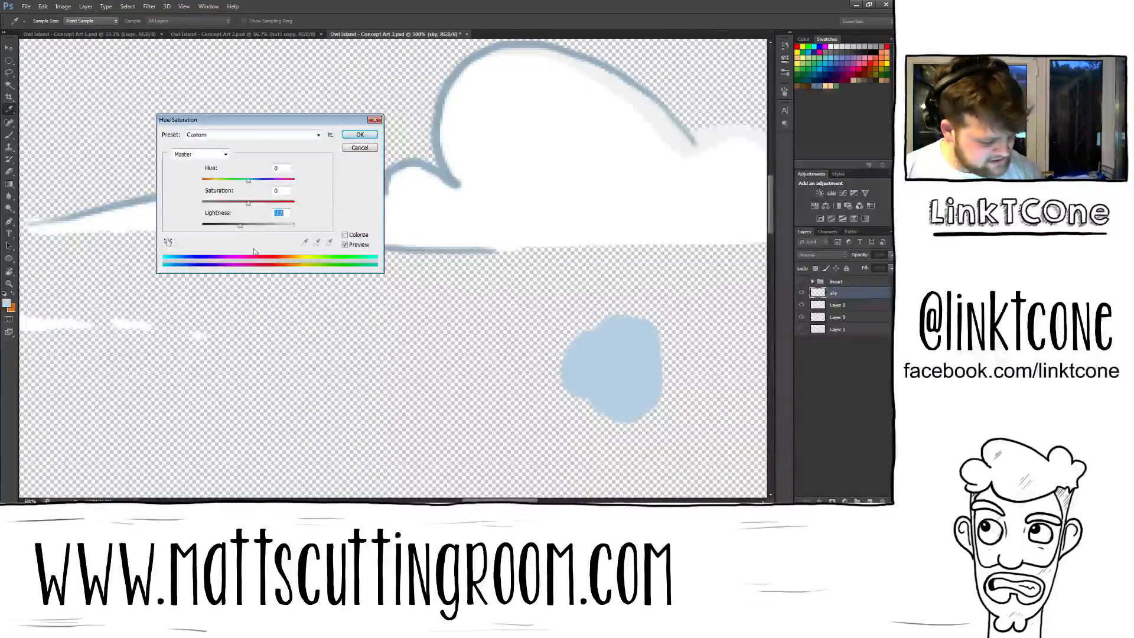
left_click(360, 134)
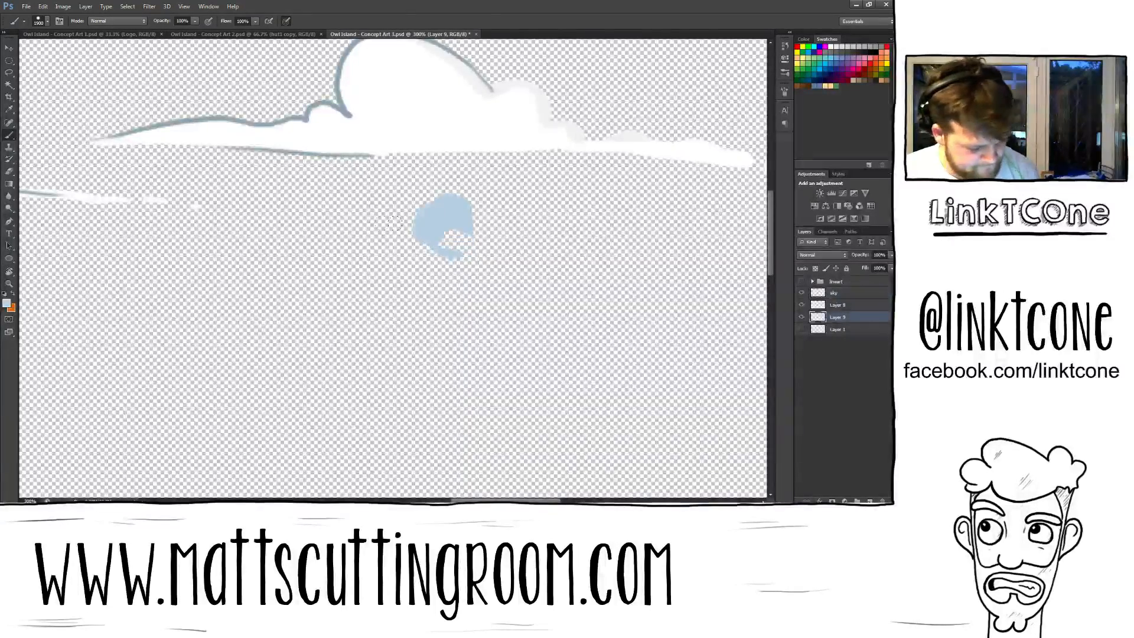
Fill the empty background layer with light blue sky.
left_click(434, 231)
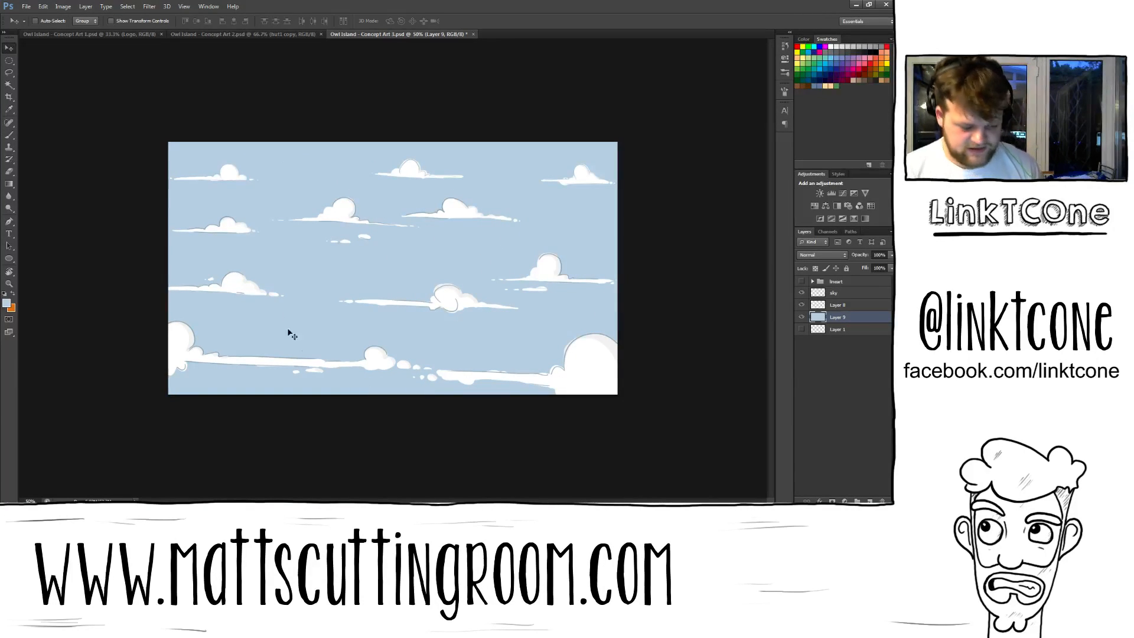
Pick slightly darker and softer sky blues and paint a faint diagonal light beam across the sky.
left_click(7, 300)
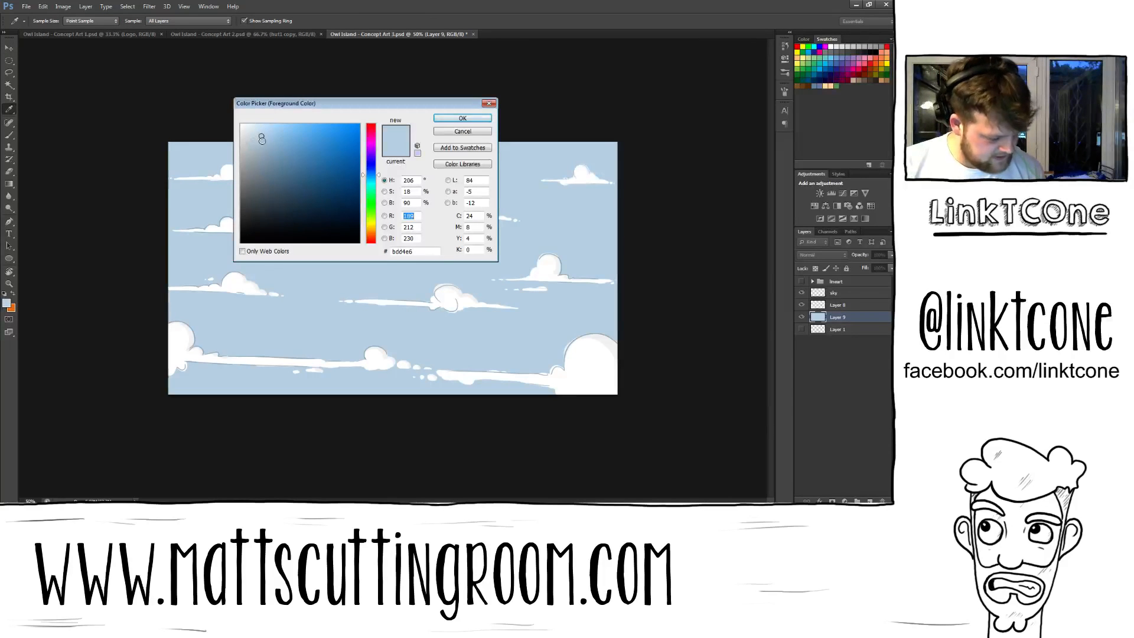
left_click(462, 118)
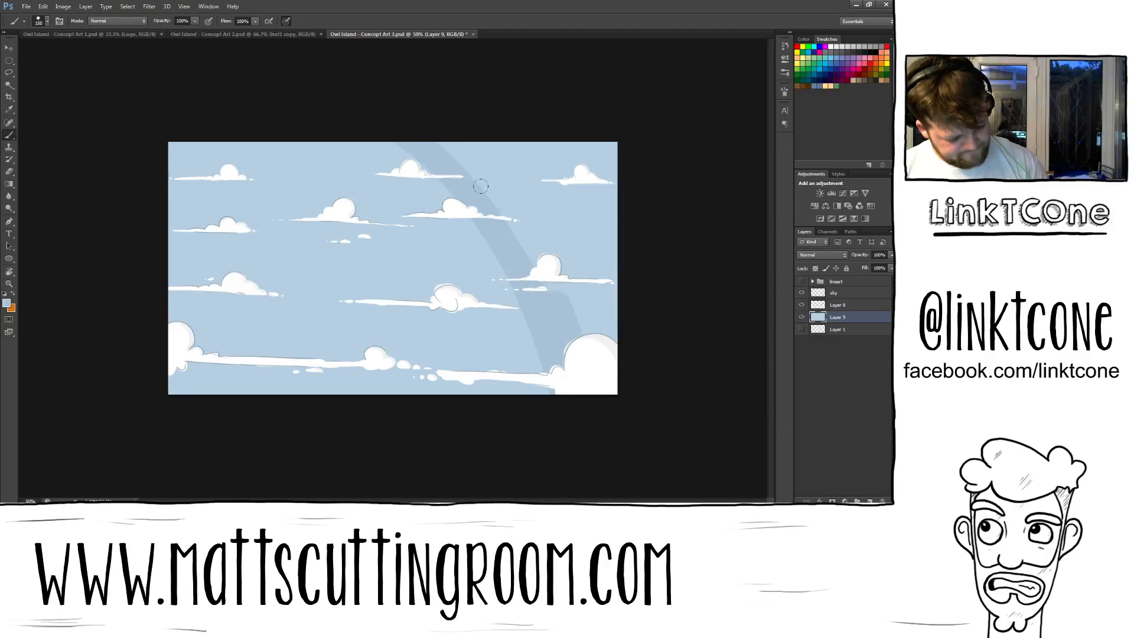
mouse_move(481, 109)
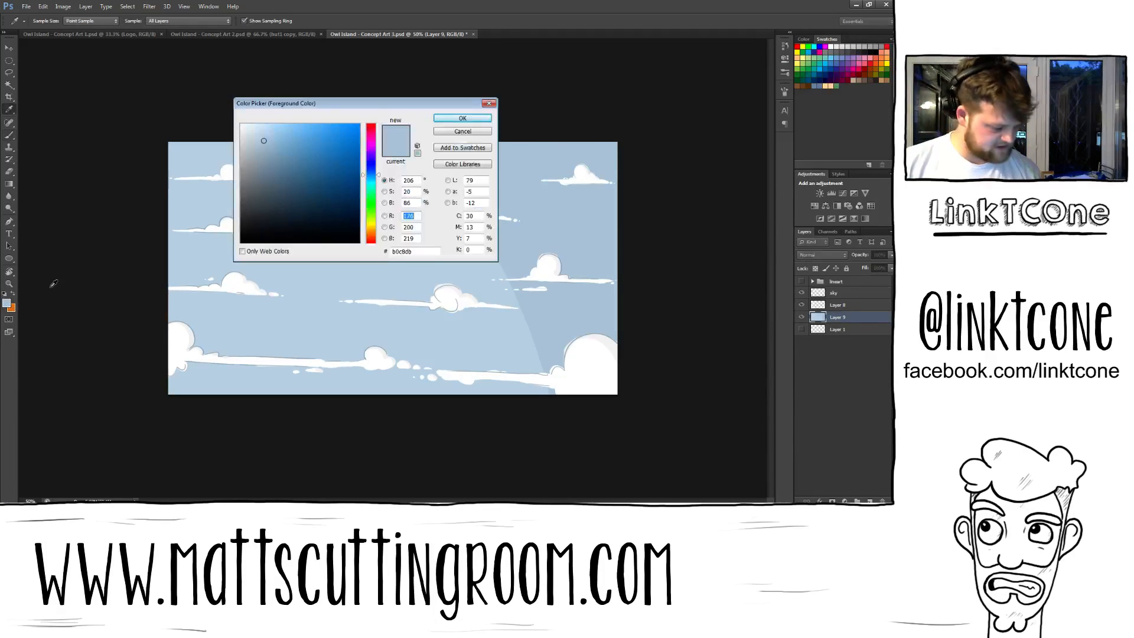
left_click(462, 118)
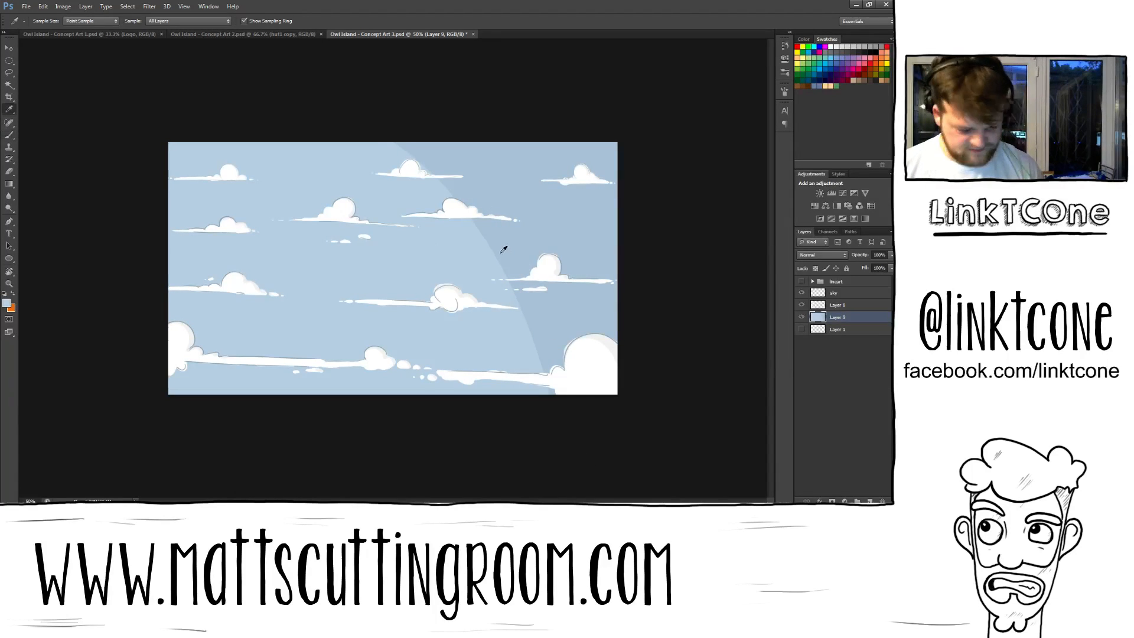
left_click(7, 300)
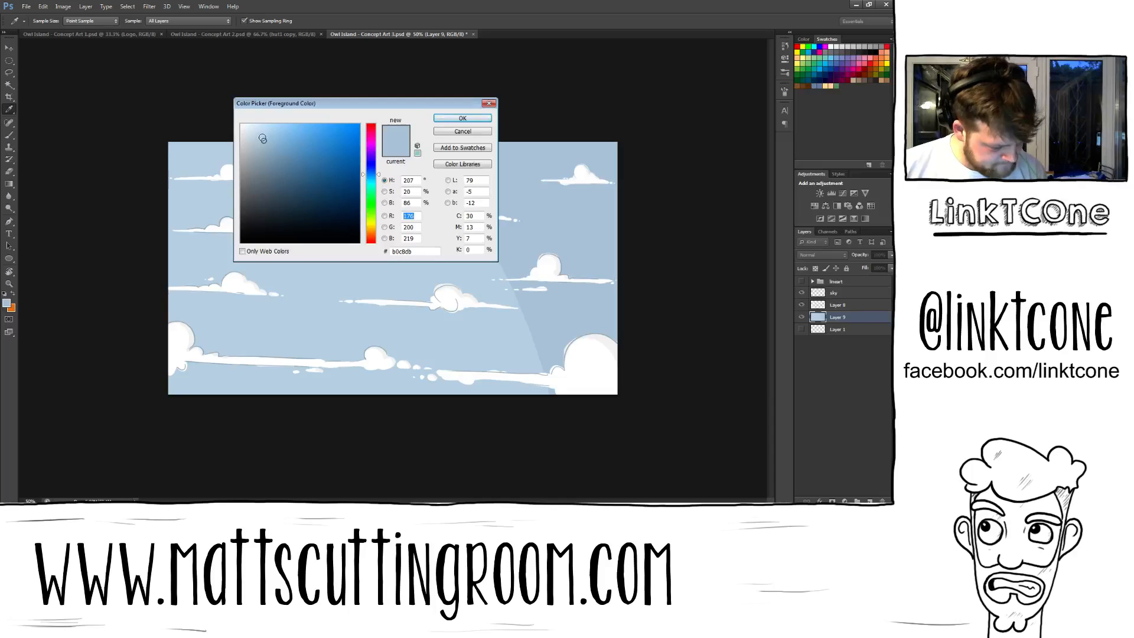
left_click(462, 118)
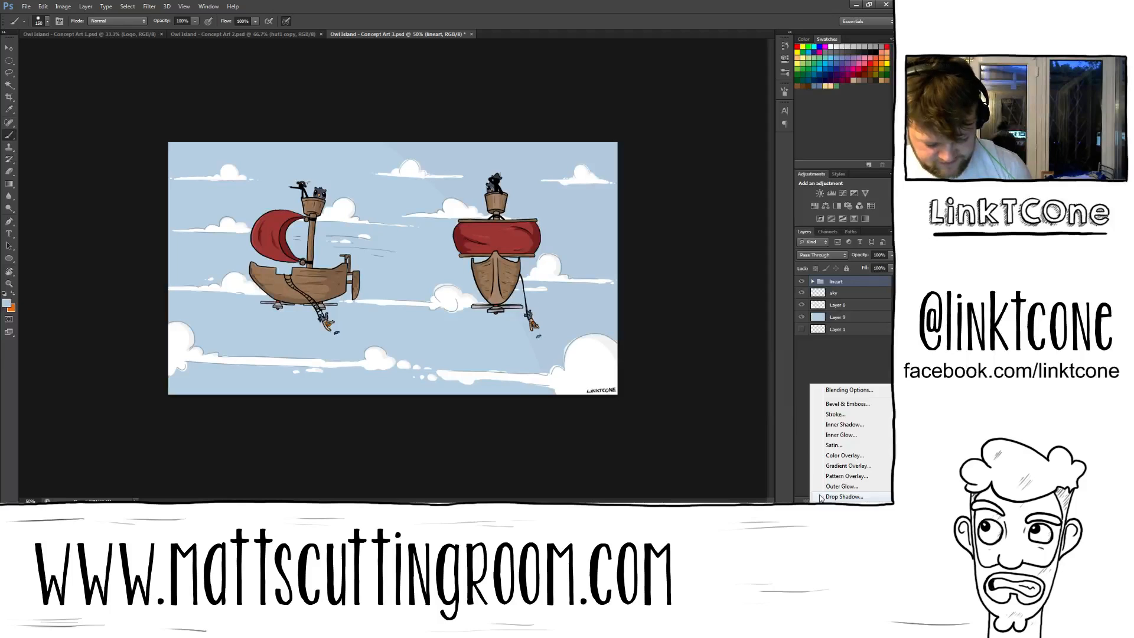
Try a Drop Shadow effect on the airships group, leaving them unchanged over the sky.
left_click(843, 496)
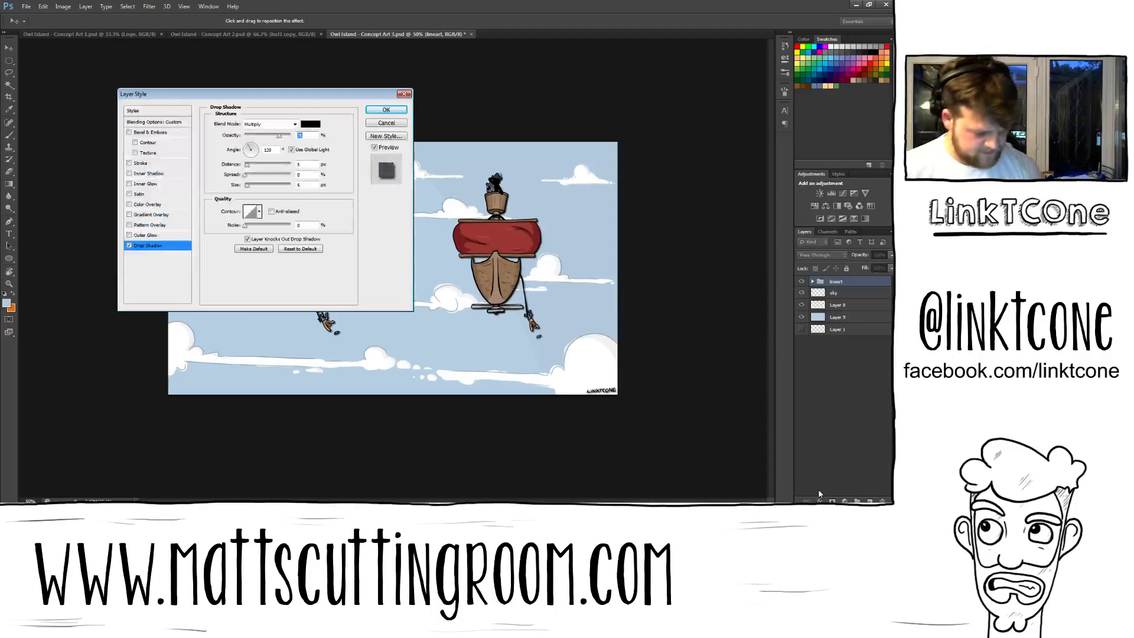
left_click(385, 108)
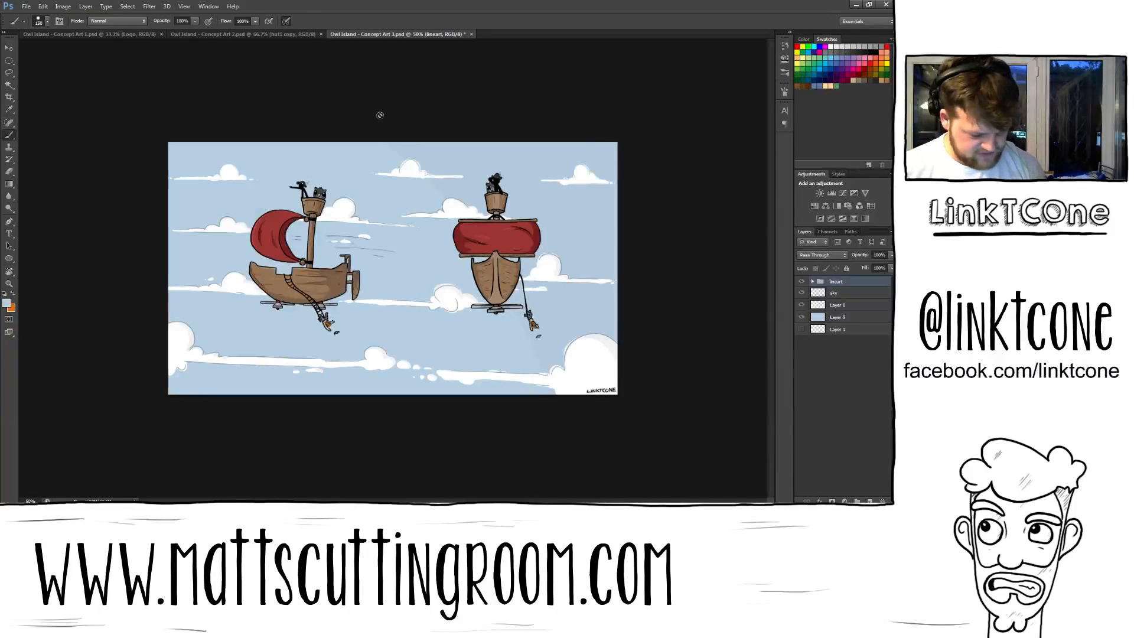